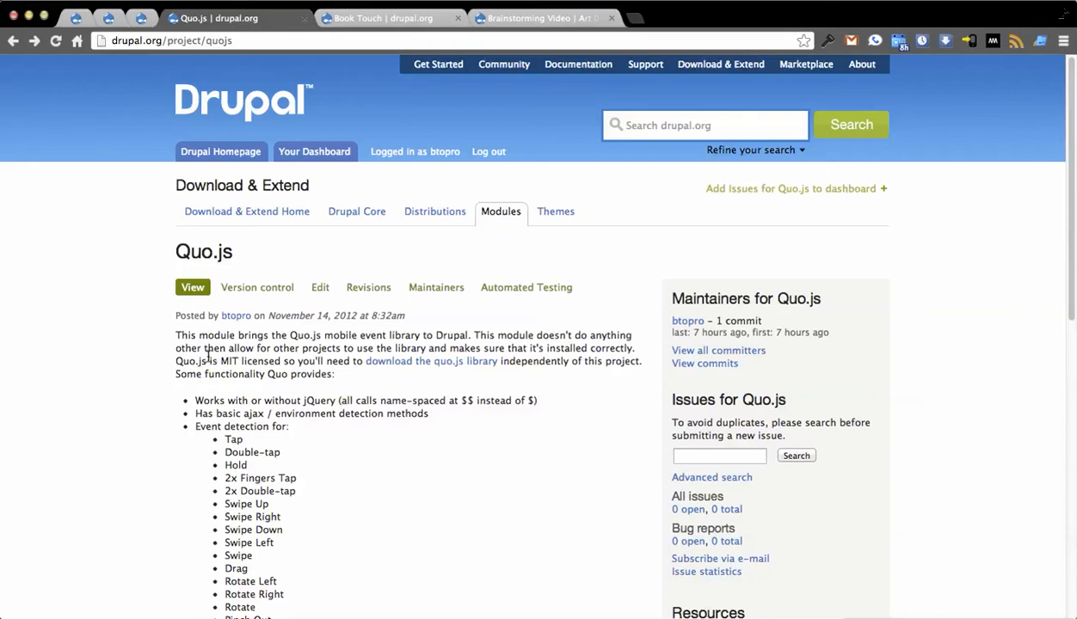
pyautogui.moveTo(134, 323)
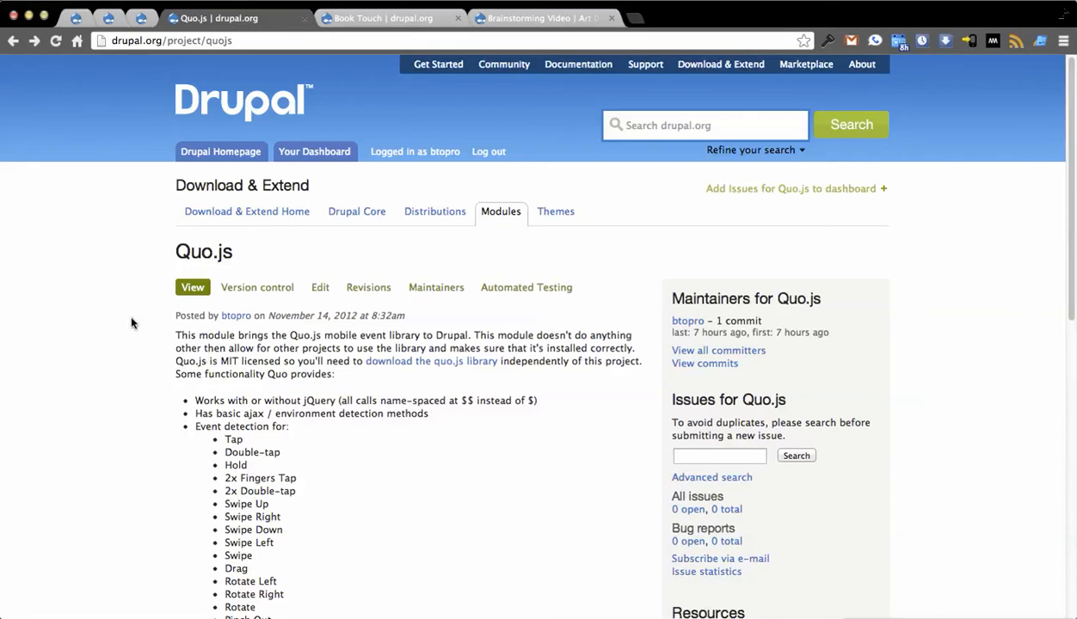
pyautogui.moveTo(144, 334)
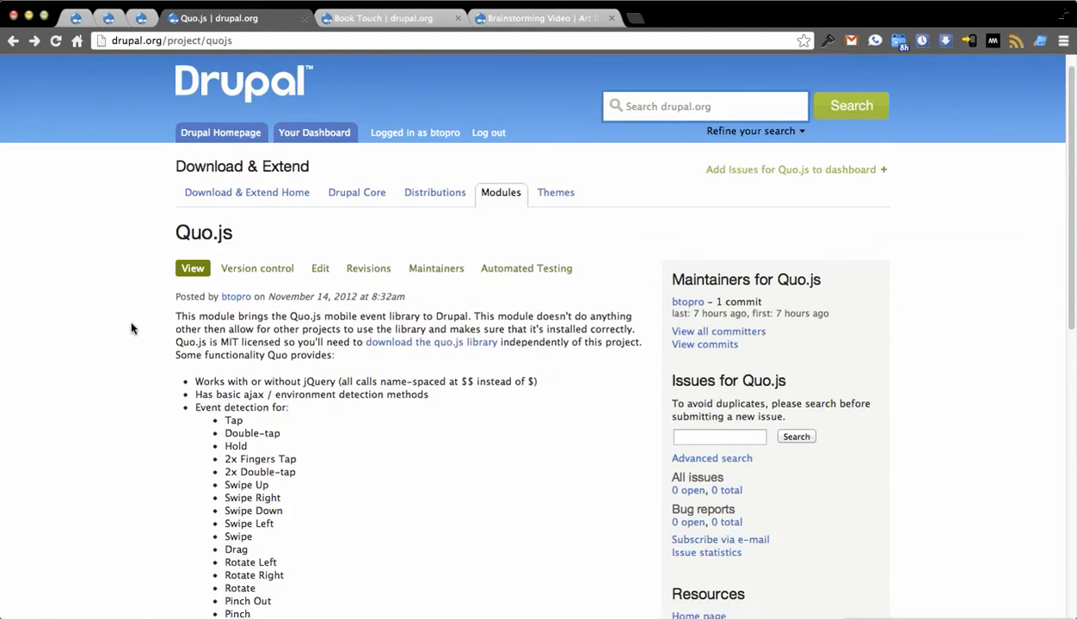
# Go to the quojs.tapquo.com homepage and scroll to its Touch events gallery of supported gestures
pyautogui.scroll(-3)
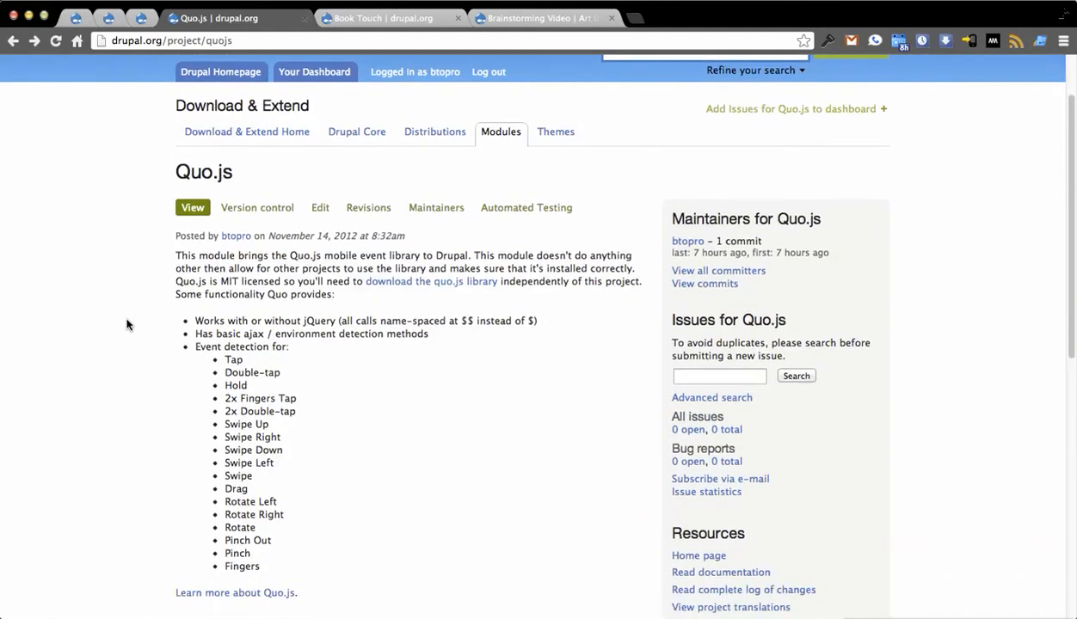
pyautogui.moveTo(144, 300)
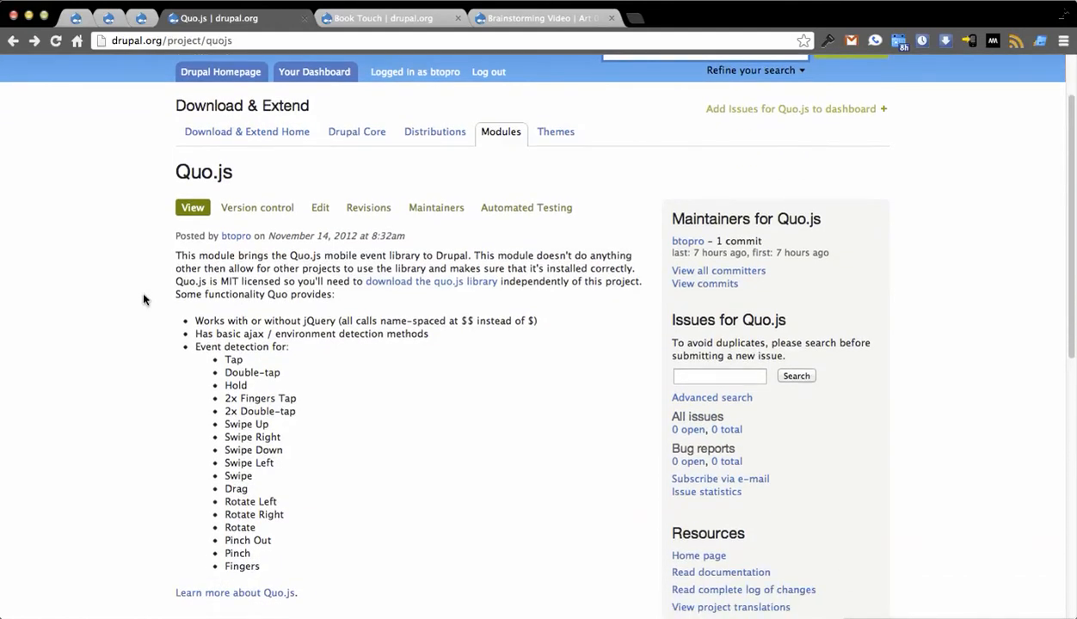
pyautogui.scroll(-3)
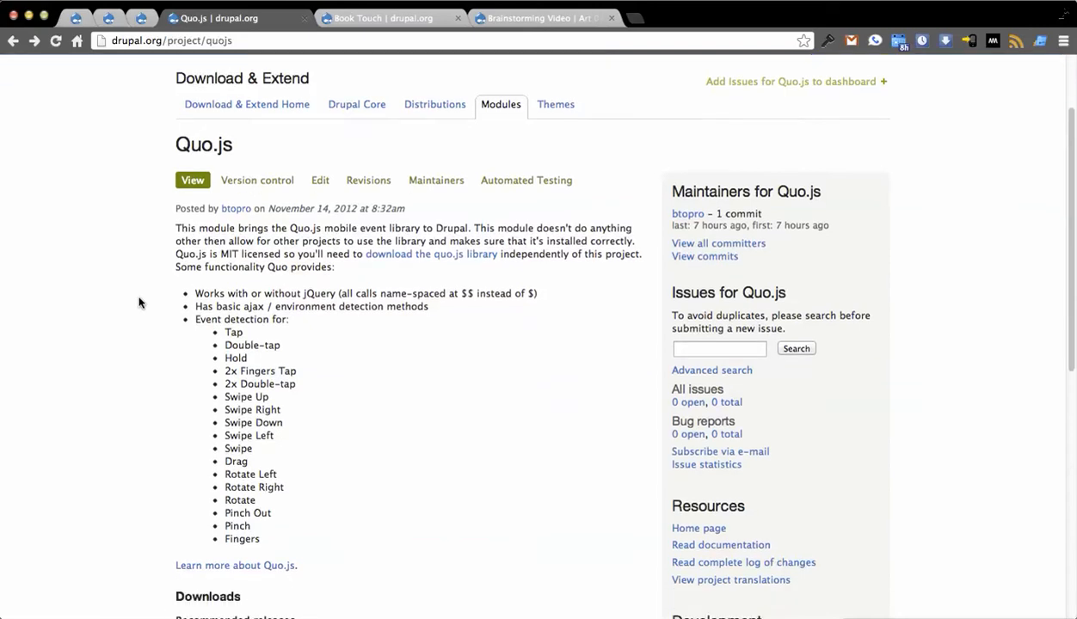
pyautogui.scroll(-3)
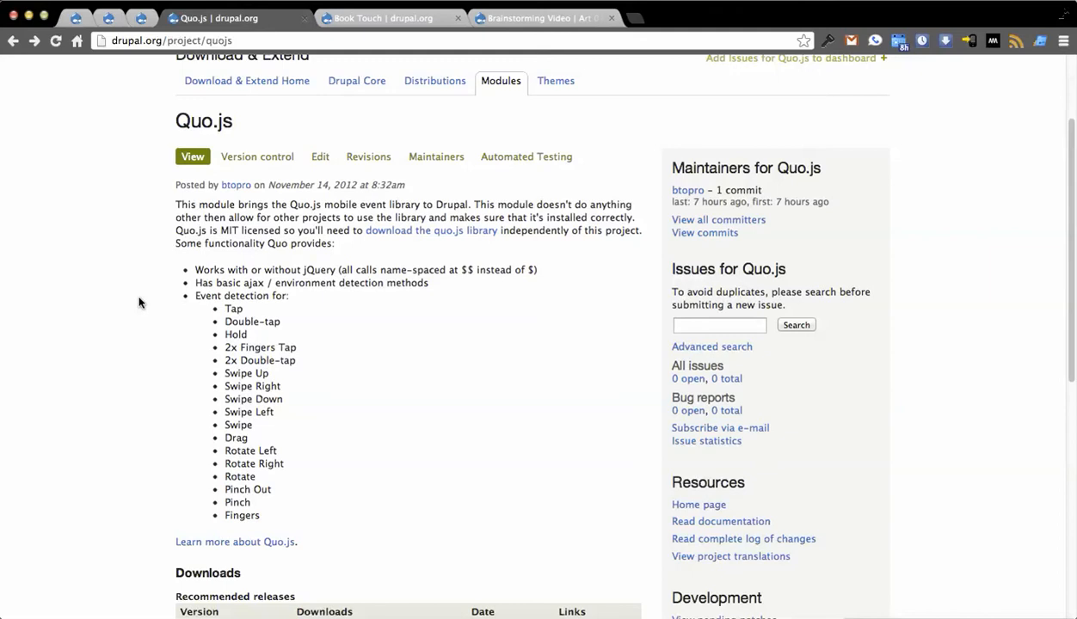
pyautogui.moveTo(416, 258)
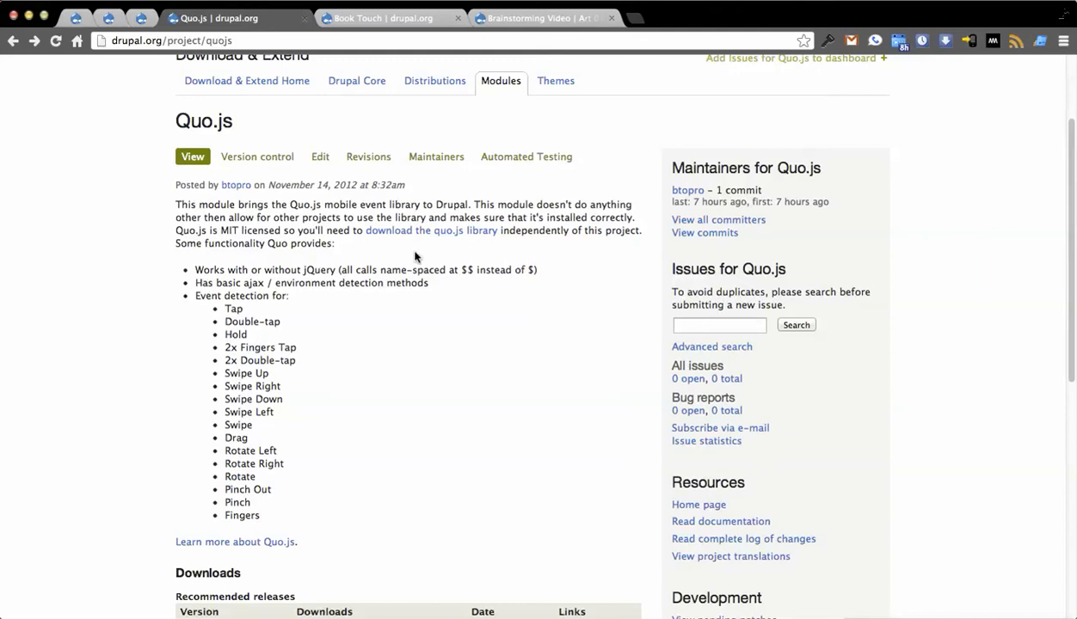
pyautogui.moveTo(363, 266)
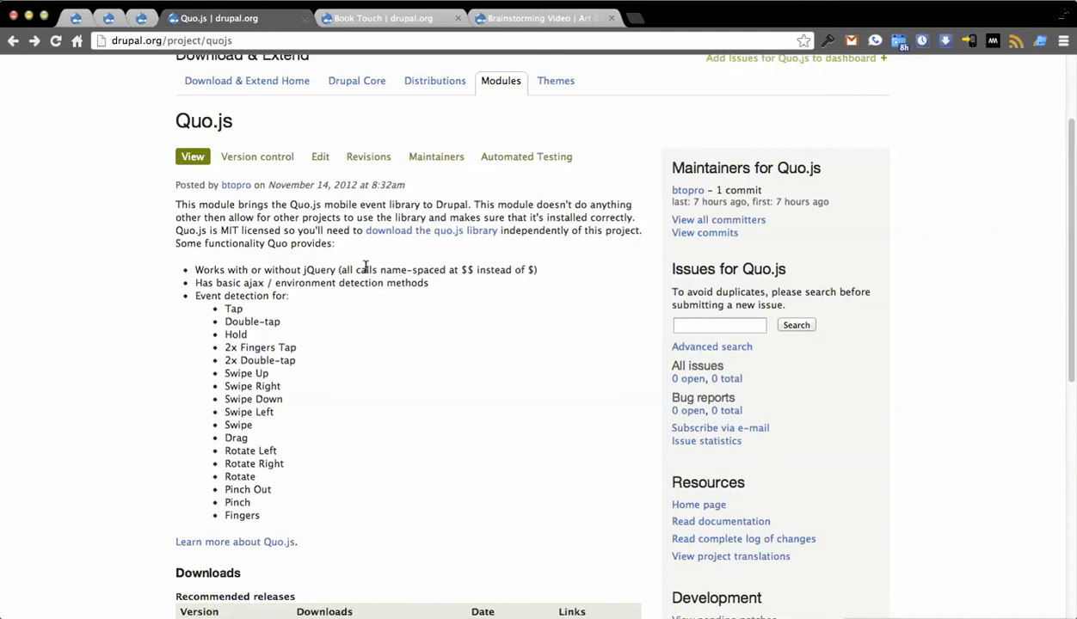
pyautogui.moveTo(475, 261)
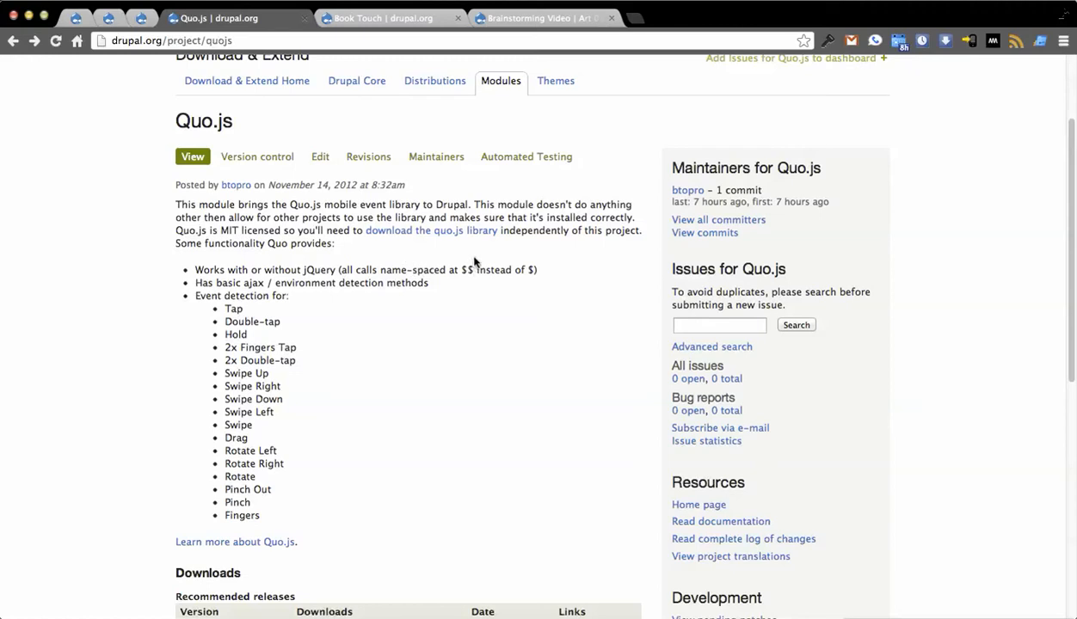
pyautogui.moveTo(454, 306)
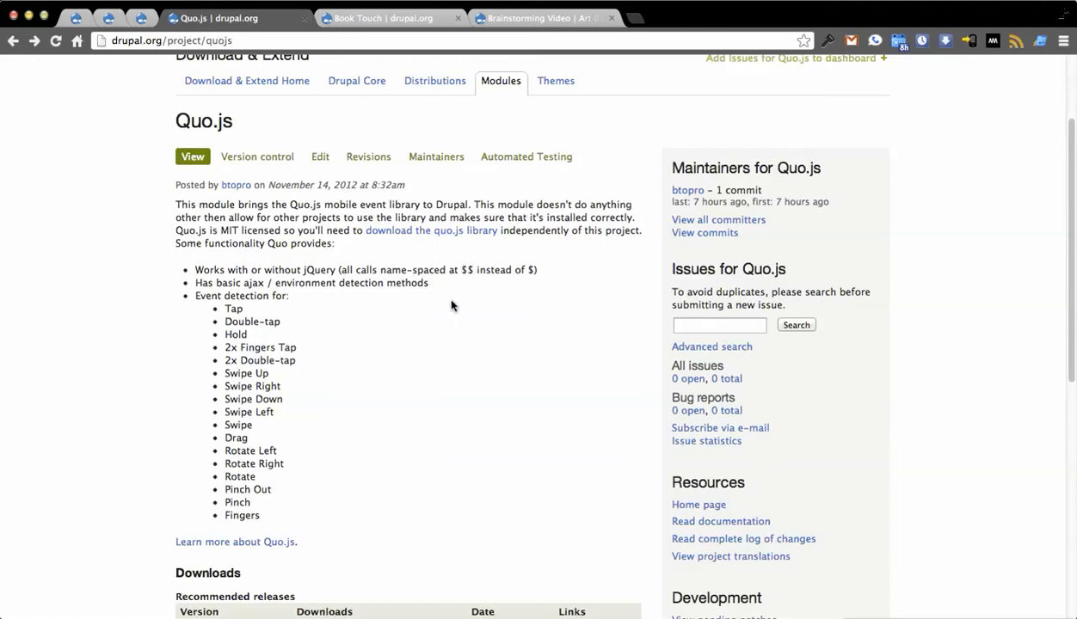
pyautogui.moveTo(440, 322)
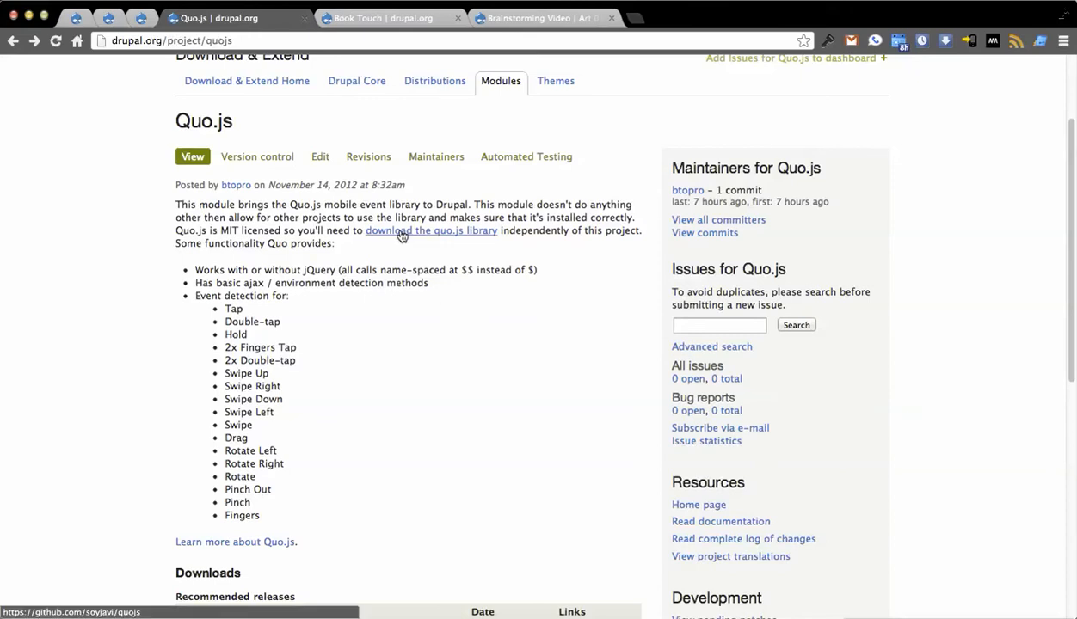
pyautogui.scroll(-3)
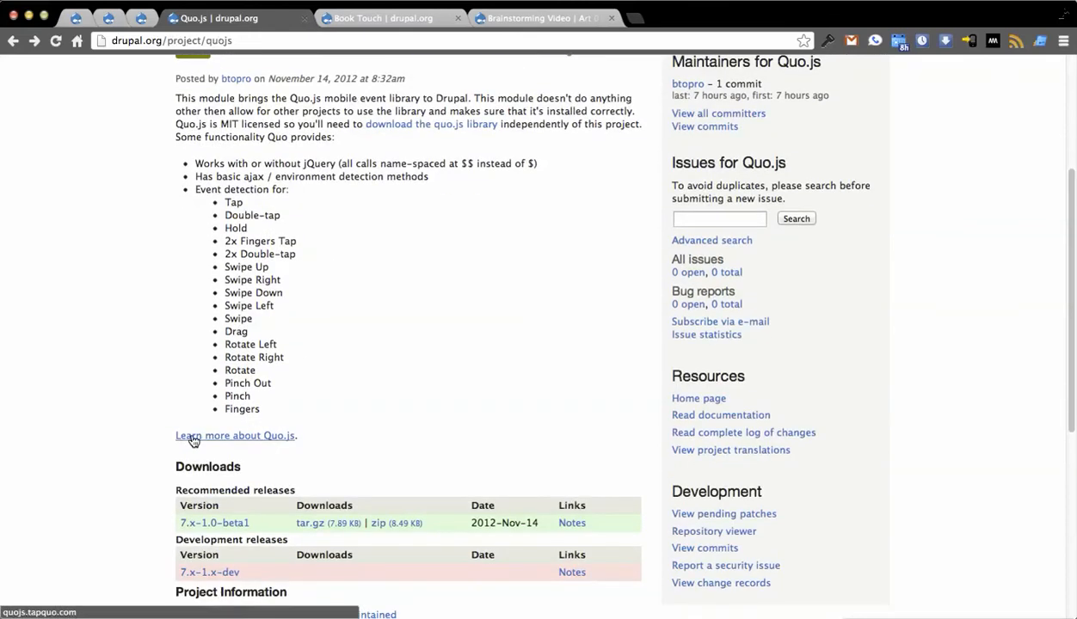
pyautogui.click(234, 436)
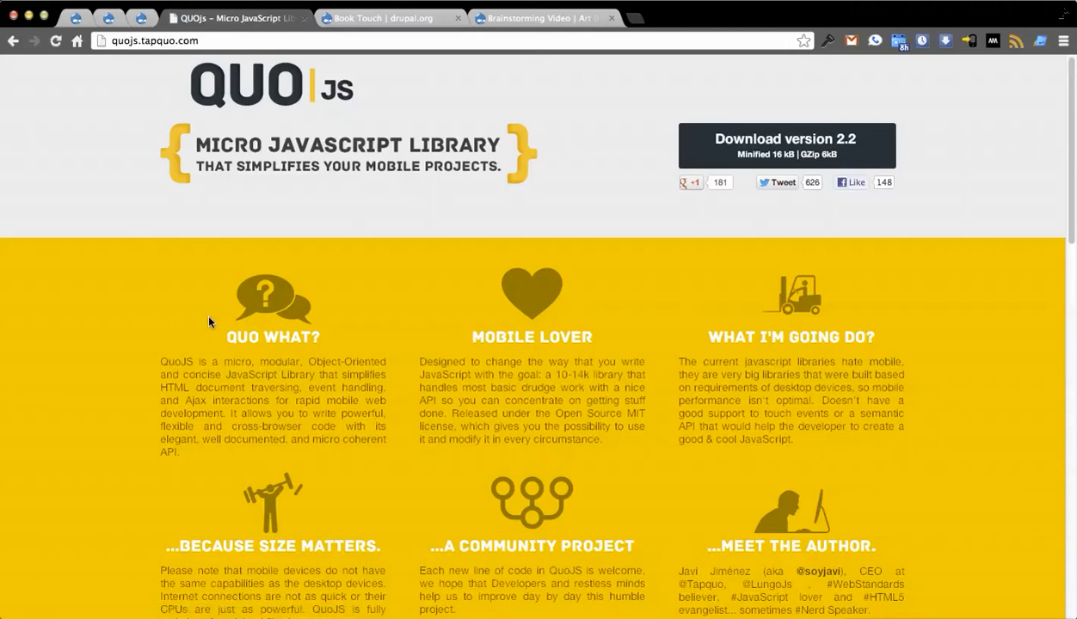
pyautogui.scroll(-3)
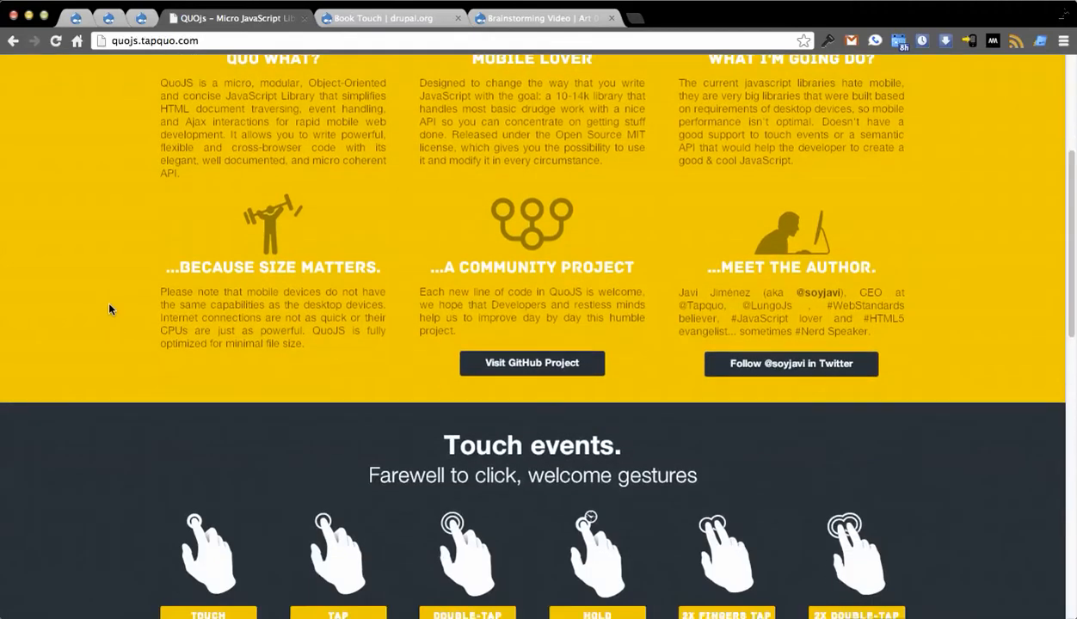
pyautogui.scroll(-3)
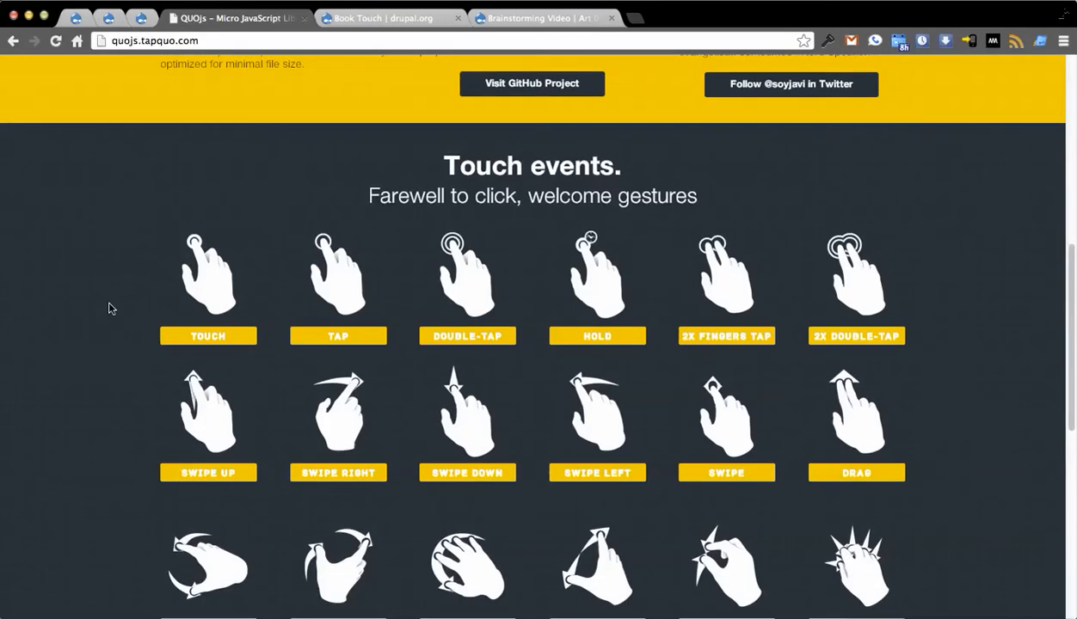
pyautogui.scroll(-3)
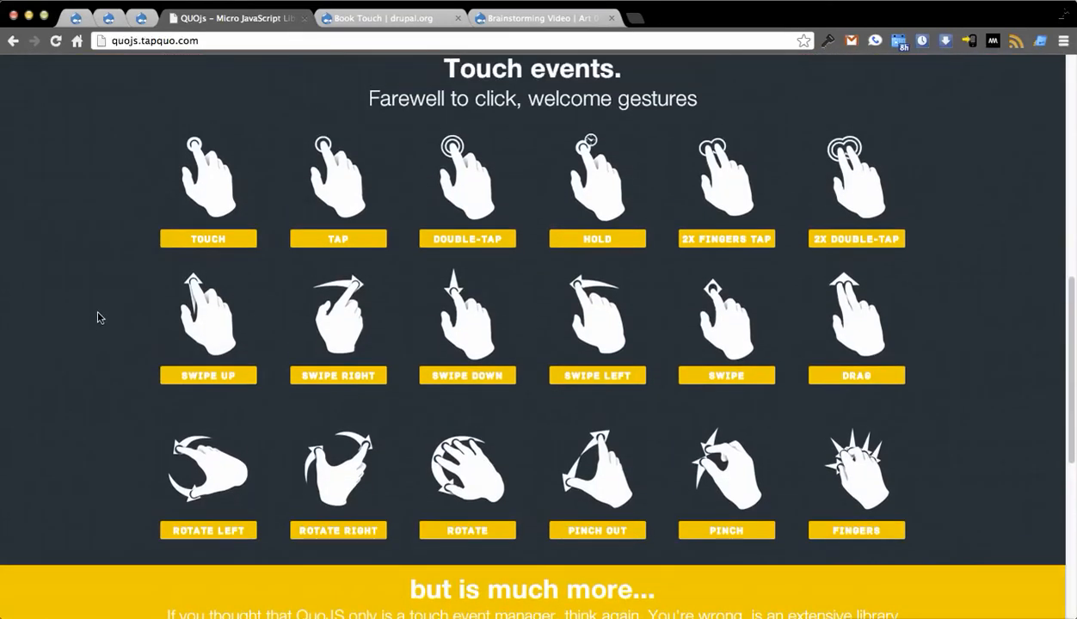
pyautogui.moveTo(603, 248)
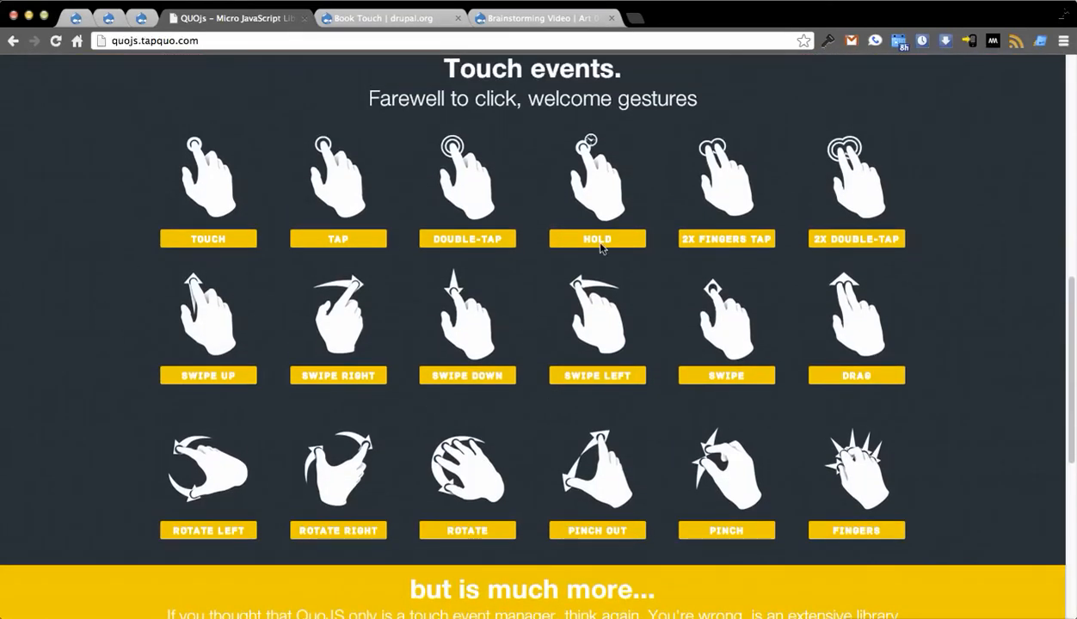
pyautogui.moveTo(84, 128)
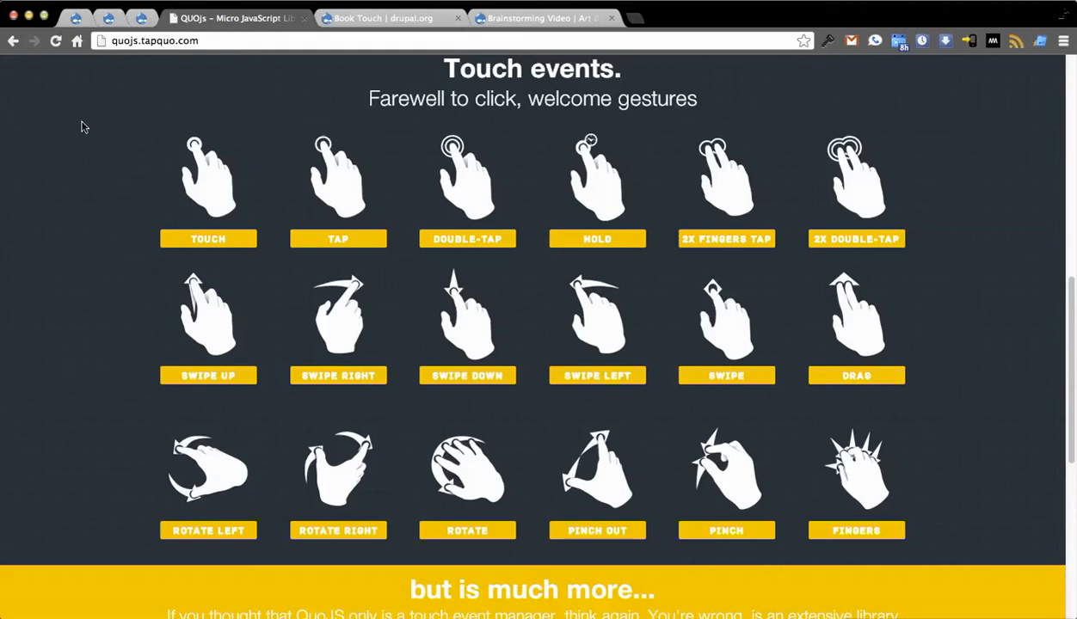
pyautogui.moveTo(182, 72)
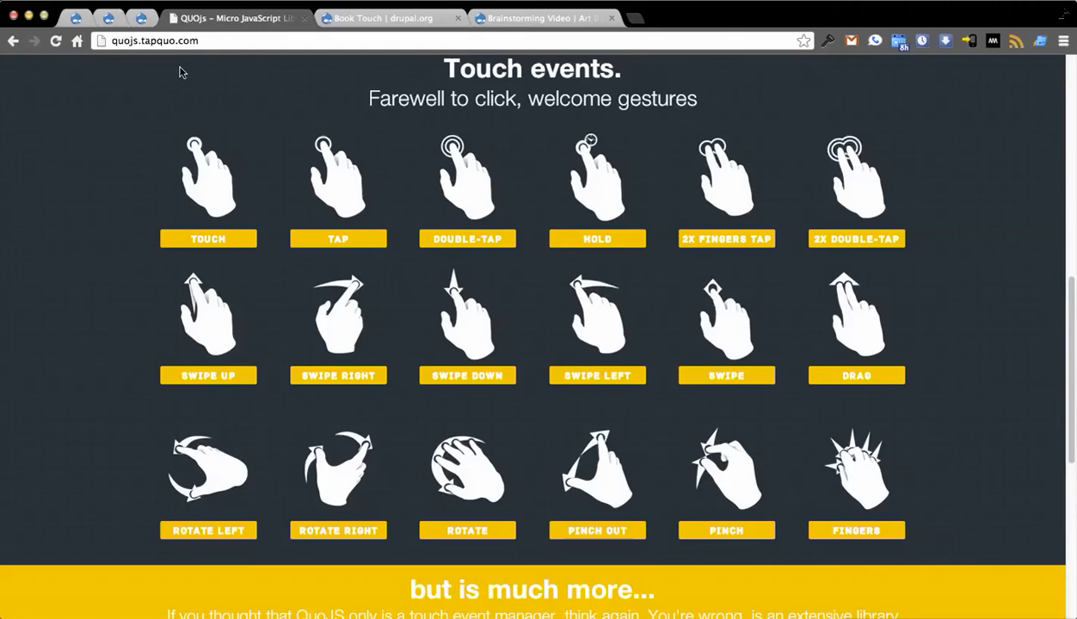
pyautogui.moveTo(14, 41)
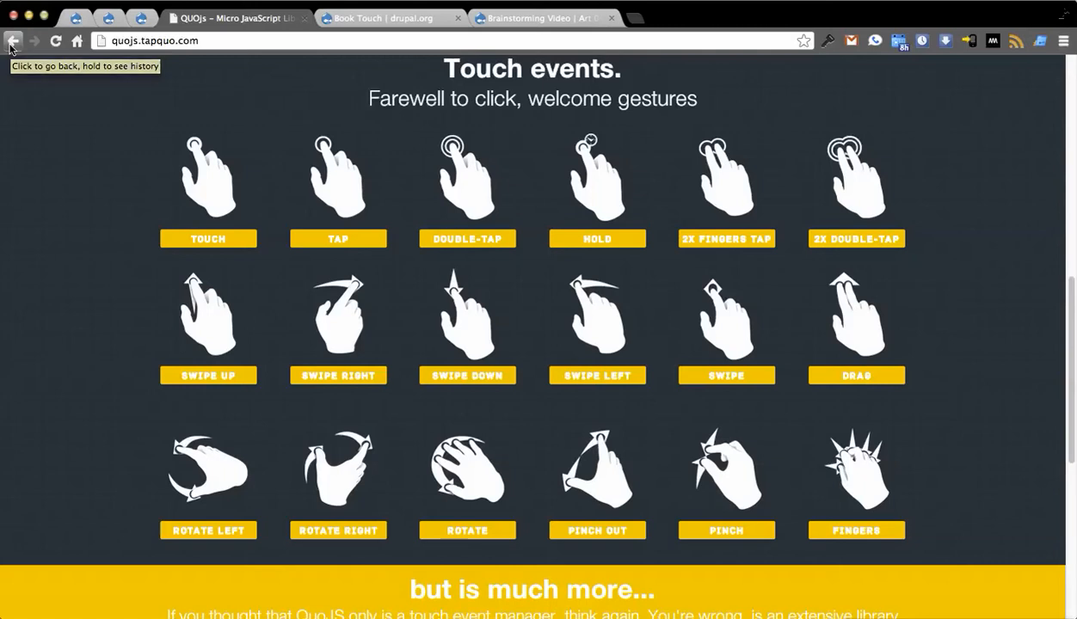
# Go to drupal.org/project/book_touch to view the Book Touch project page
pyautogui.click(14, 42)
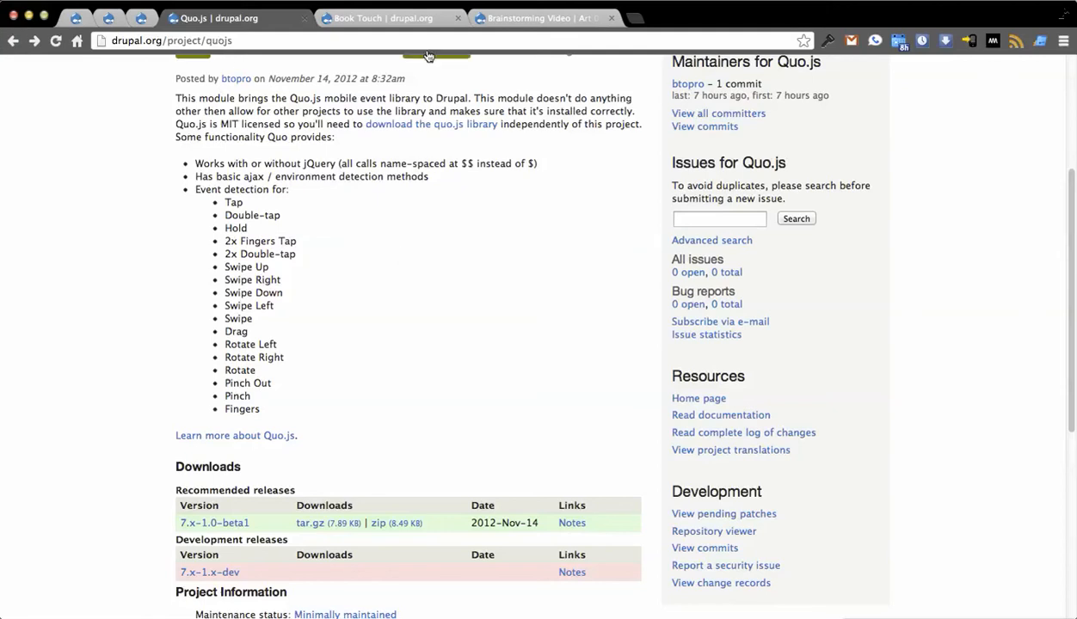
pyautogui.click(387, 17)
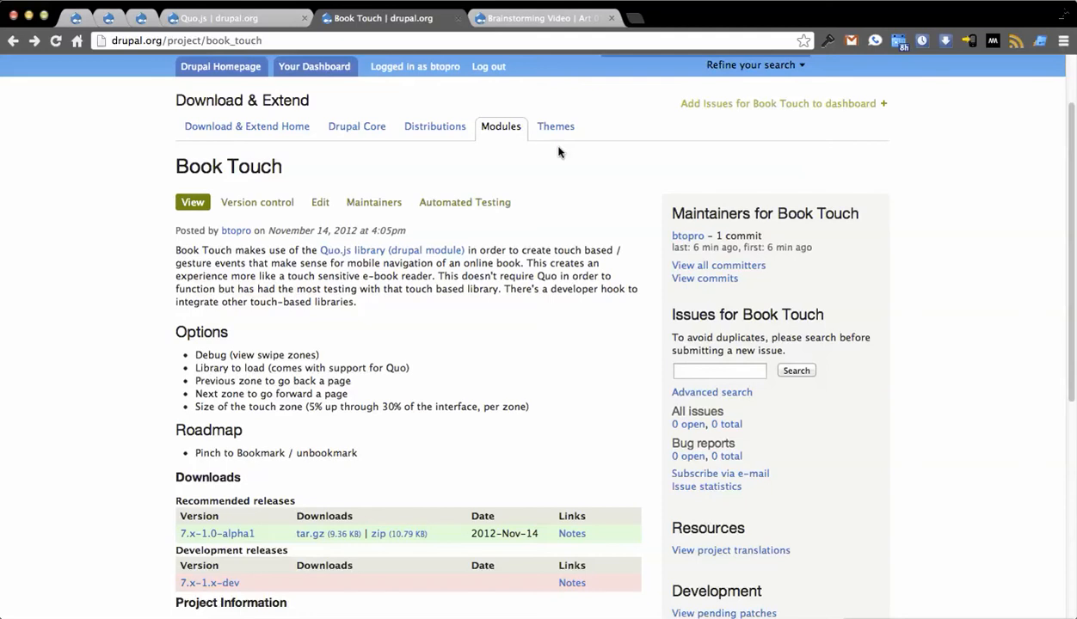
pyautogui.moveTo(546, 185)
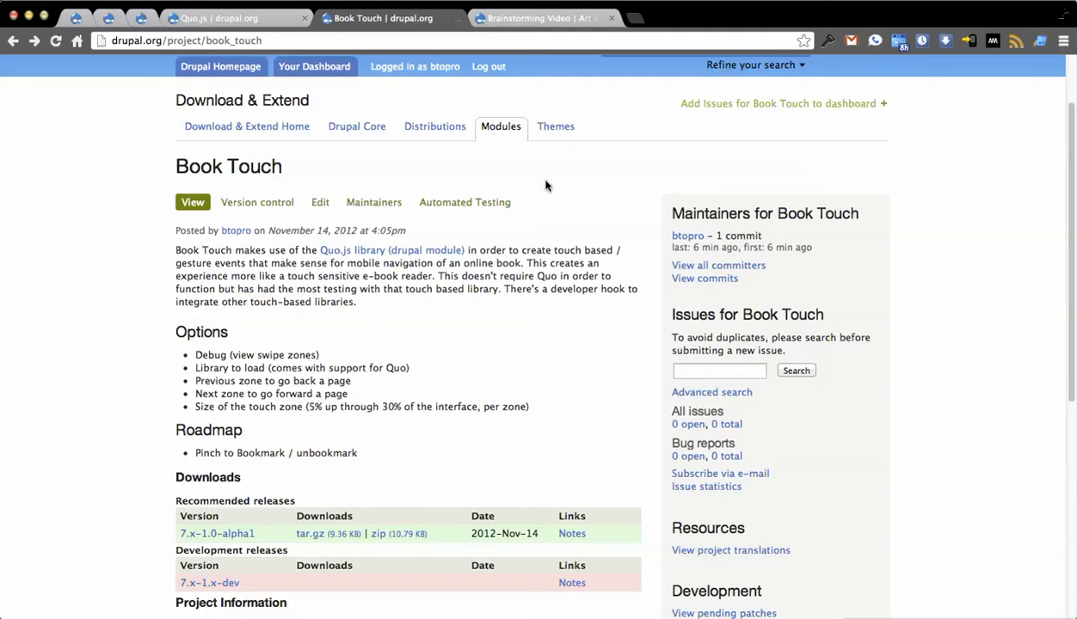
pyautogui.moveTo(542, 234)
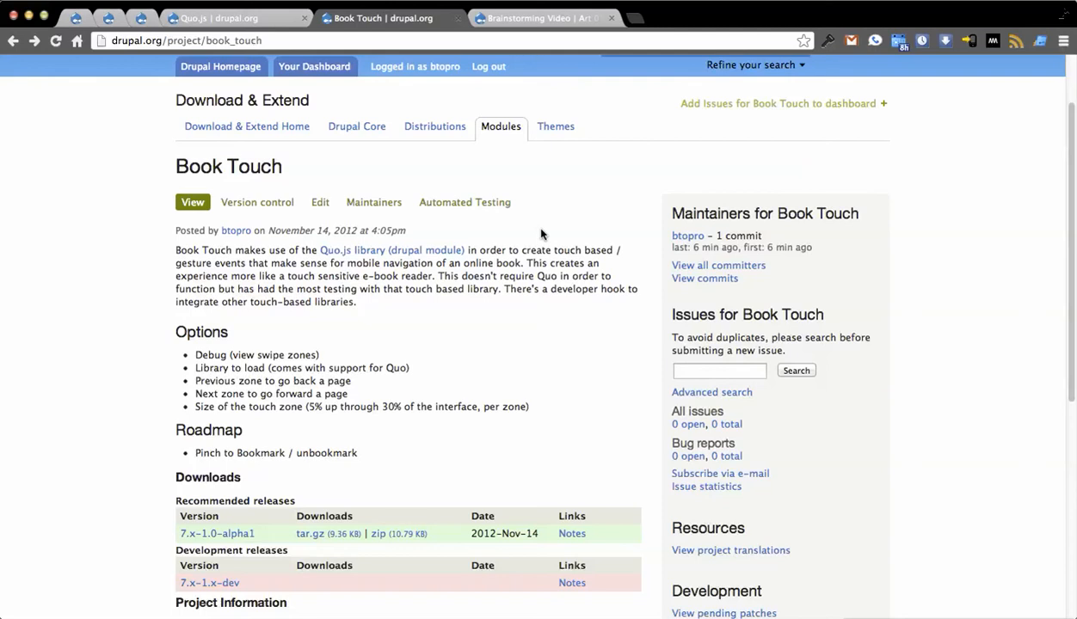
pyautogui.moveTo(590, 220)
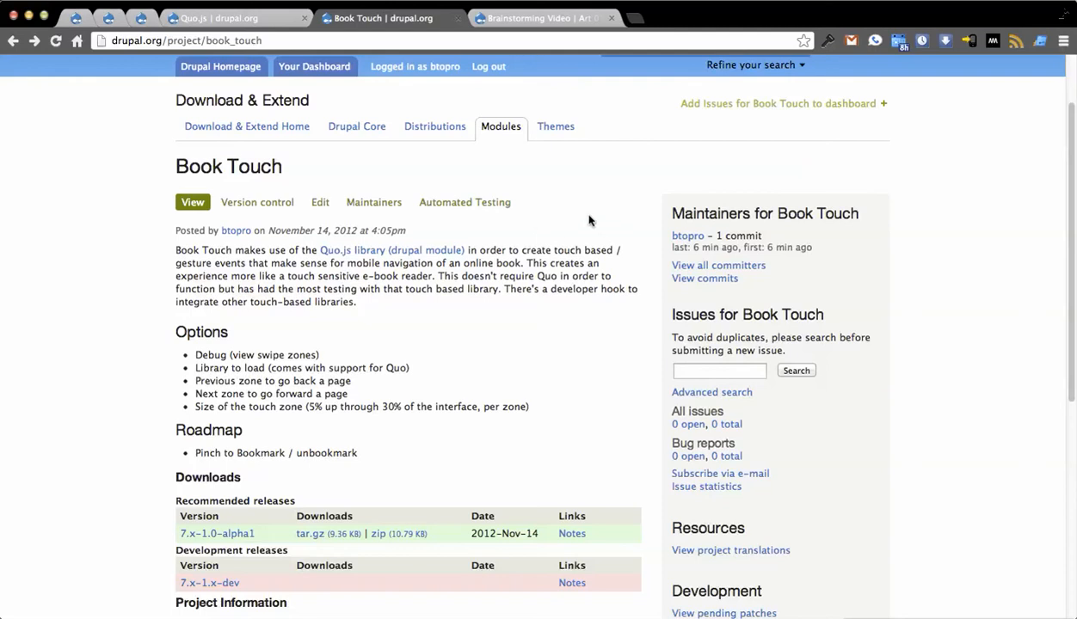
pyautogui.moveTo(520, 177)
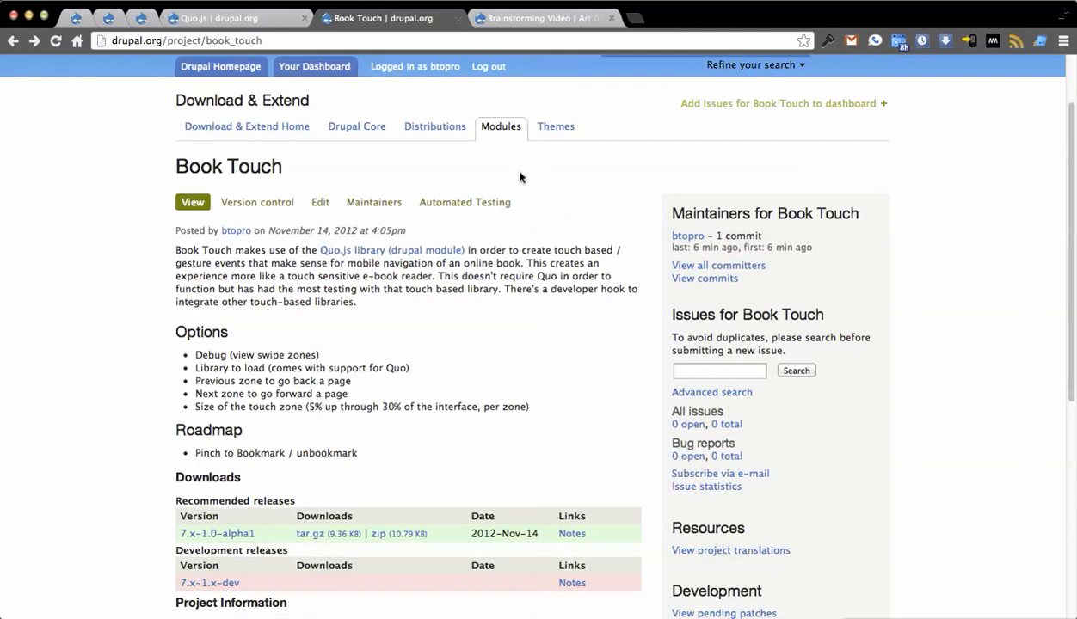
pyautogui.moveTo(695, 203)
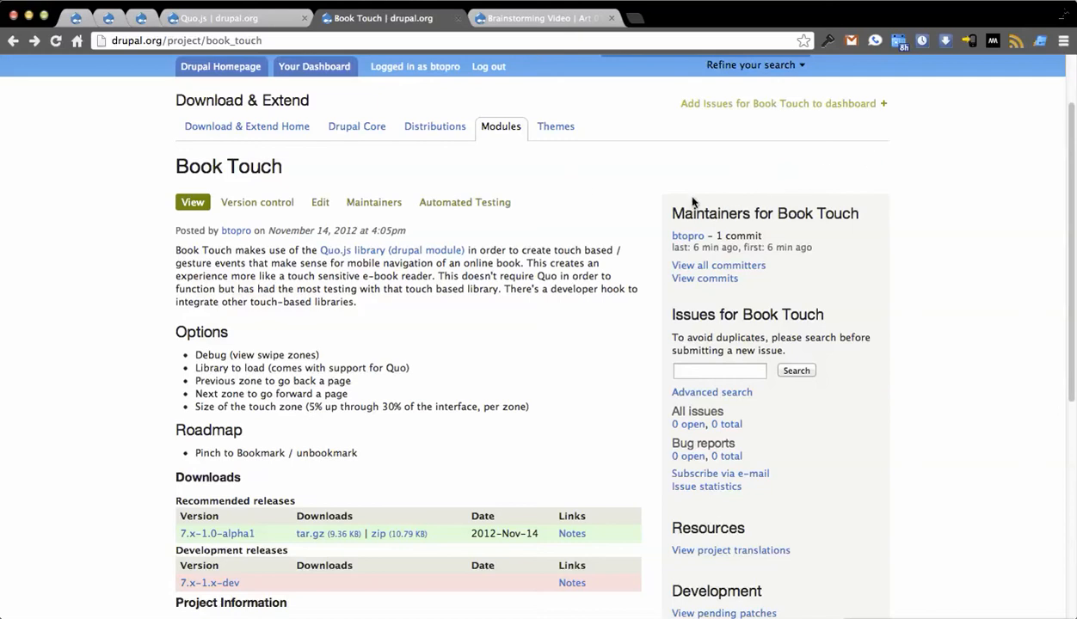
pyautogui.moveTo(509, 185)
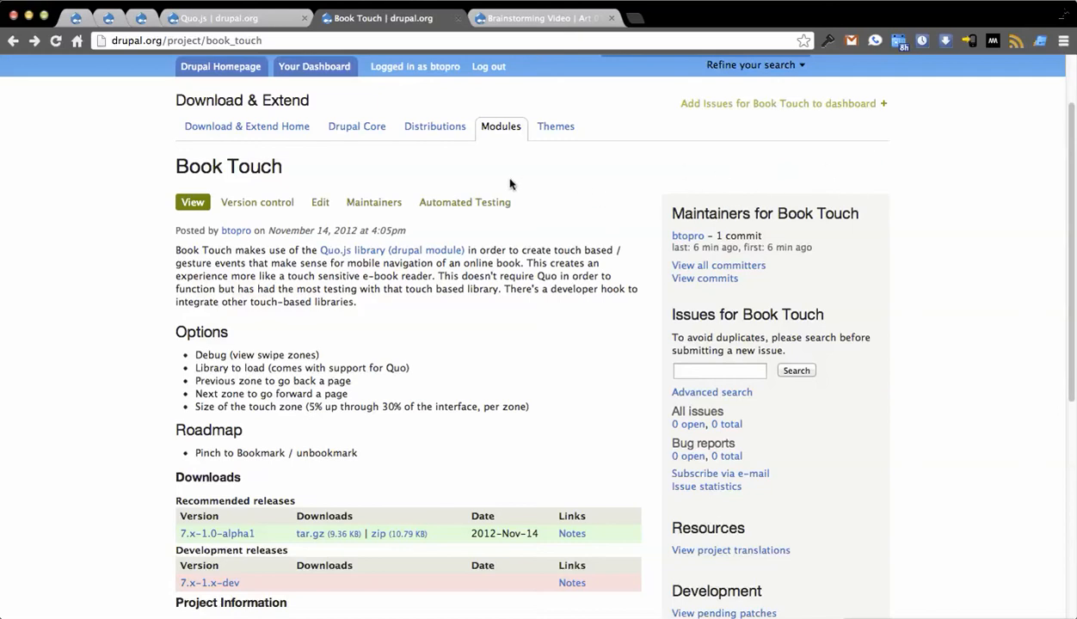
pyautogui.moveTo(160, 194)
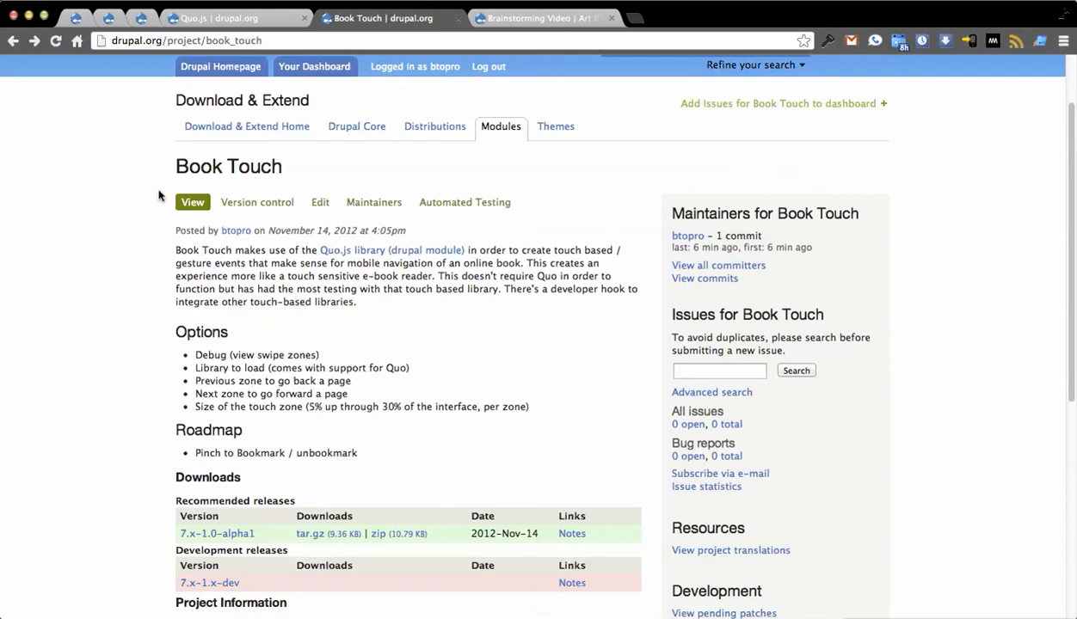
pyautogui.moveTo(444, 324)
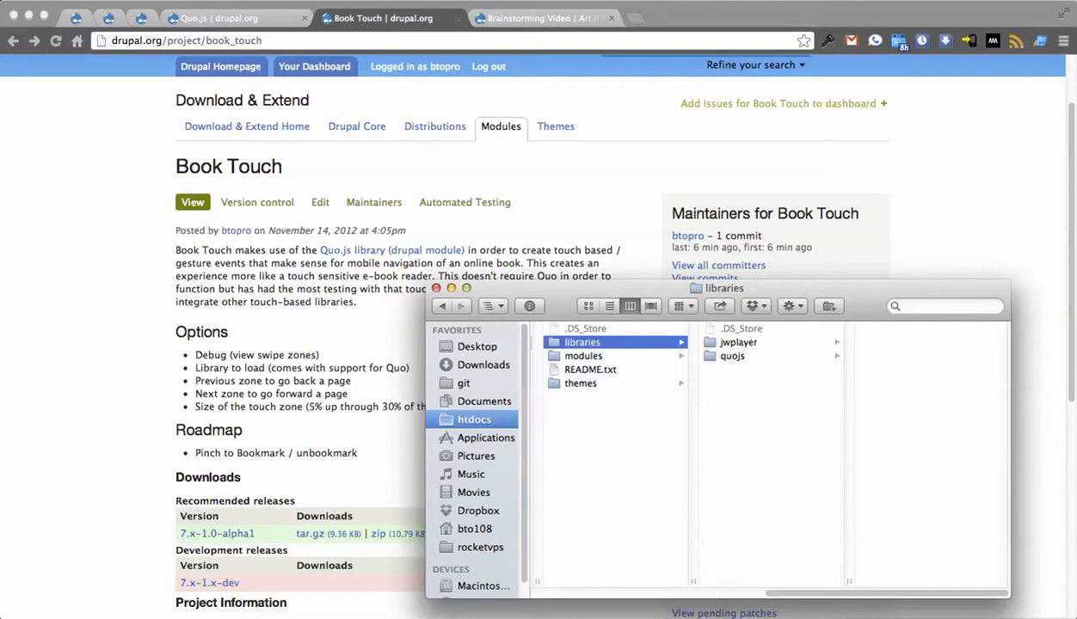
pyautogui.moveTo(345, 249)
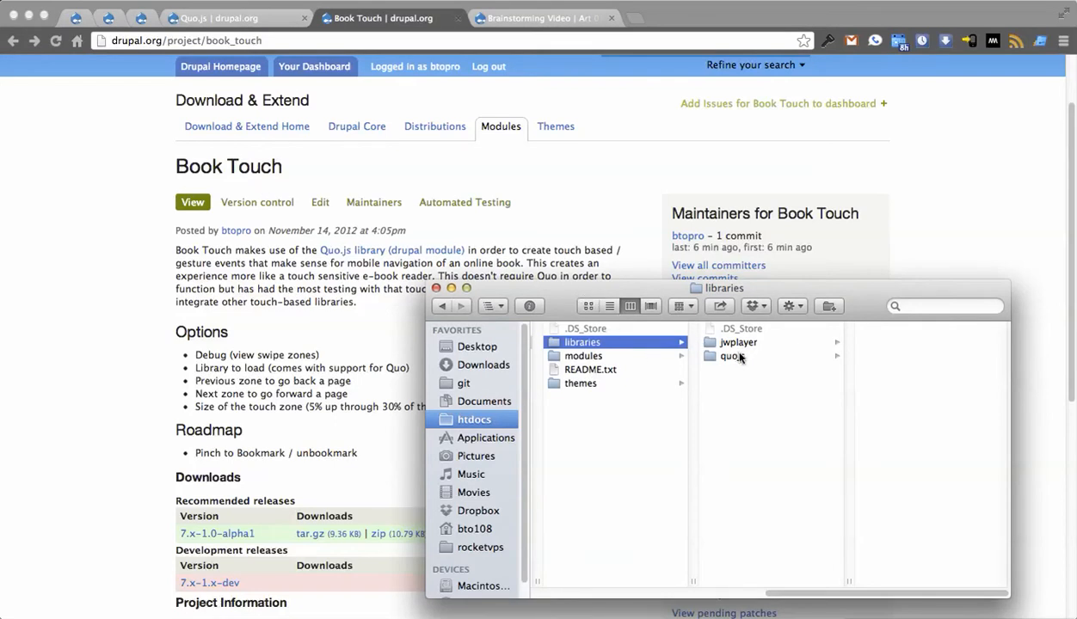
# Show quo.js inside libraries/quojs, then the modules folder holding book_touch and quojs
pyautogui.click(733, 355)
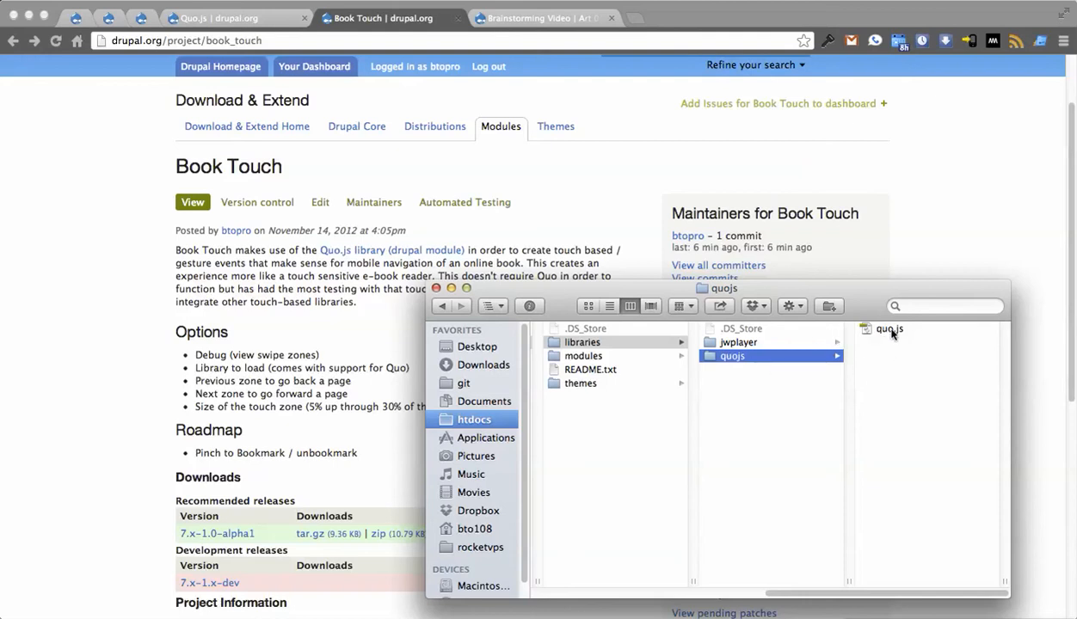
pyautogui.click(733, 356)
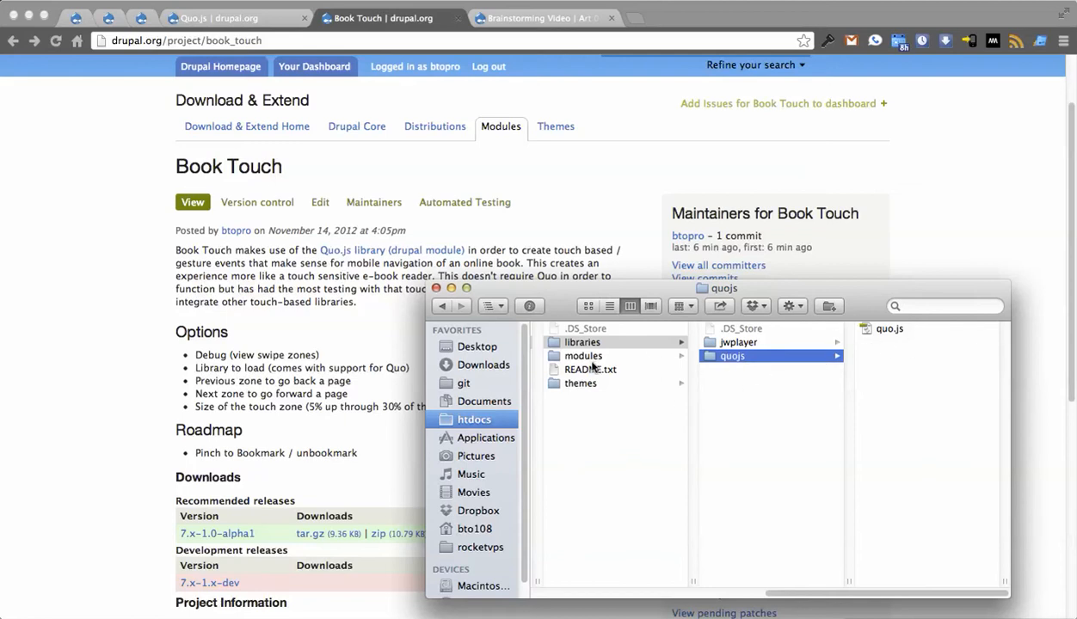
pyautogui.click(584, 354)
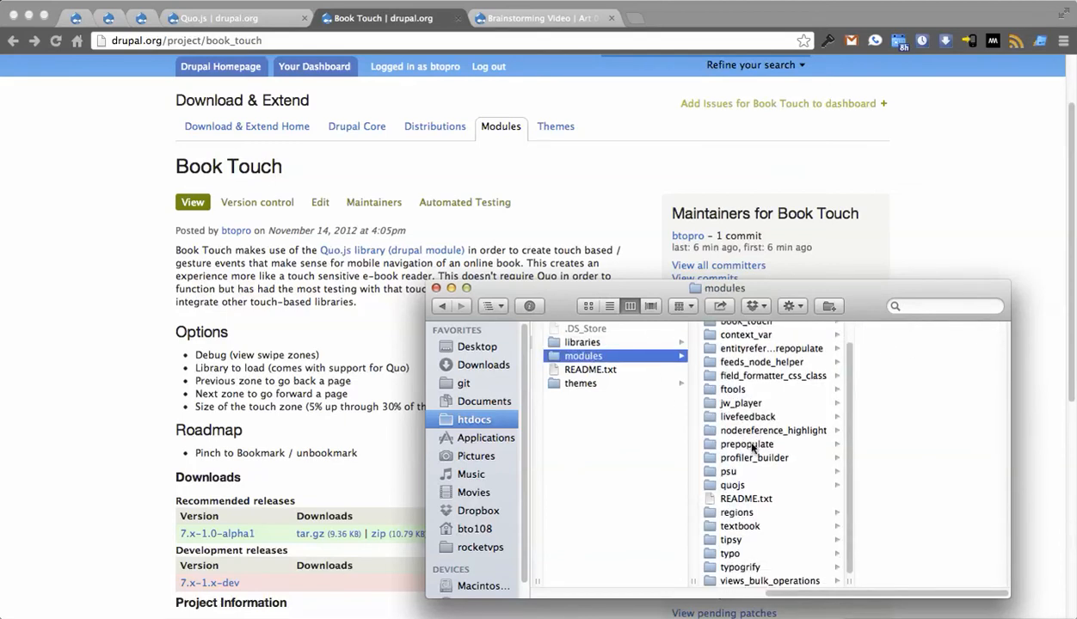
pyautogui.moveTo(757, 490)
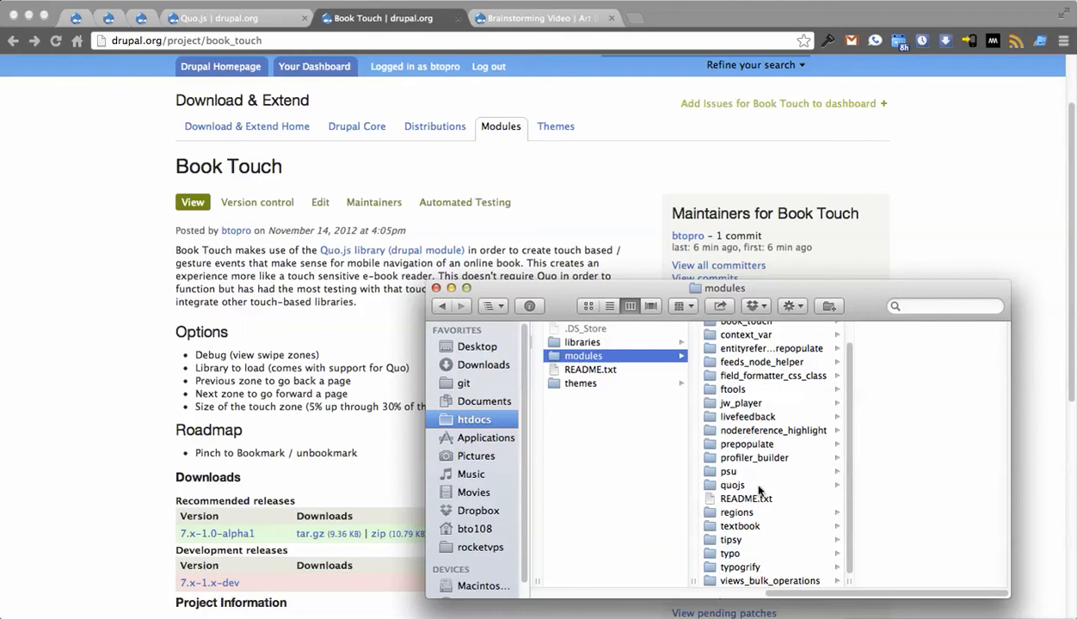
pyautogui.scroll(3)
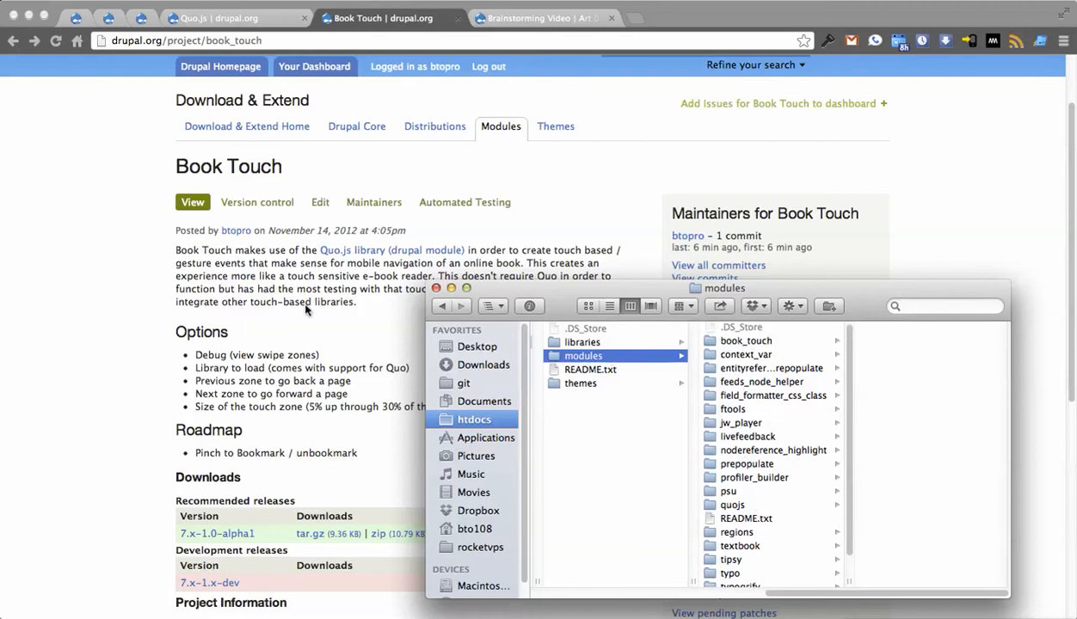
pyautogui.moveTo(151, 271)
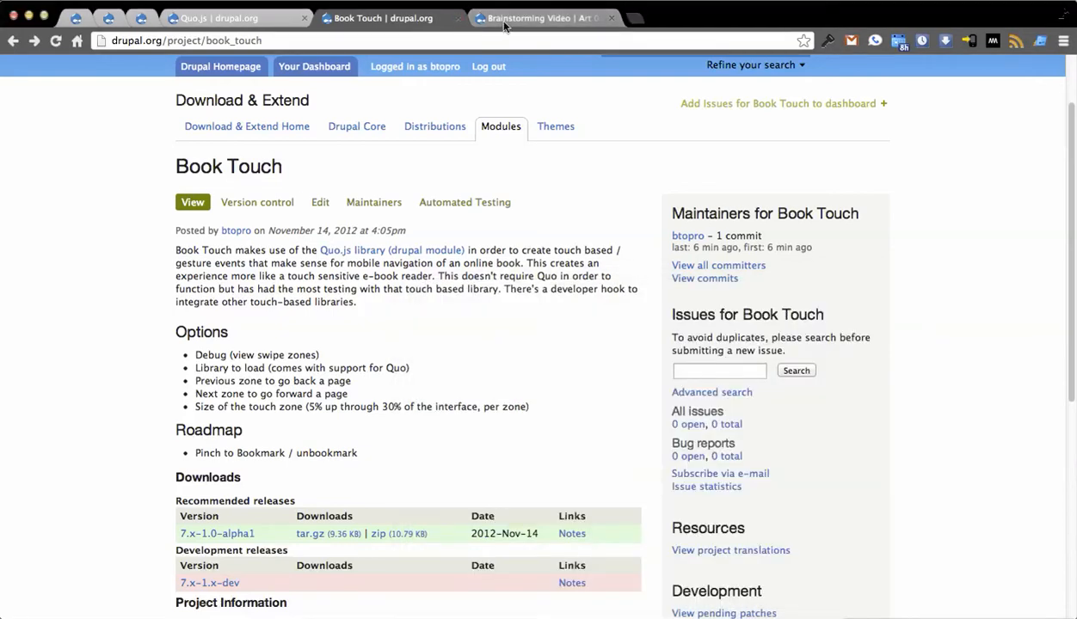
# Show the Art 010 Modules page filtered to Book, then to User Interface with Quo JS enabled
pyautogui.click(547, 17)
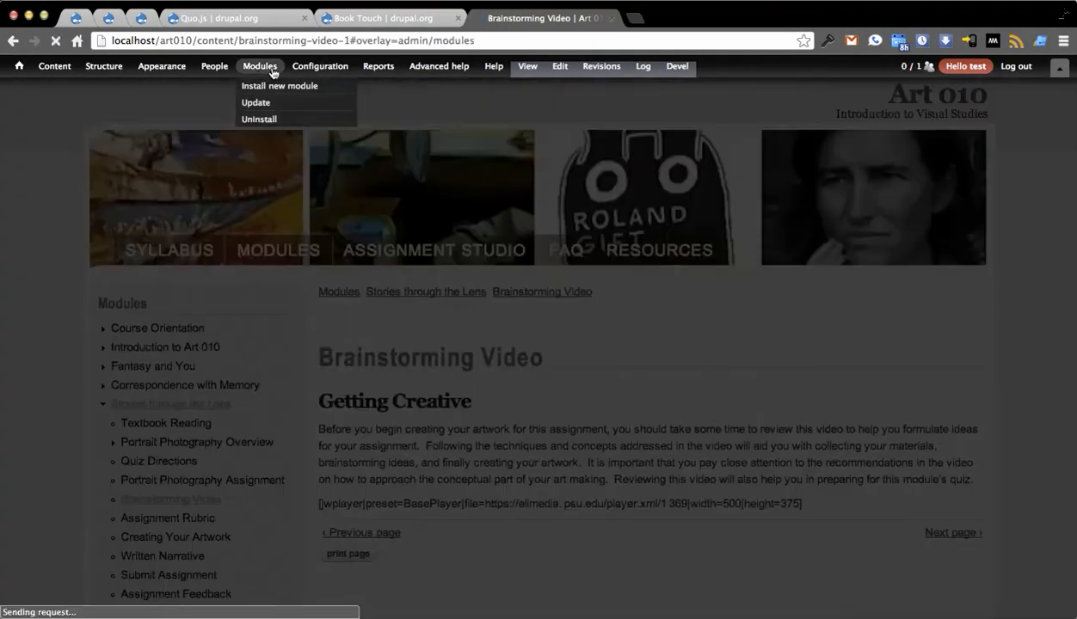
pyautogui.click(688, 348)
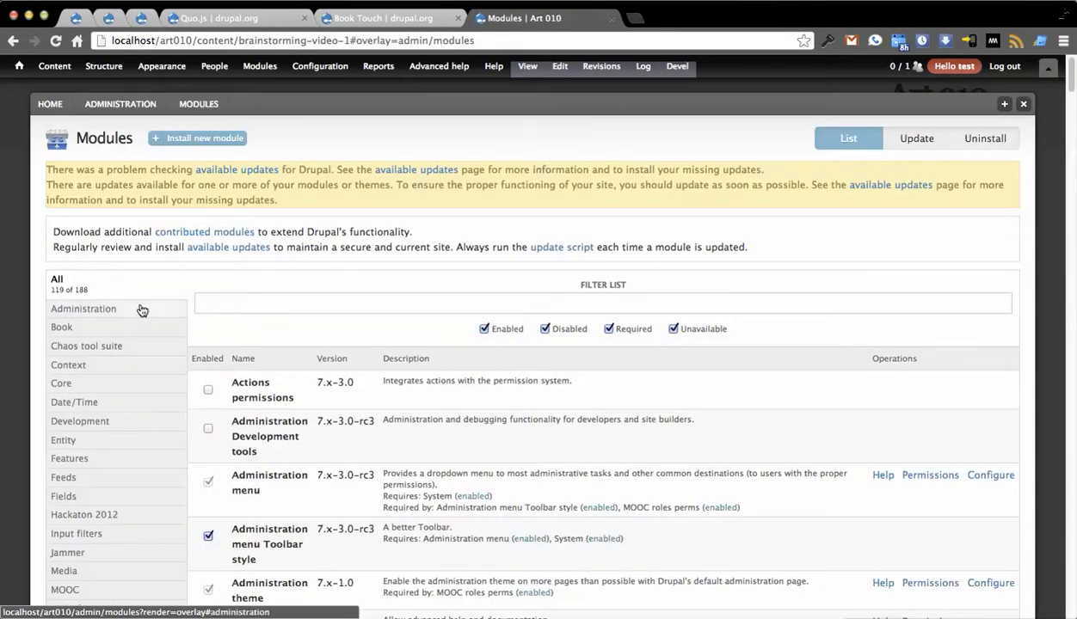
pyautogui.moveTo(141, 320)
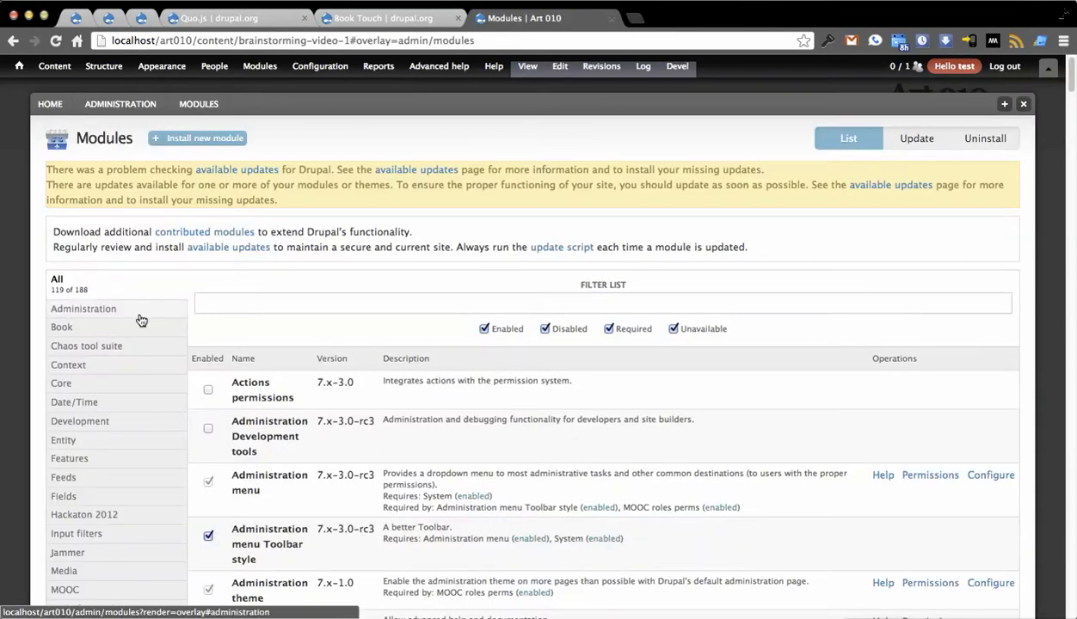
pyautogui.click(62, 327)
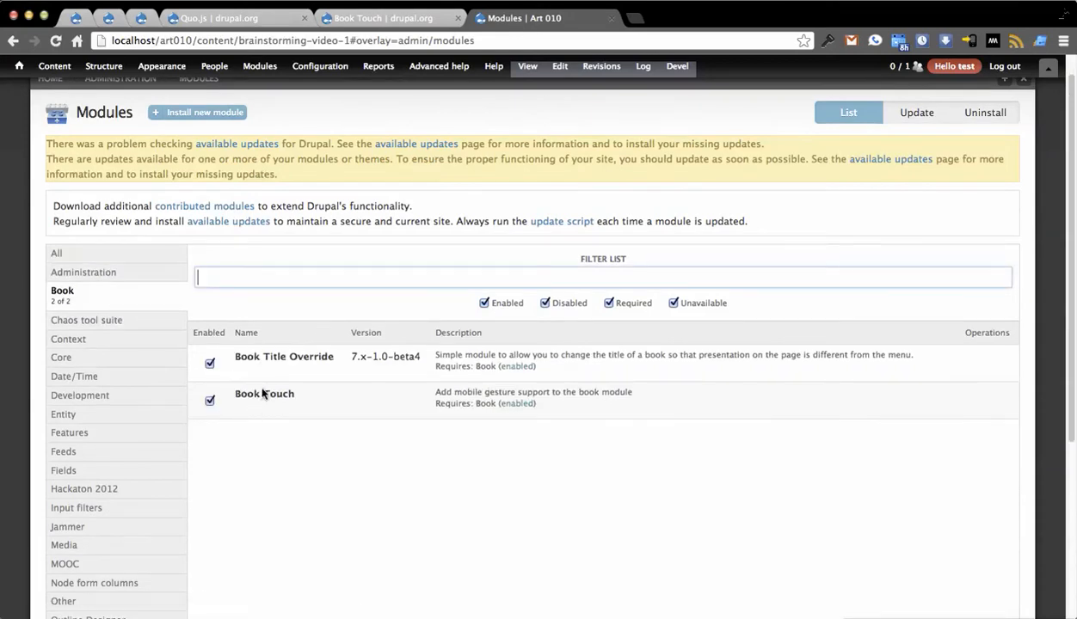
pyautogui.scroll(-3)
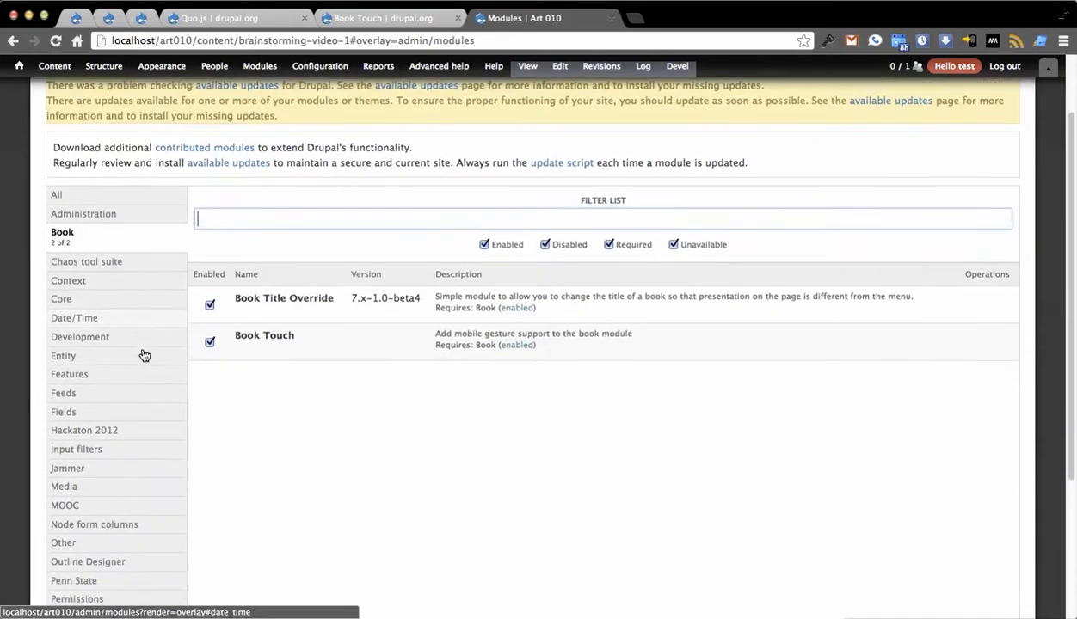
pyautogui.scroll(-3)
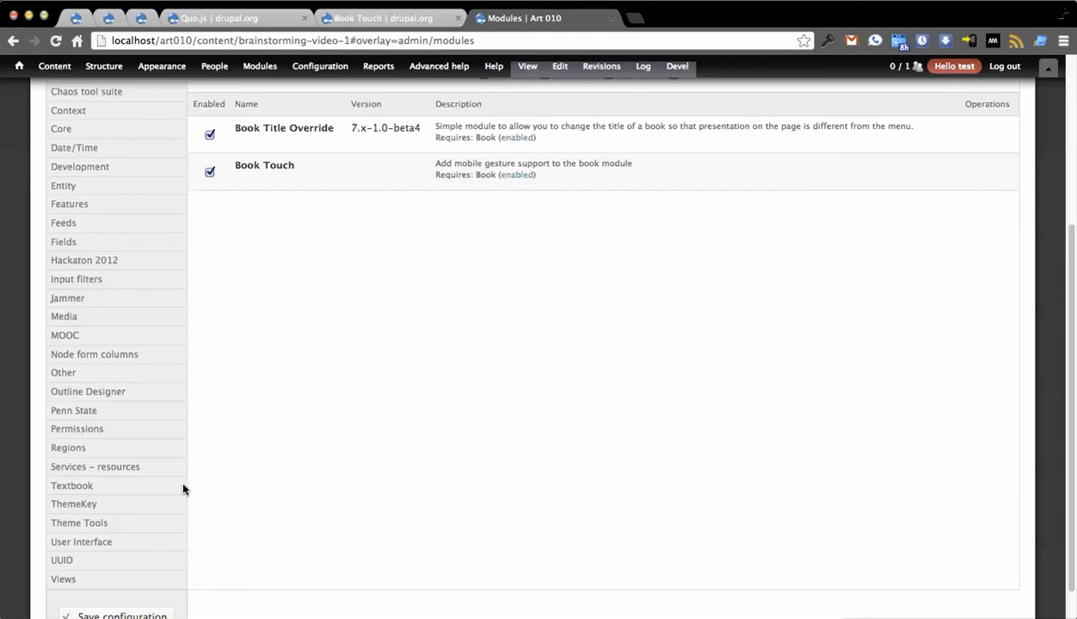
pyautogui.click(82, 544)
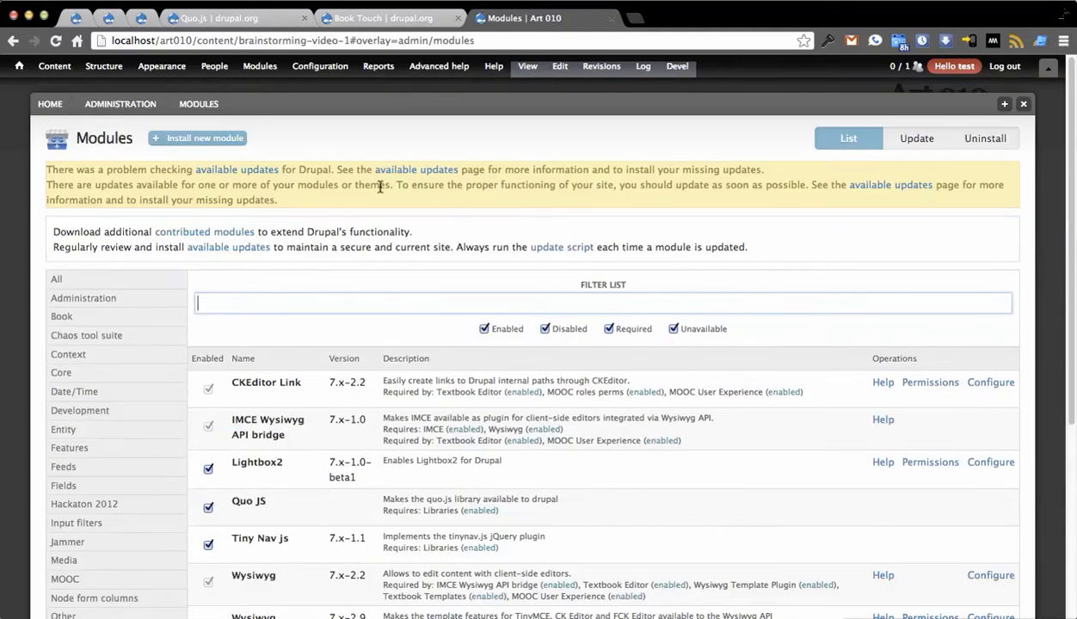
# Go to Configuration > User interface > Book Touch settings page
pyautogui.click(320, 66)
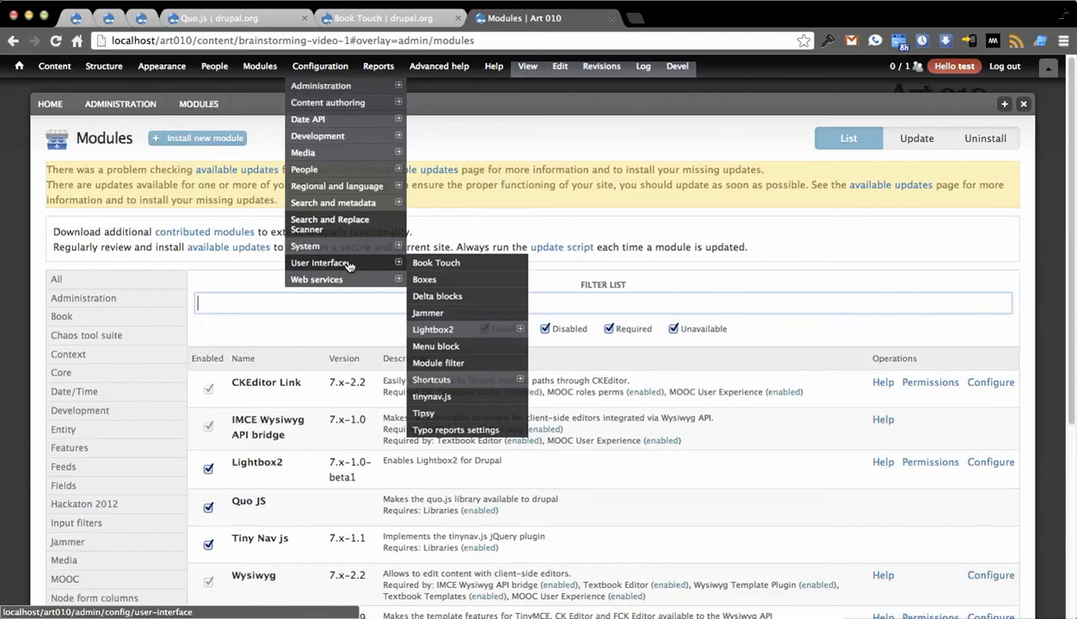
pyautogui.click(437, 262)
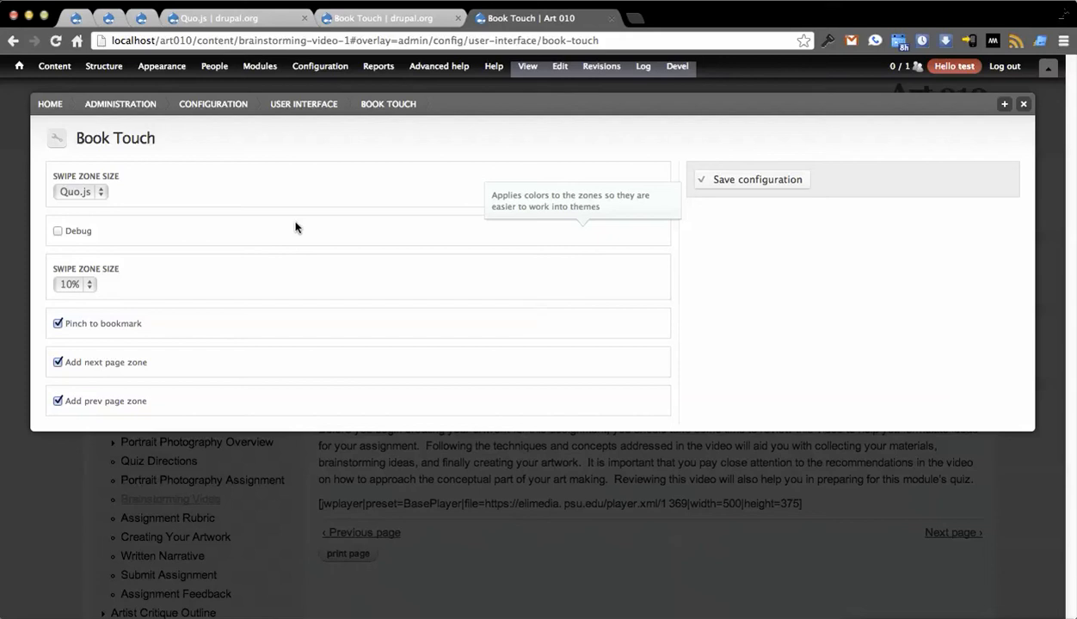
# Keep Quo.js as library, enable debug, set swipe zone size 10% and disable pinch to bookmark
pyautogui.click(79, 191)
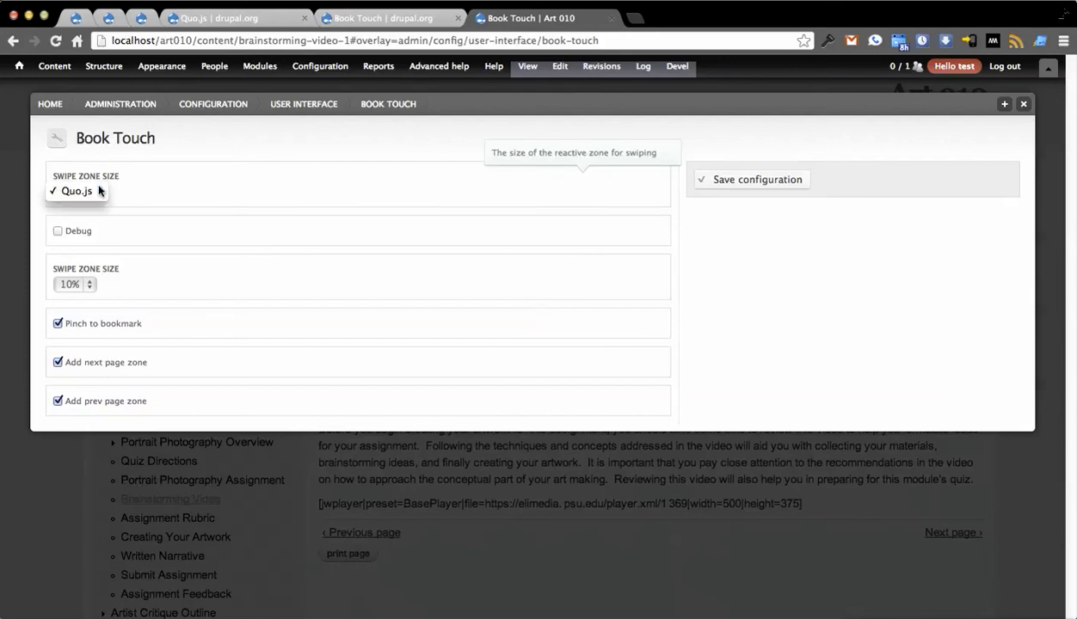
pyautogui.click(77, 191)
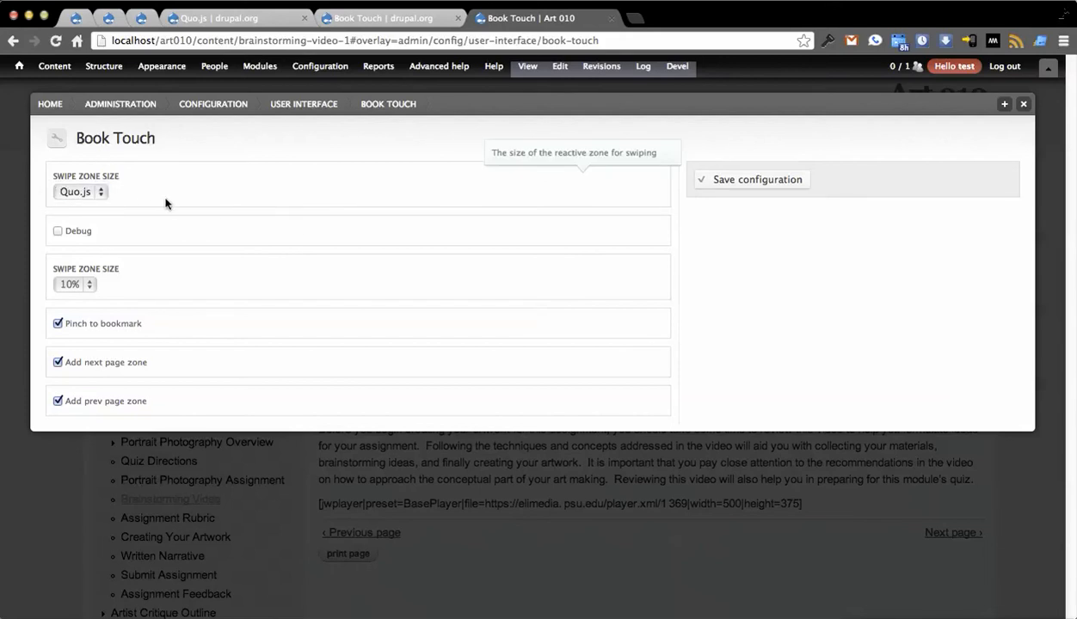
pyautogui.moveTo(158, 206)
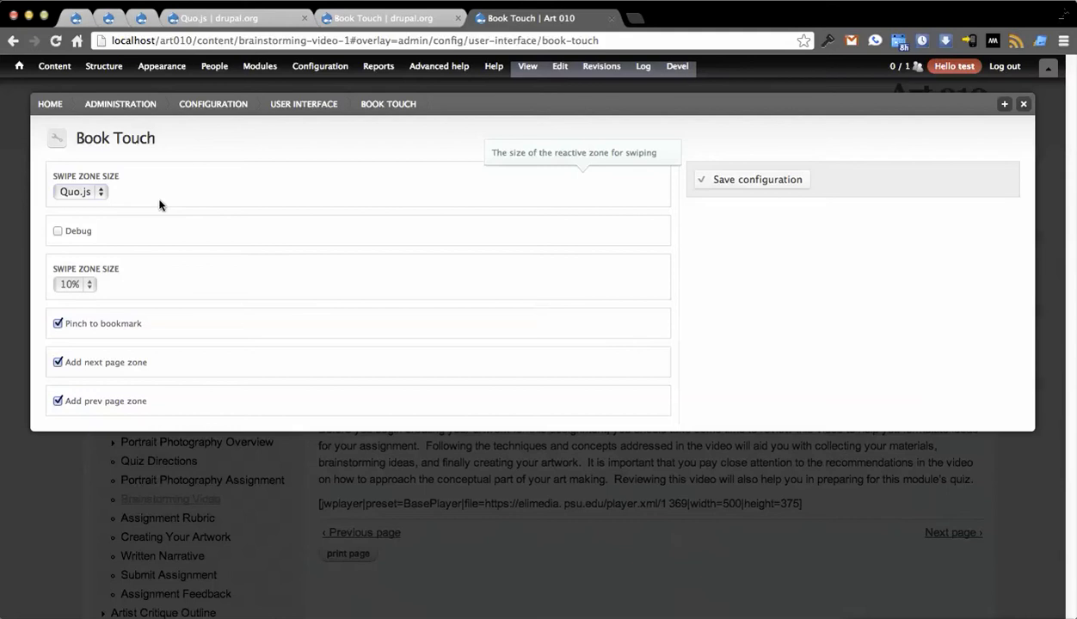
pyautogui.moveTo(102, 200)
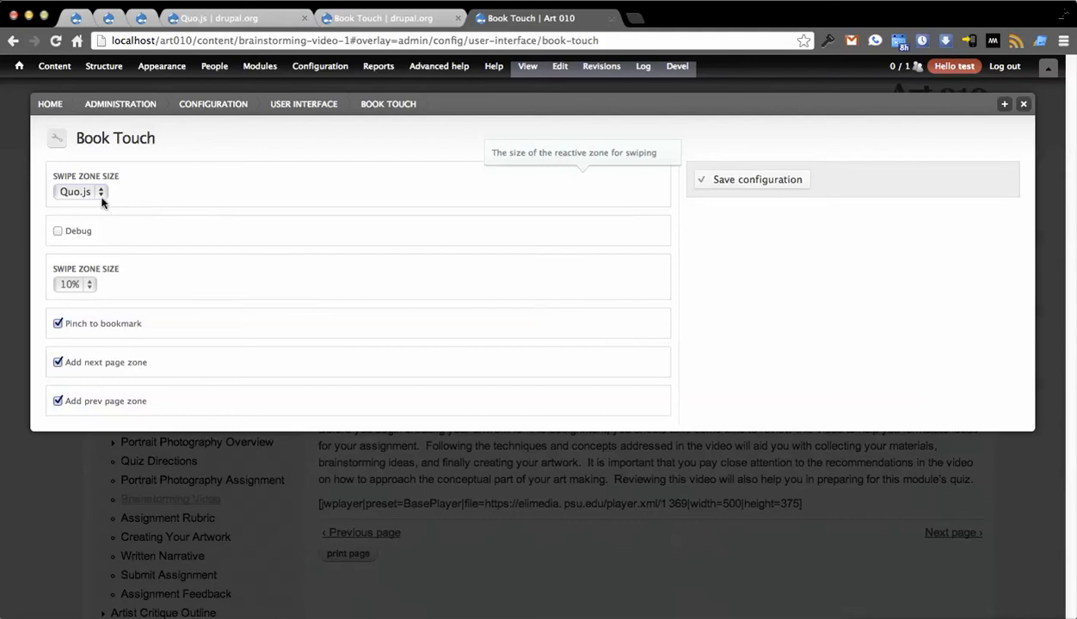
pyautogui.moveTo(117, 224)
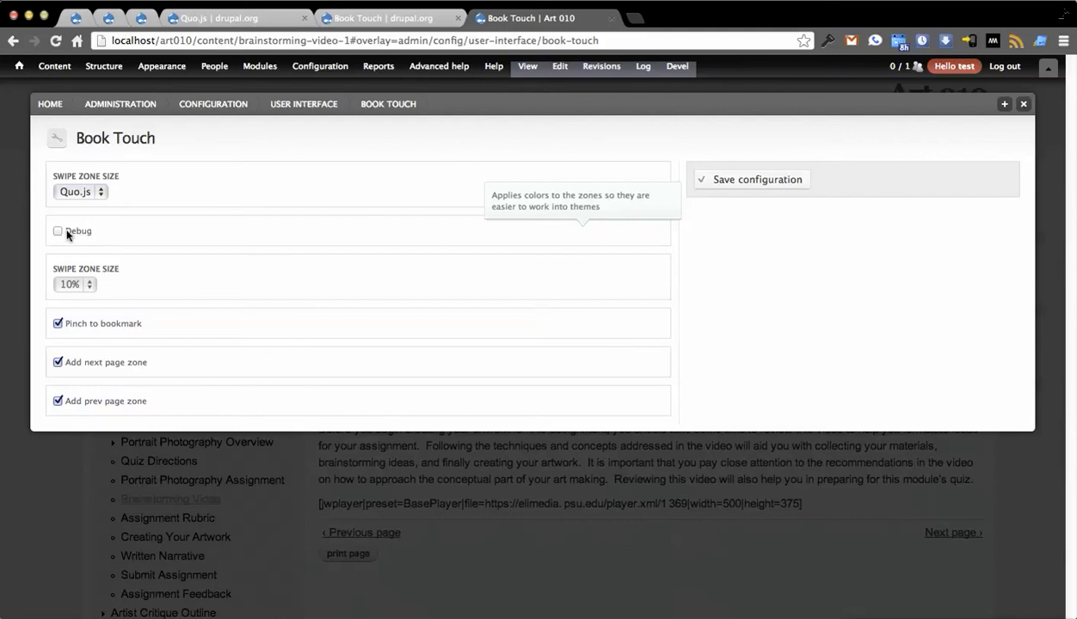
pyautogui.moveTo(79, 232)
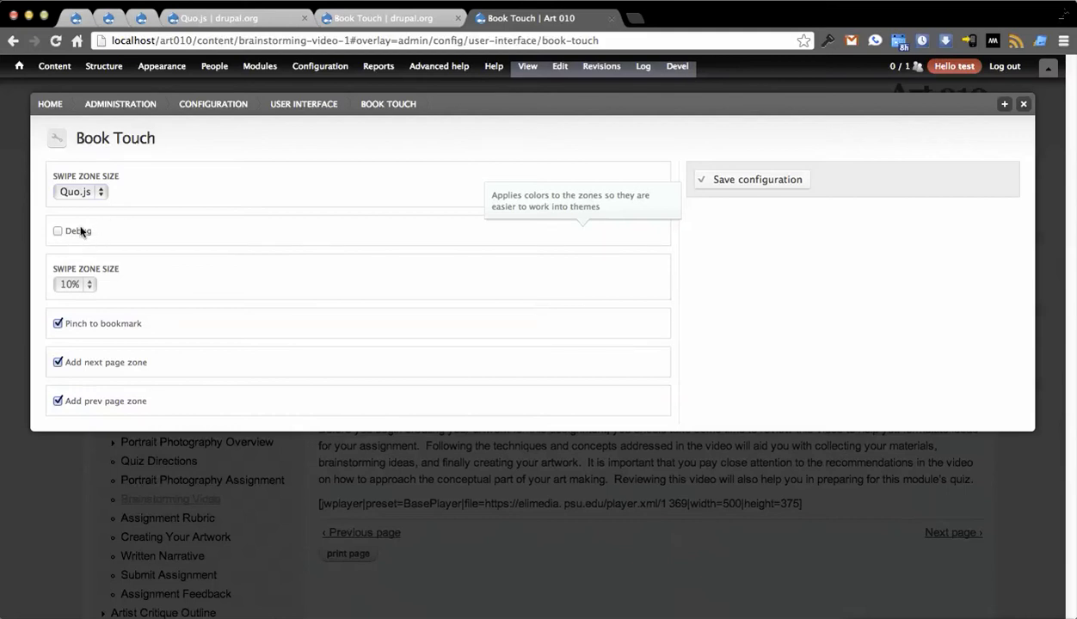
pyautogui.click(58, 230)
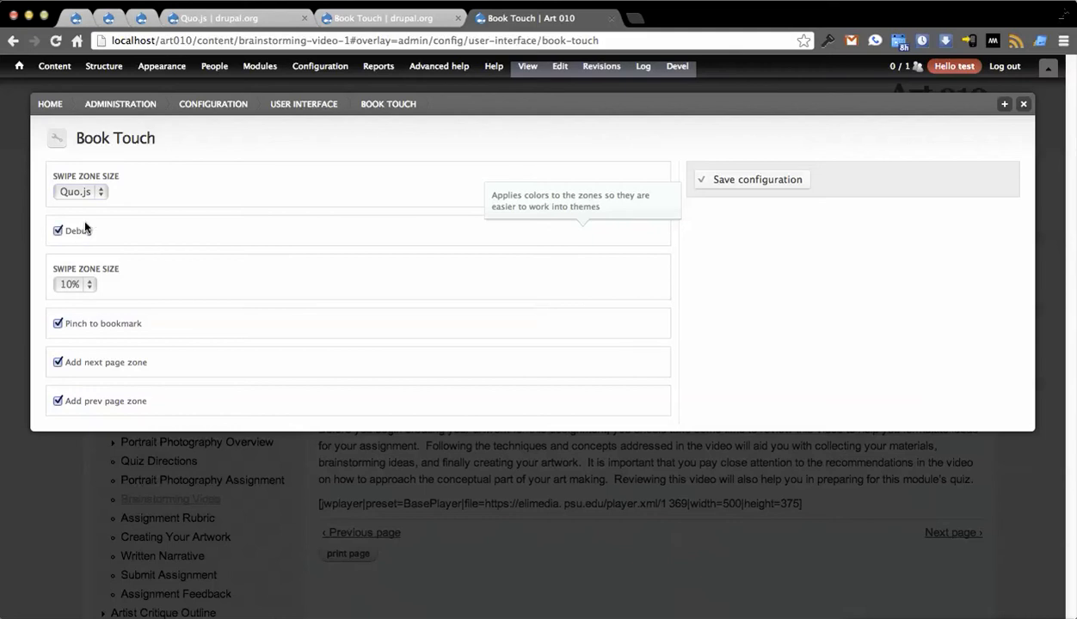
pyautogui.moveTo(76, 251)
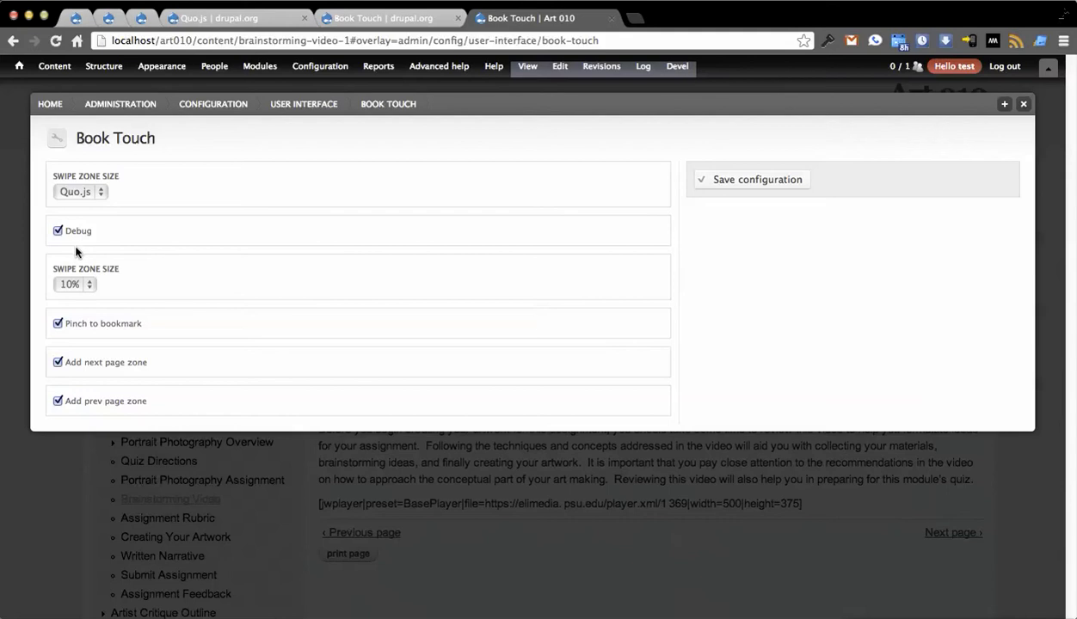
pyautogui.click(75, 284)
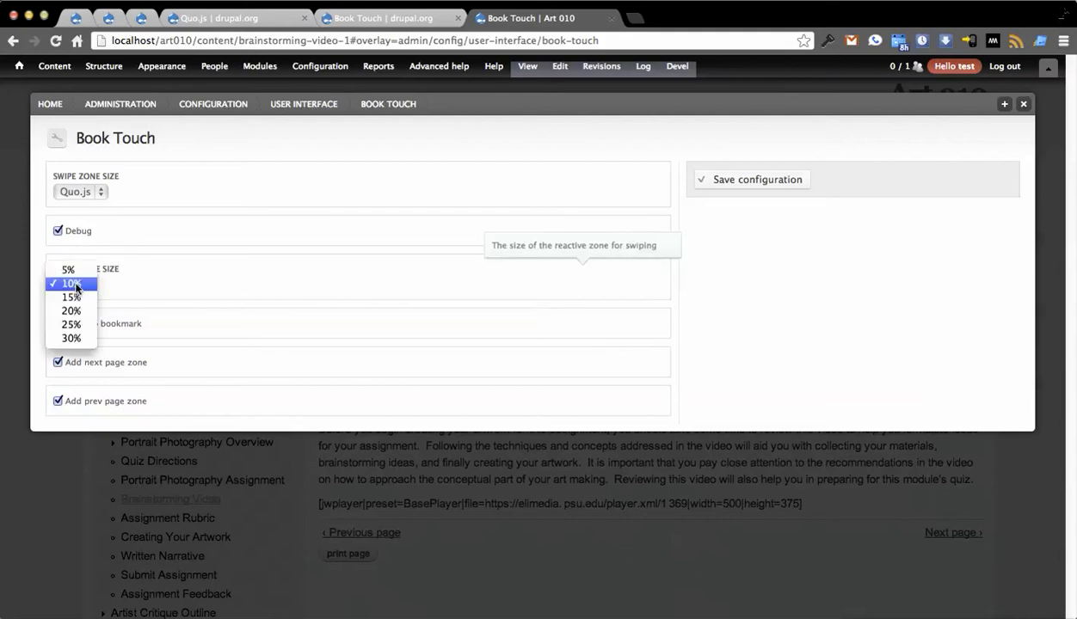
pyautogui.moveTo(90, 279)
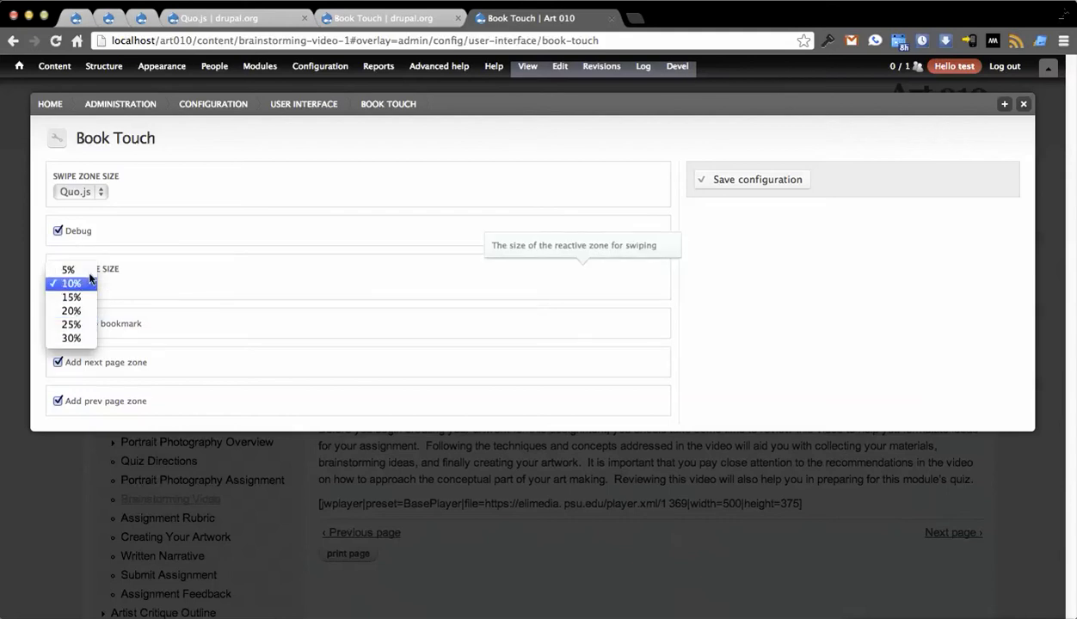
pyautogui.click(71, 282)
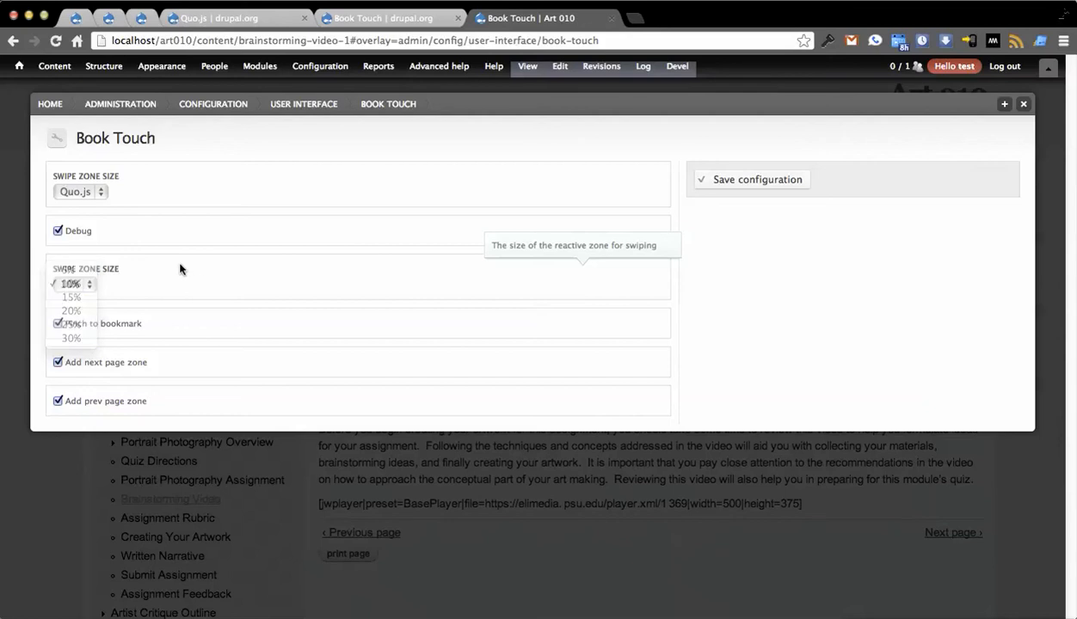
pyautogui.click(73, 284)
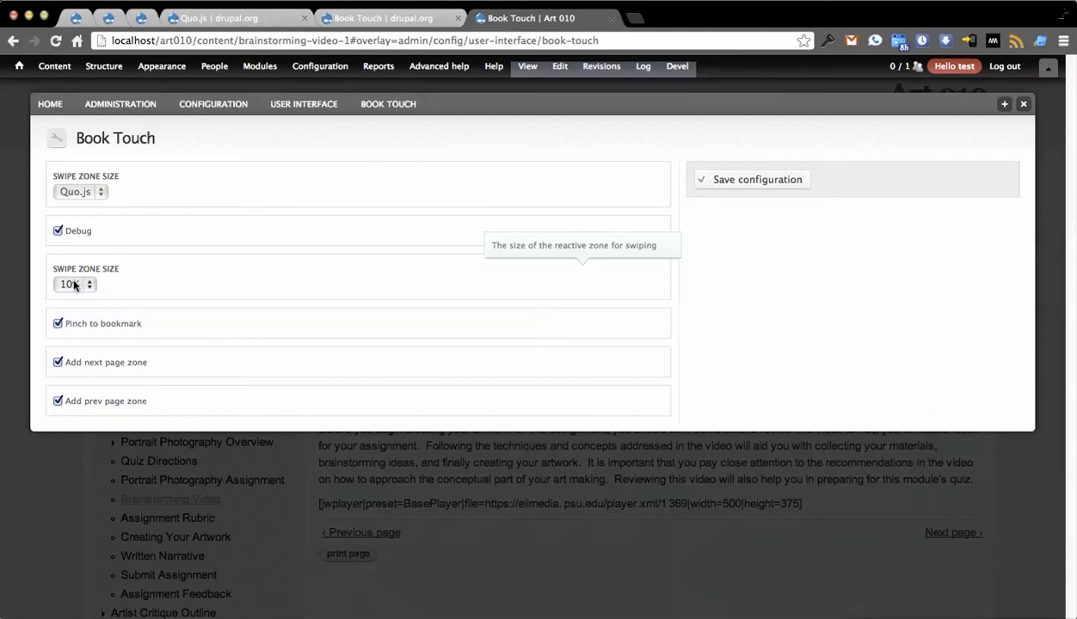
pyautogui.moveTo(69, 323)
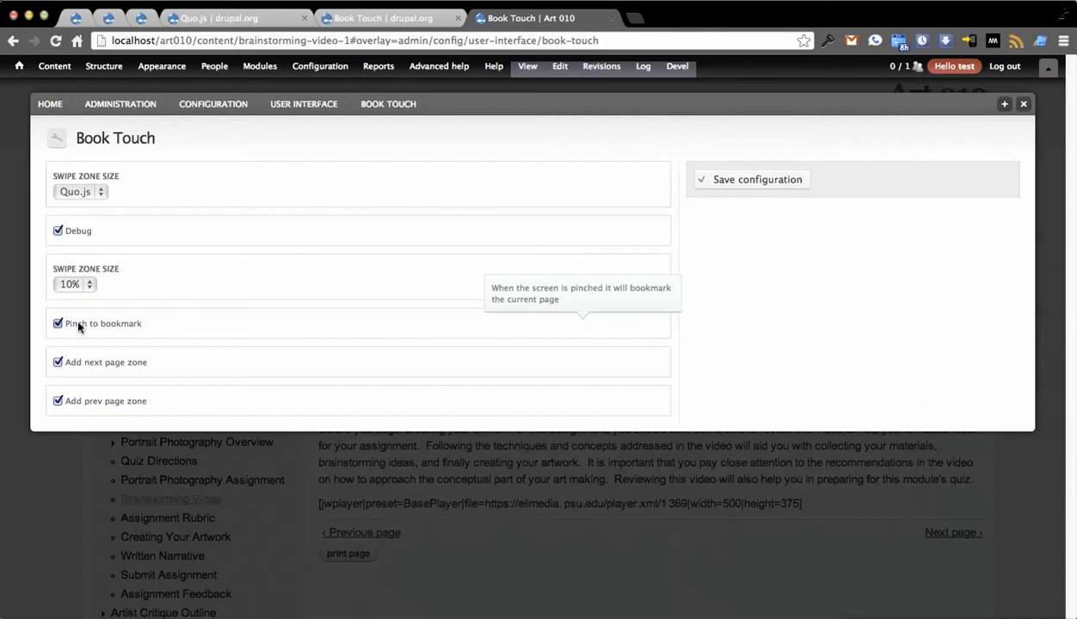
pyautogui.click(58, 323)
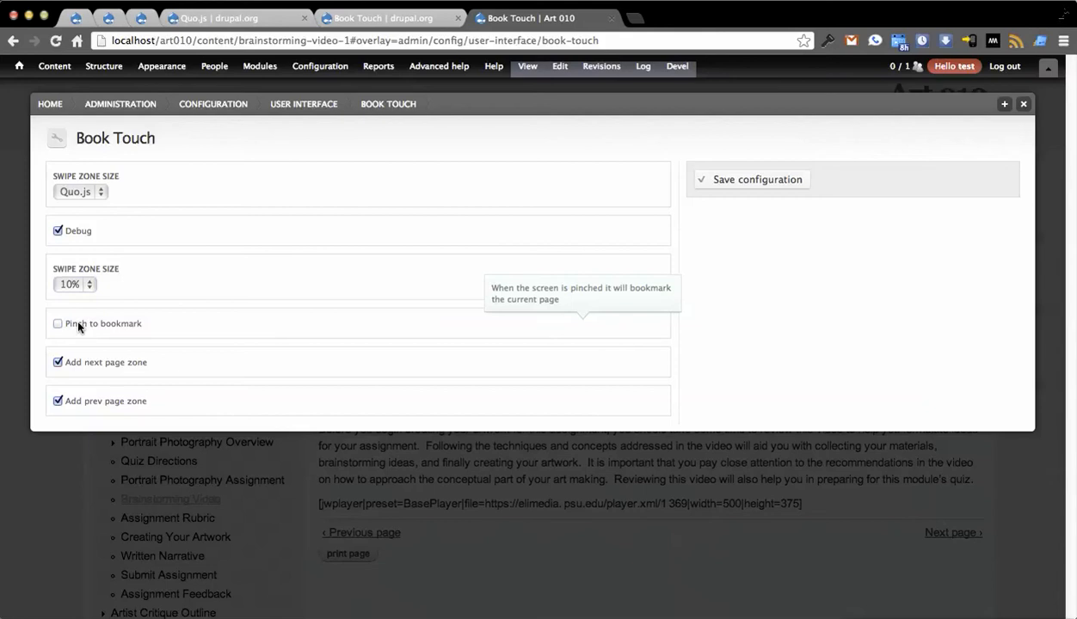
pyautogui.moveTo(108, 359)
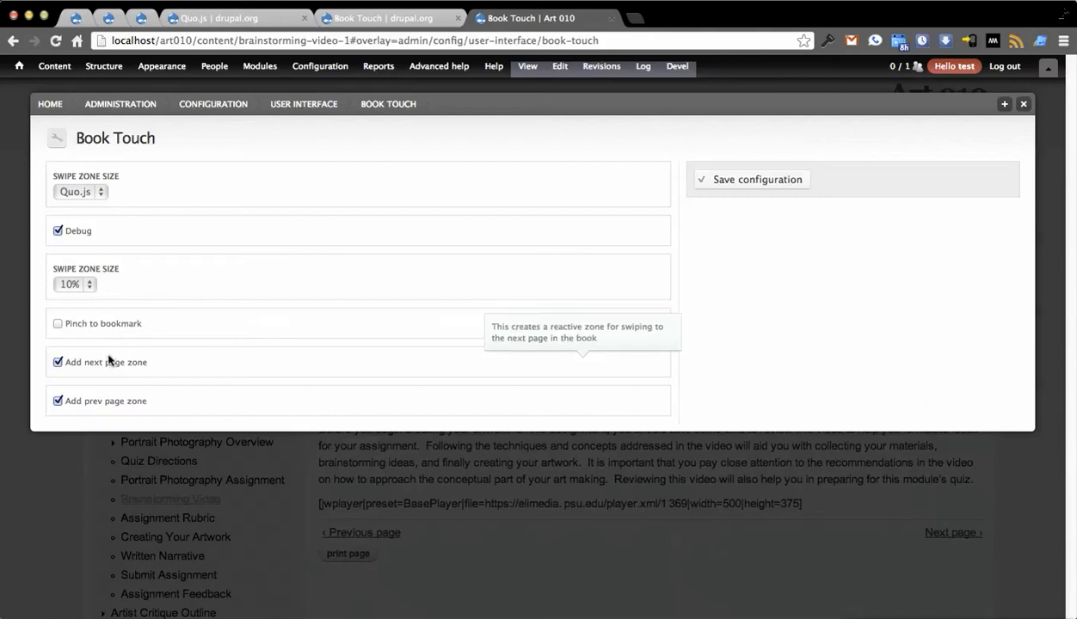
pyautogui.moveTo(132, 411)
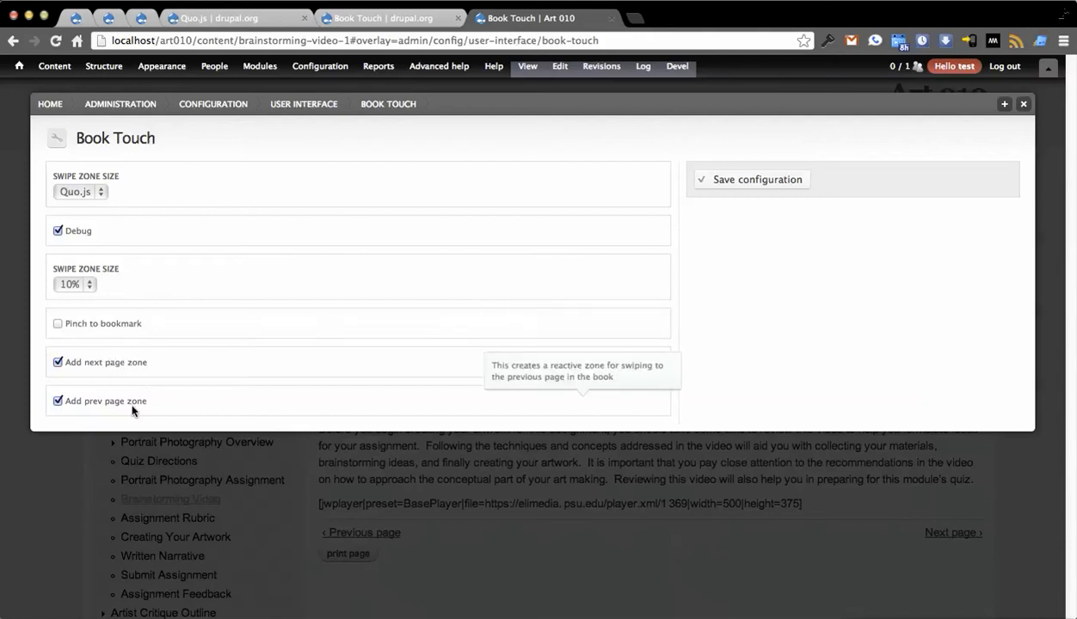
pyautogui.moveTo(72, 361)
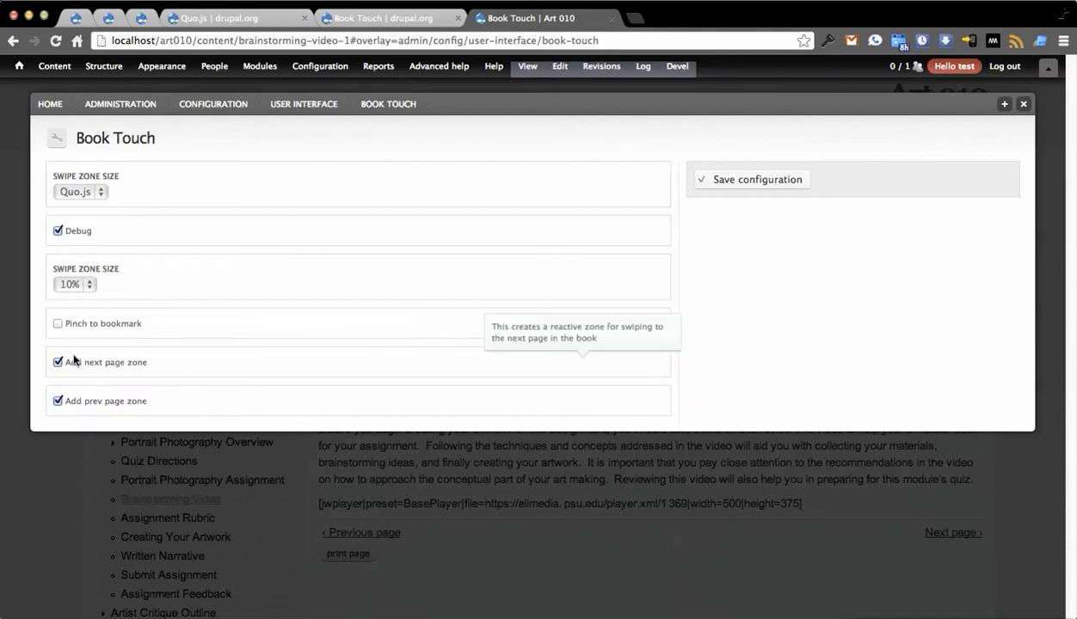
pyautogui.moveTo(85, 324)
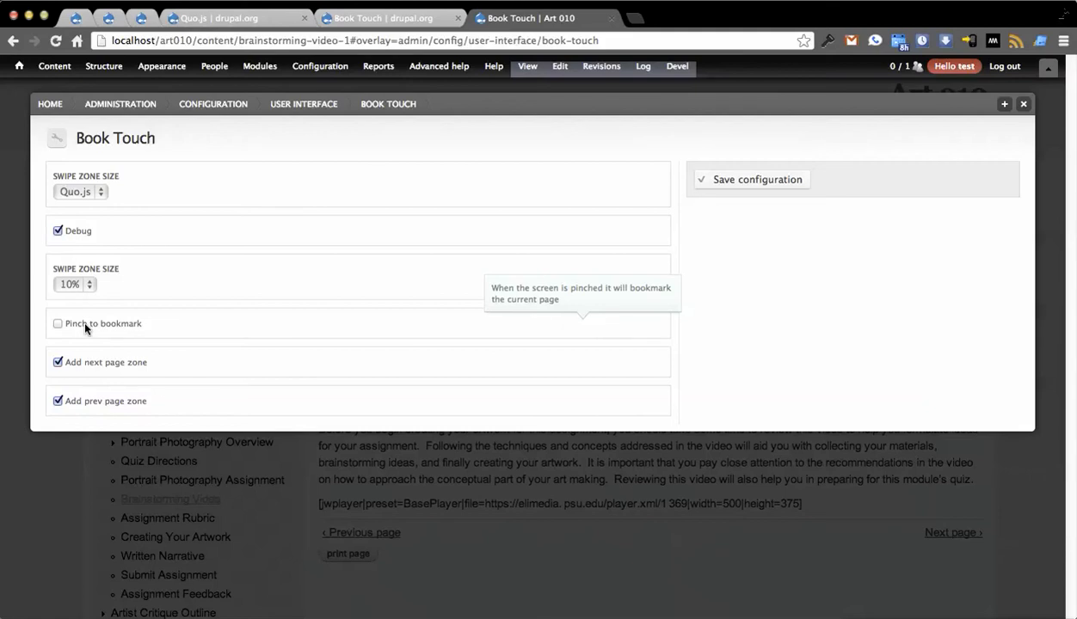
pyautogui.moveTo(81, 191)
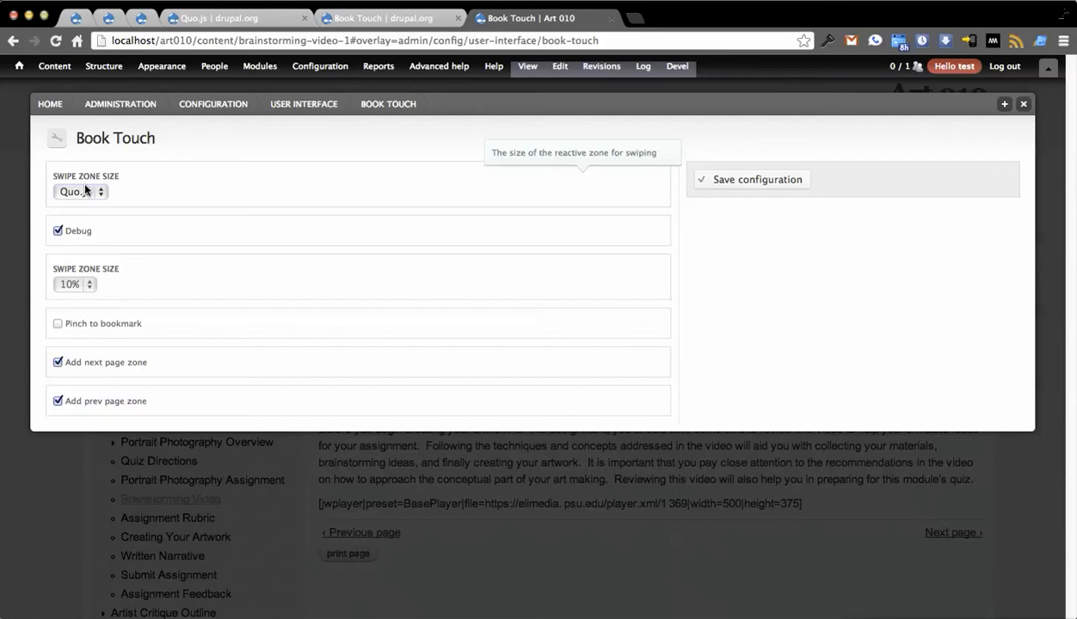
pyautogui.moveTo(89, 308)
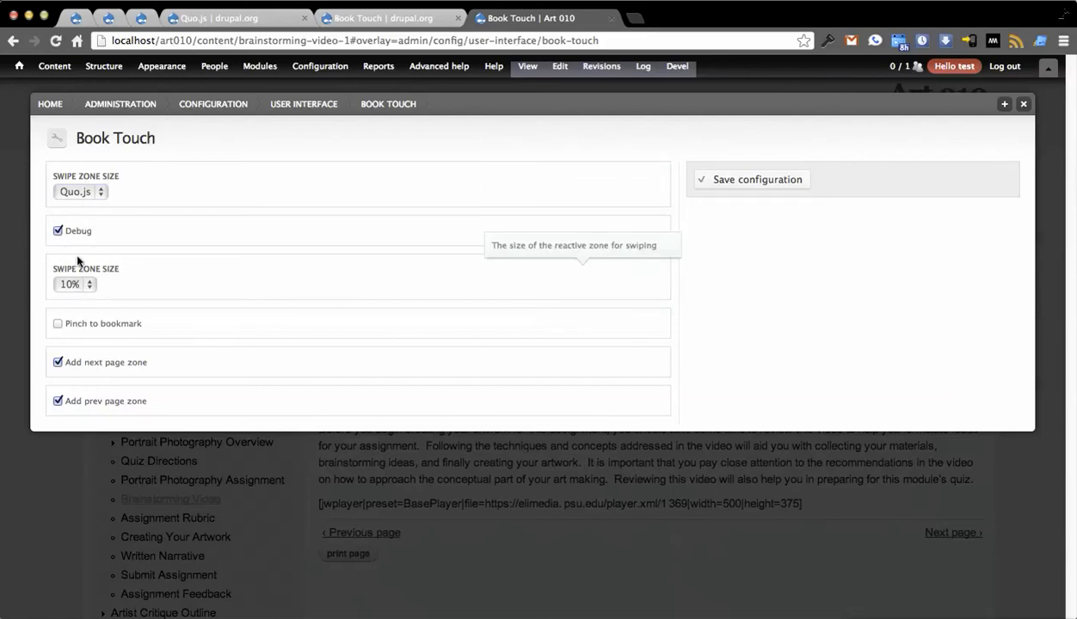
pyautogui.moveTo(750, 129)
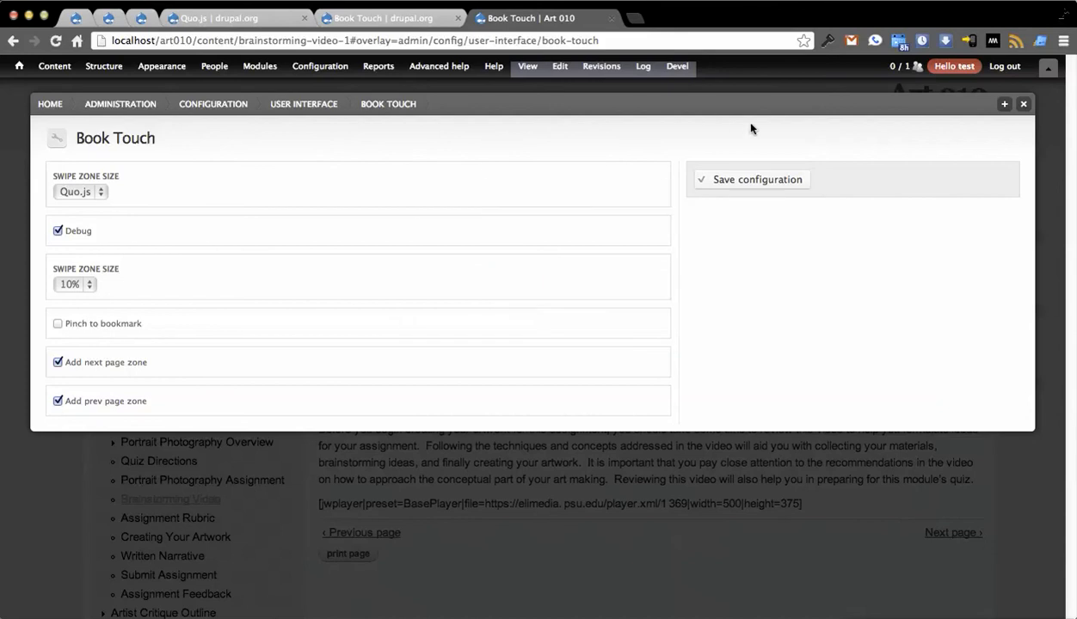
# Save the Book Touch configuration and close the overlay back to the Brainstorming Video page
pyautogui.click(757, 179)
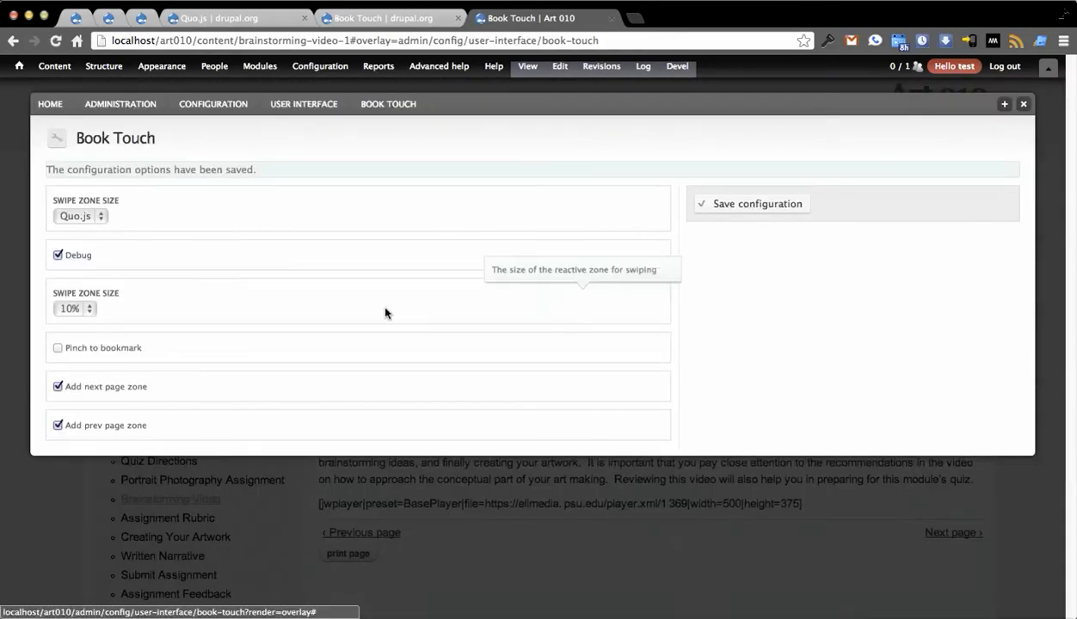
pyautogui.moveTo(996, 118)
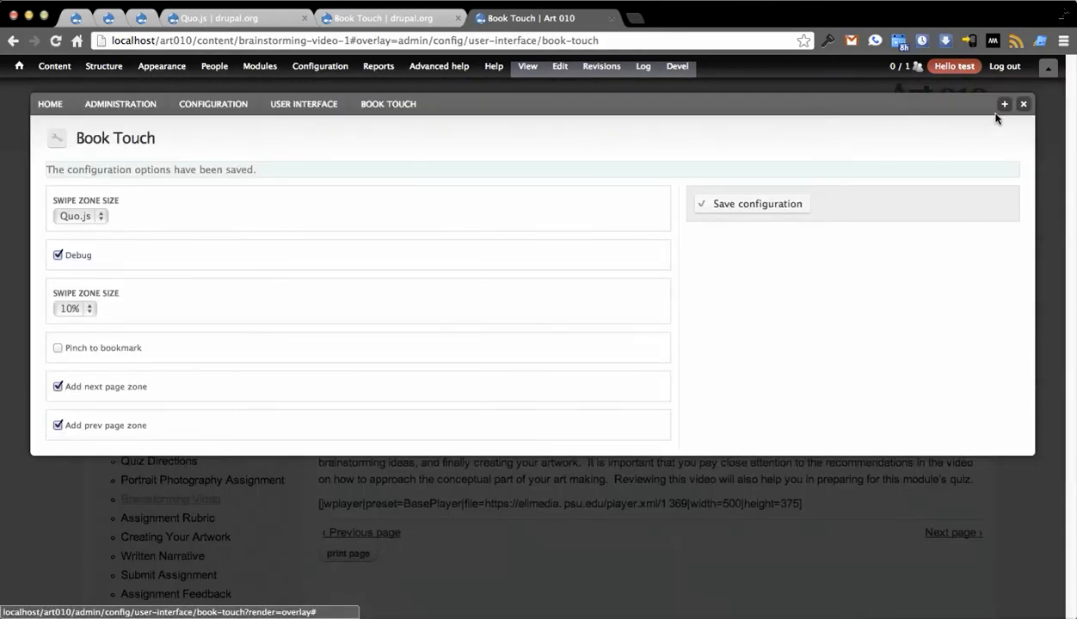
pyautogui.click(1022, 105)
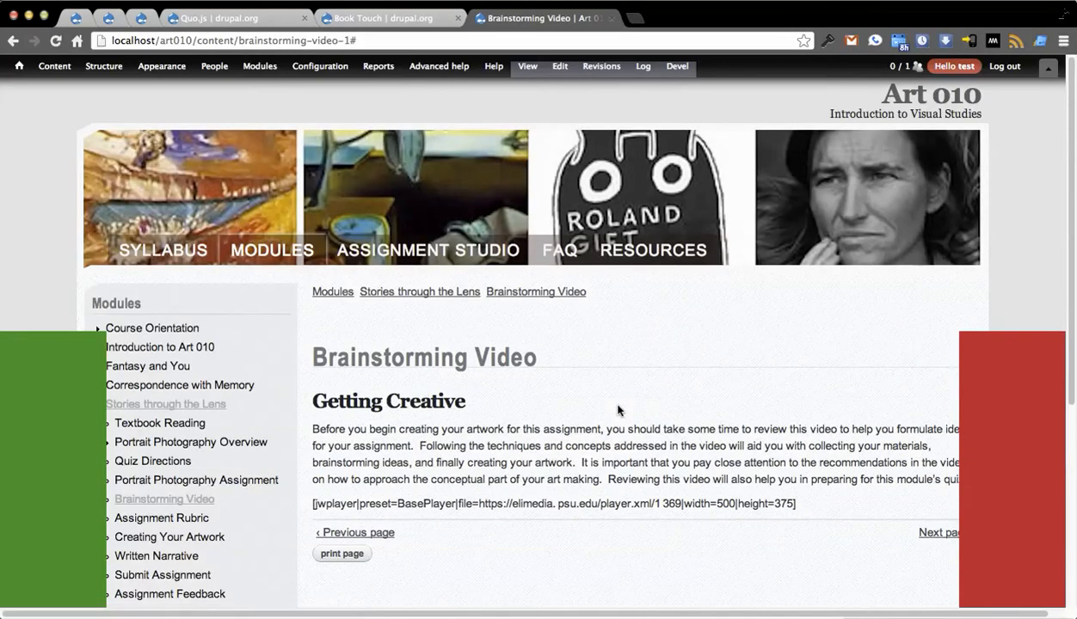
pyautogui.moveTo(551, 420)
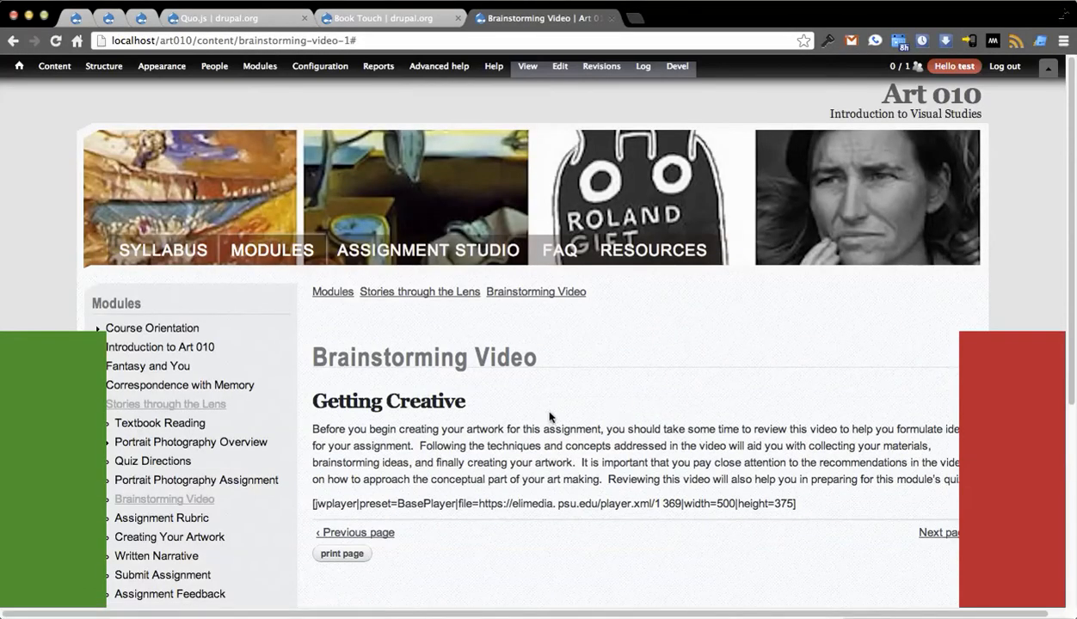
pyautogui.moveTo(55, 461)
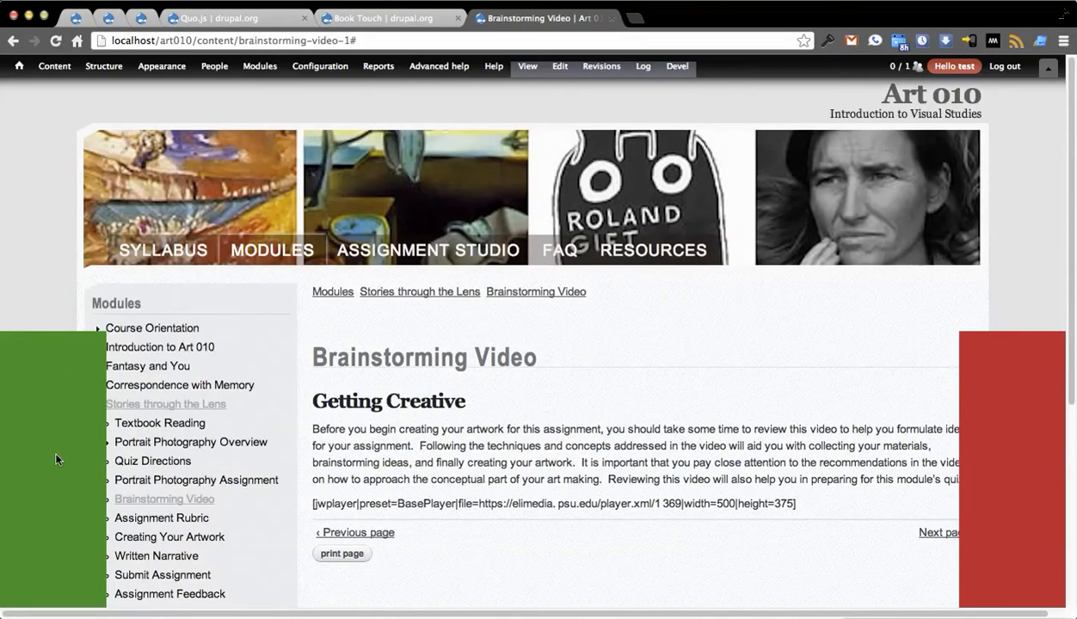
pyautogui.moveTo(788, 424)
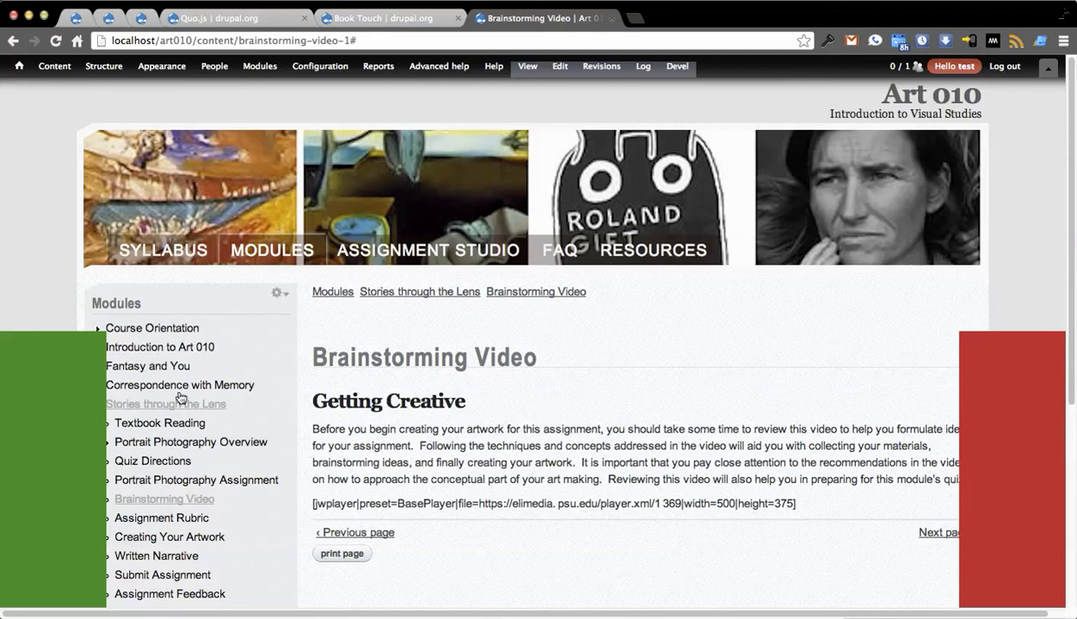
pyautogui.moveTo(994, 451)
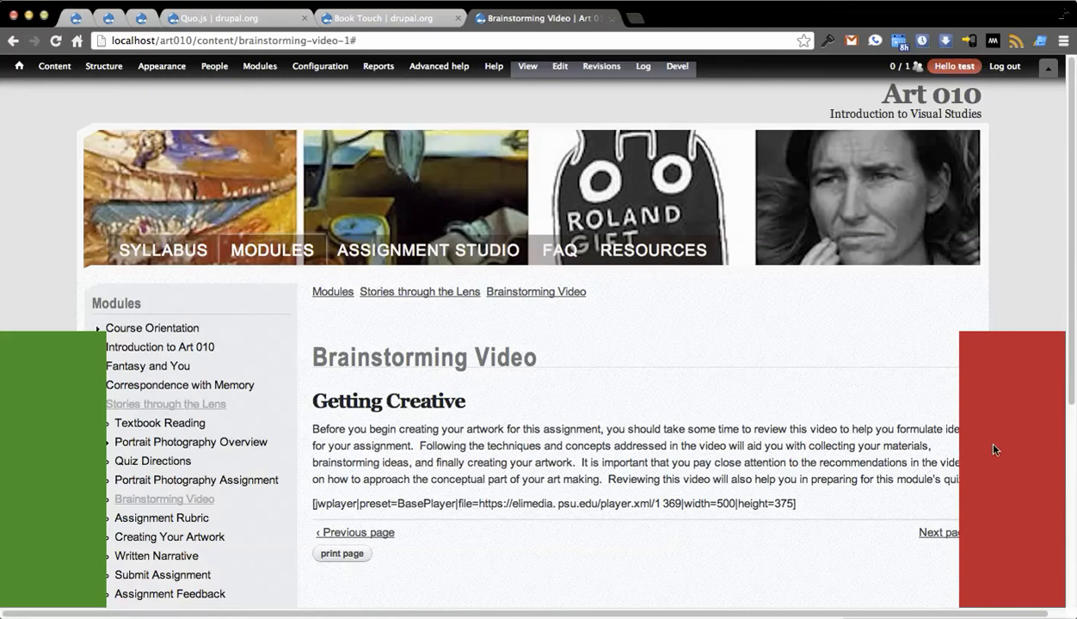
pyautogui.moveTo(971, 430)
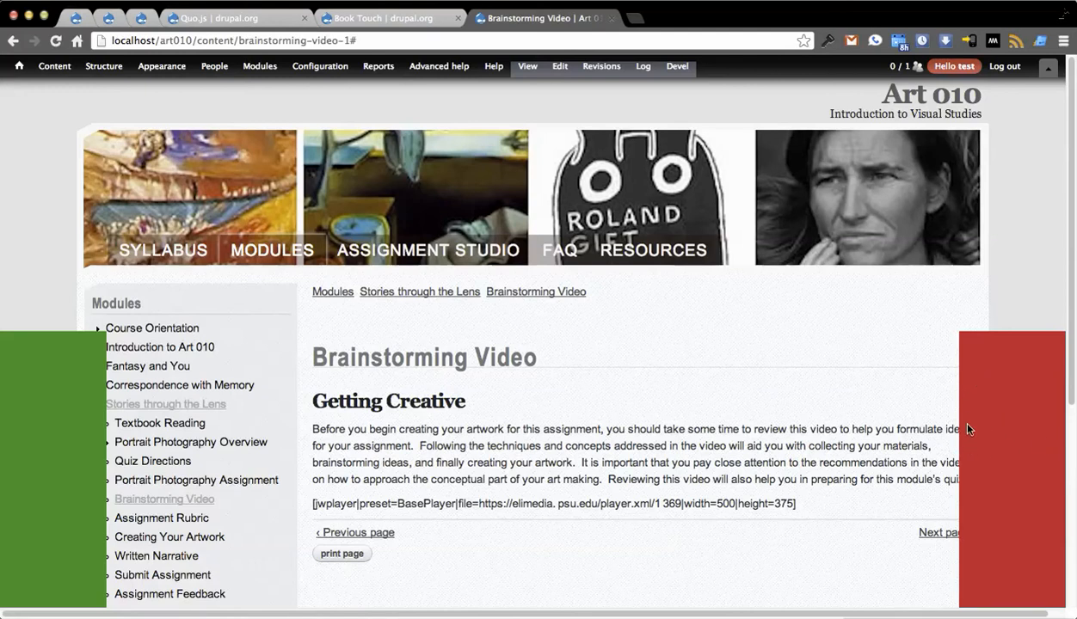
pyautogui.scroll(-3)
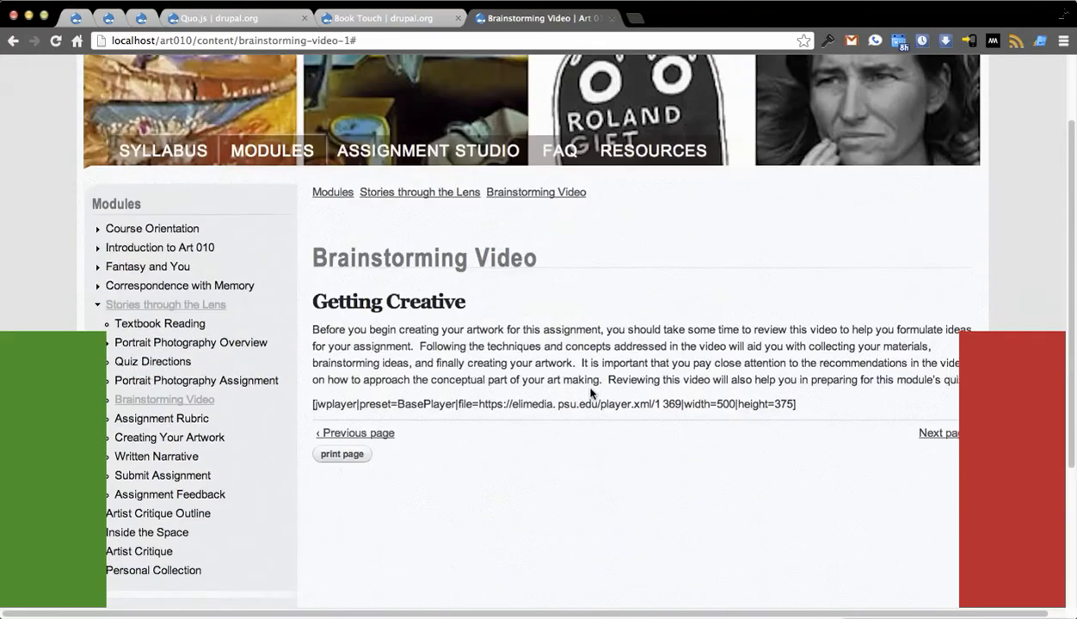
pyautogui.scroll(3)
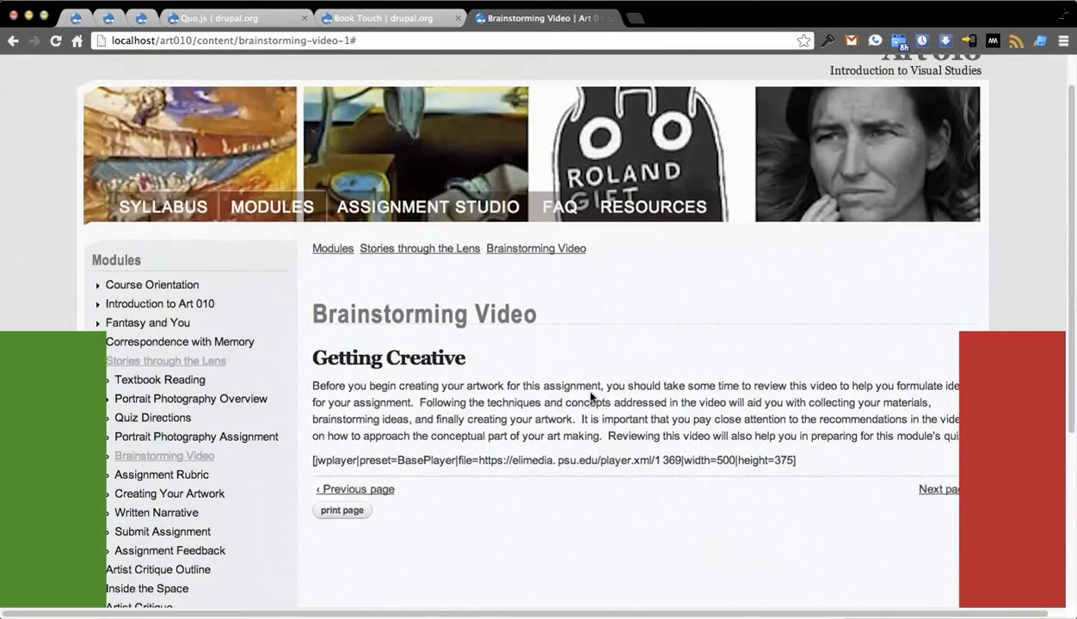
pyautogui.scroll(3)
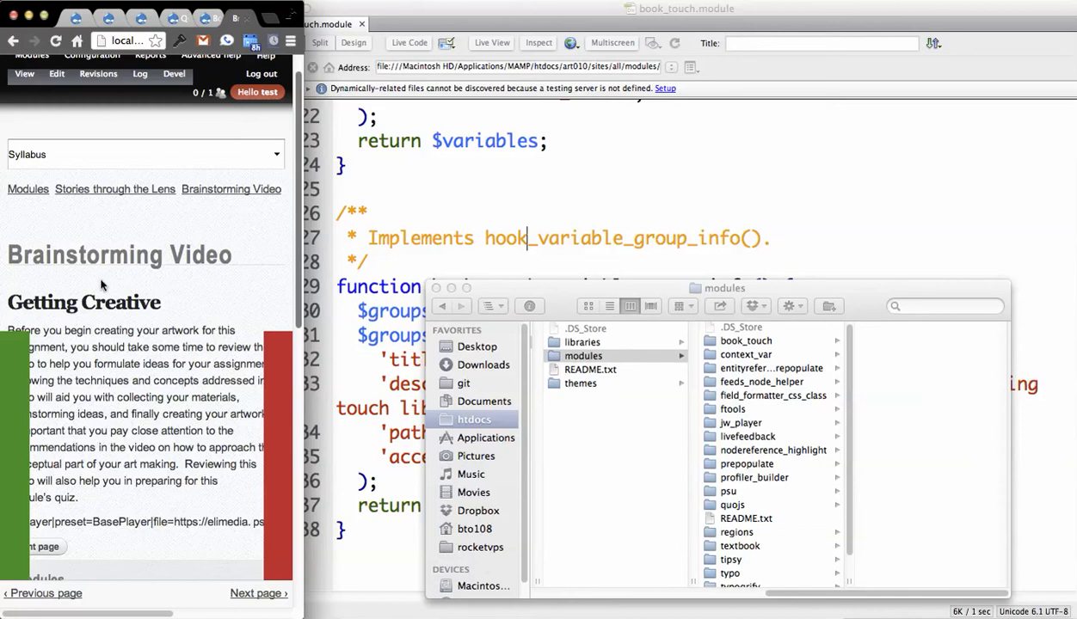
pyautogui.moveTo(285, 509)
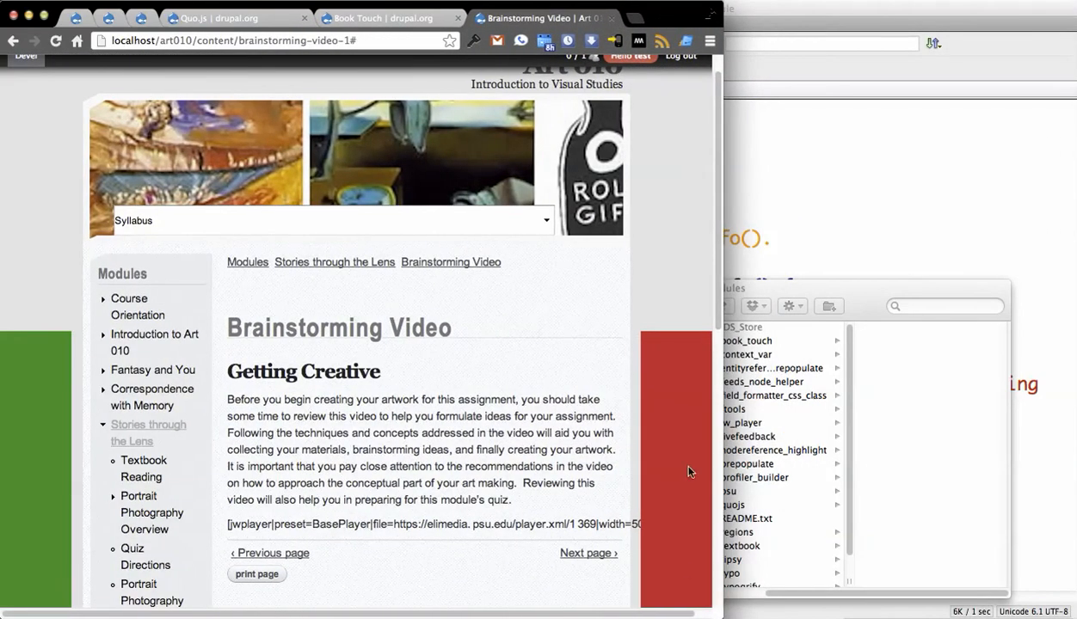
pyautogui.moveTo(628, 52)
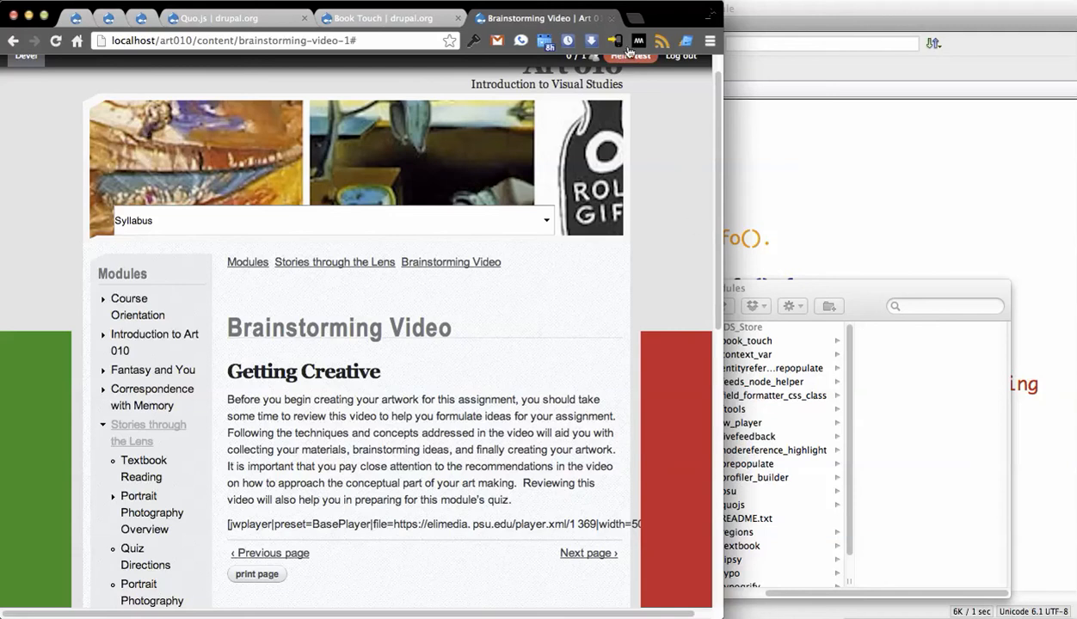
pyautogui.moveTo(654, 454)
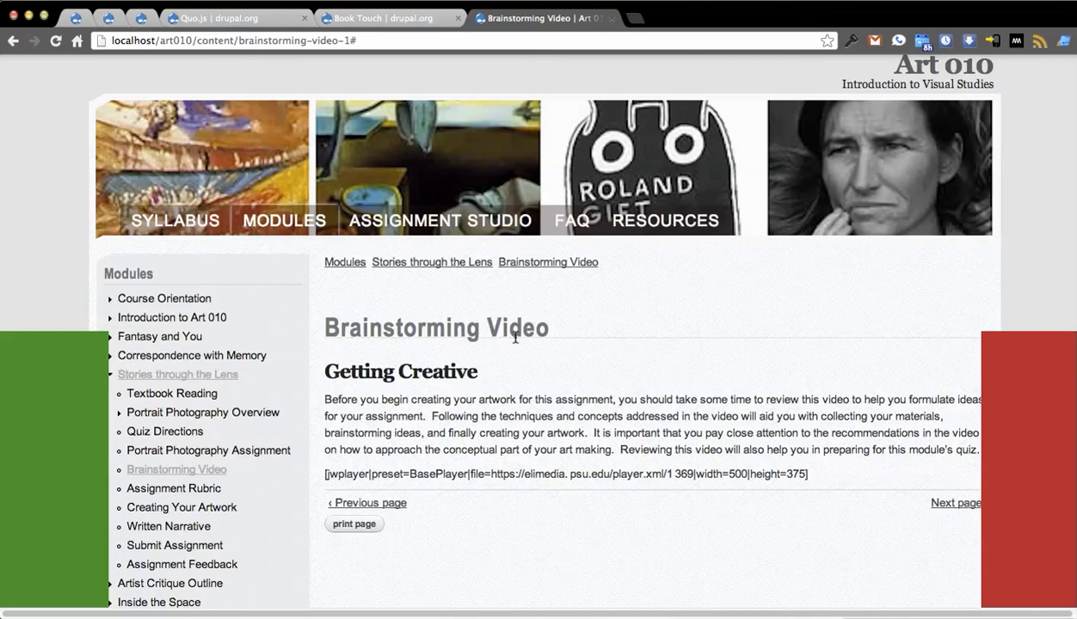
pyautogui.moveTo(753, 296)
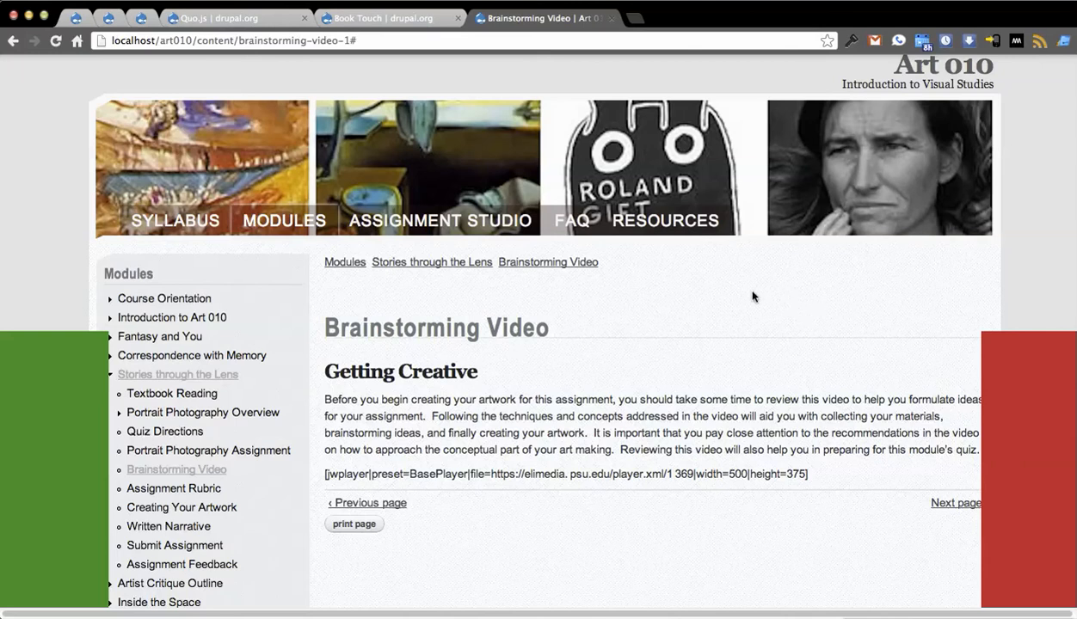
pyautogui.moveTo(1011, 392)
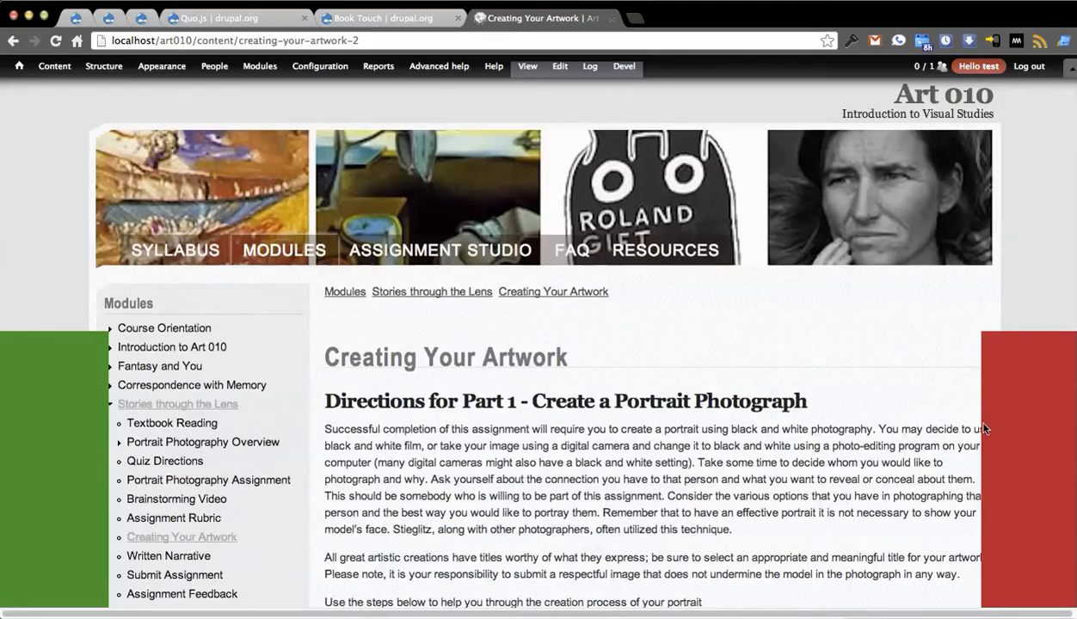
# Swipe forward two pages from Written Narrative, then back page by page to Brainstorming Video
pyautogui.click(169, 555)
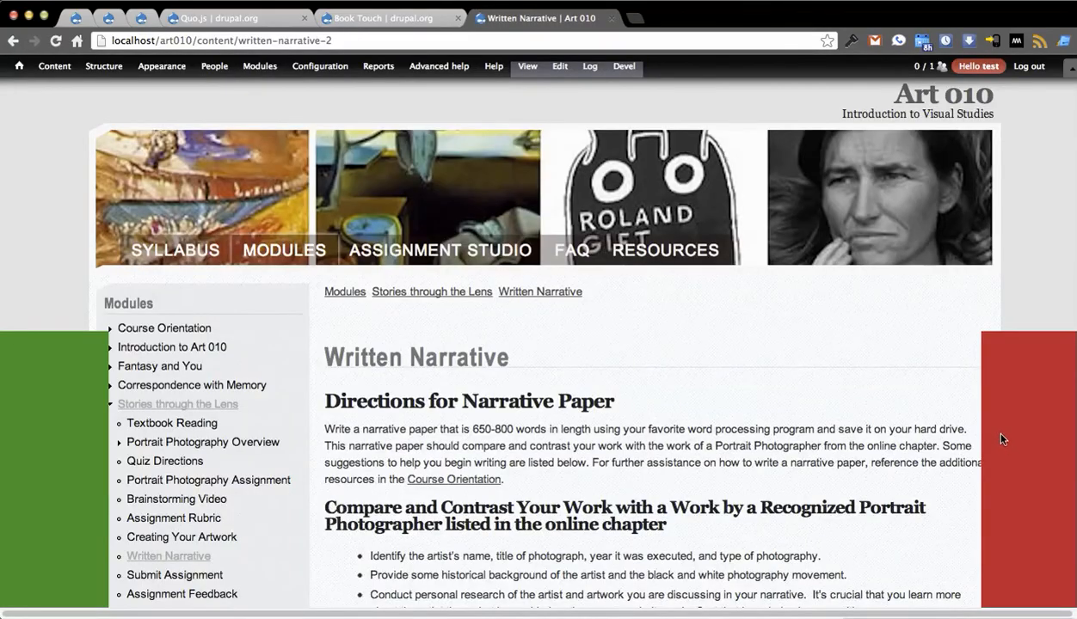
pyautogui.moveTo(1037, 395)
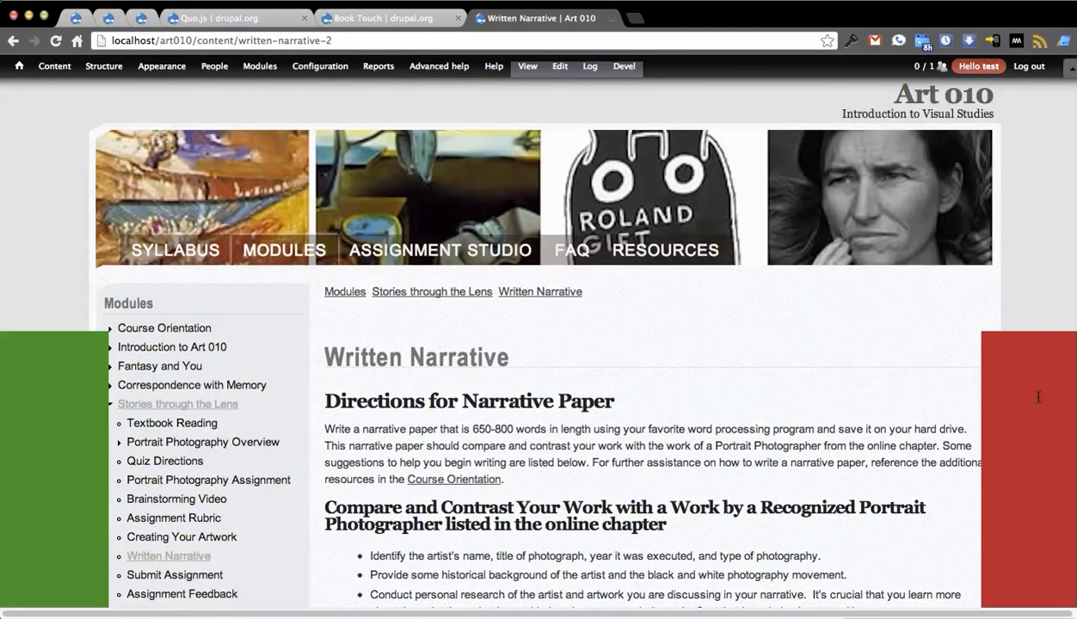
pyautogui.click(182, 593)
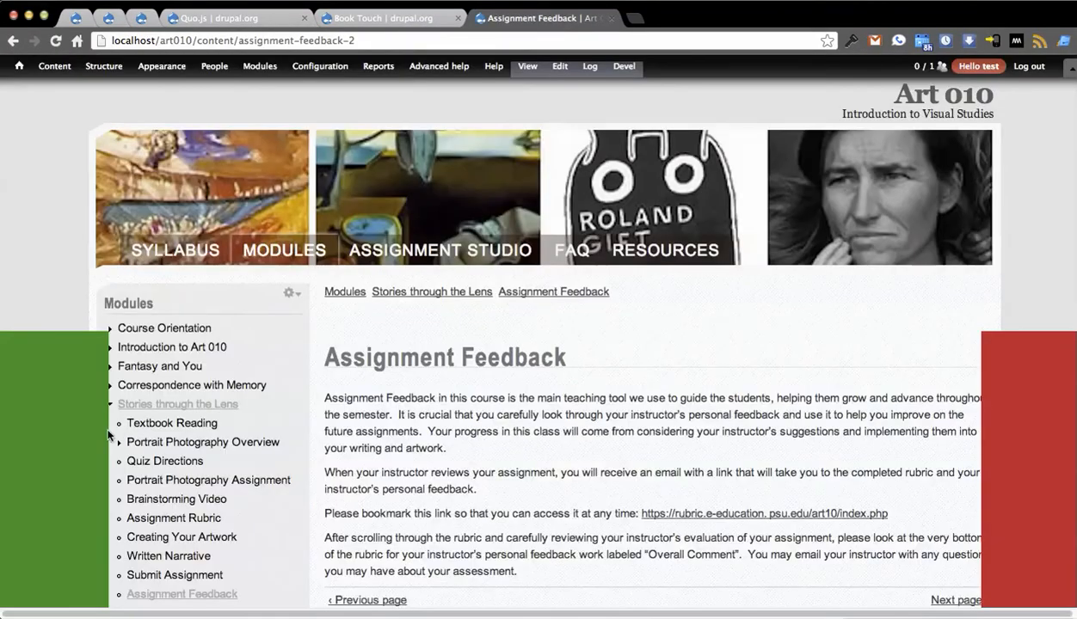
pyautogui.click(174, 574)
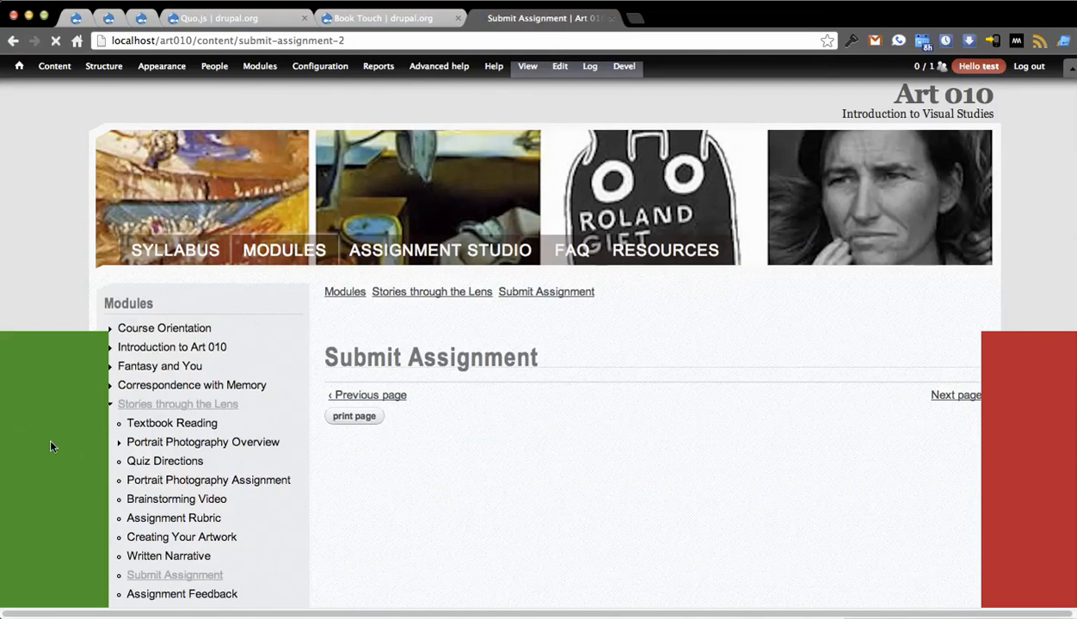
pyautogui.click(182, 537)
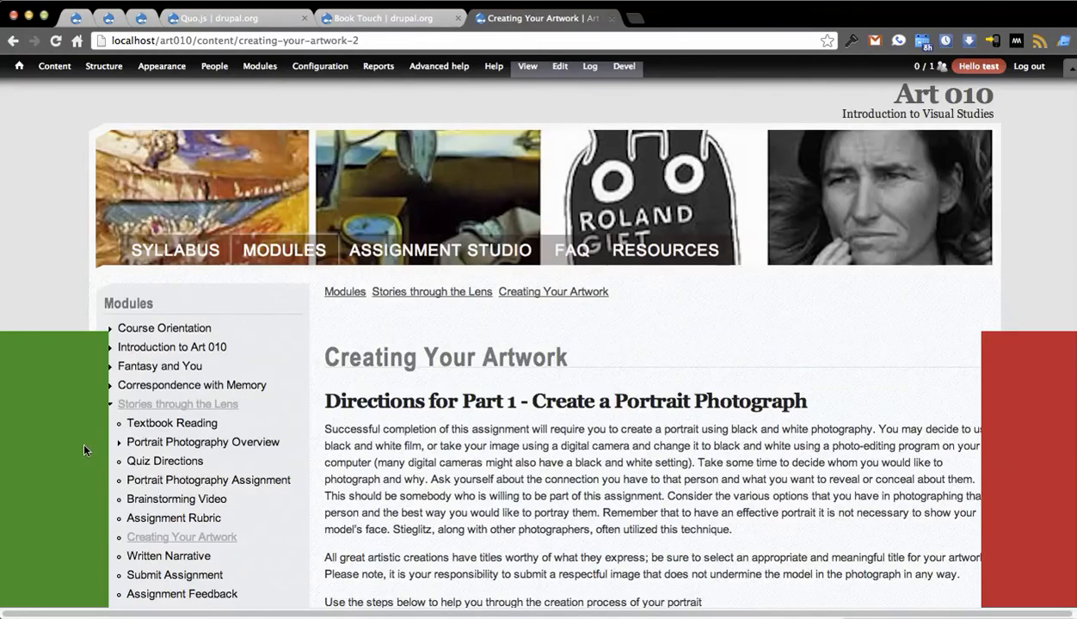
pyautogui.click(172, 518)
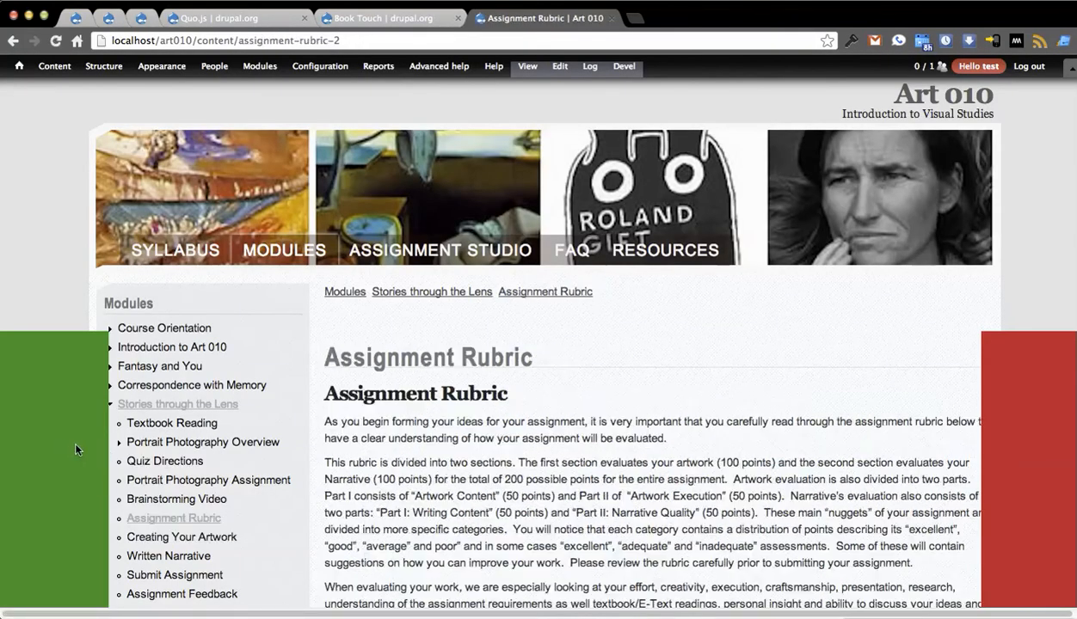
pyautogui.click(175, 499)
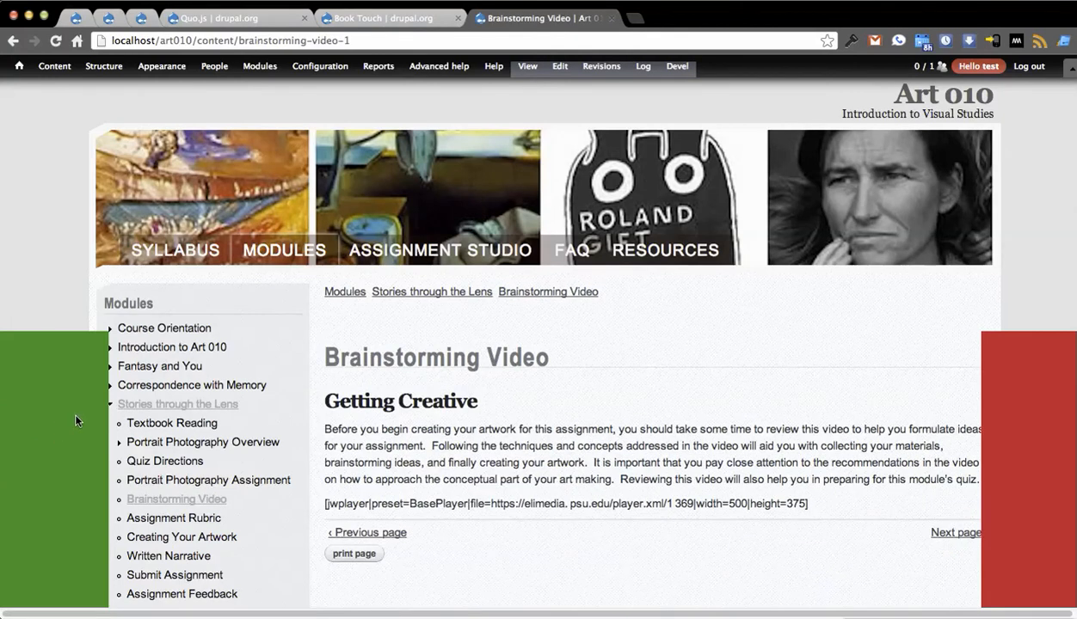
pyautogui.moveTo(62, 427)
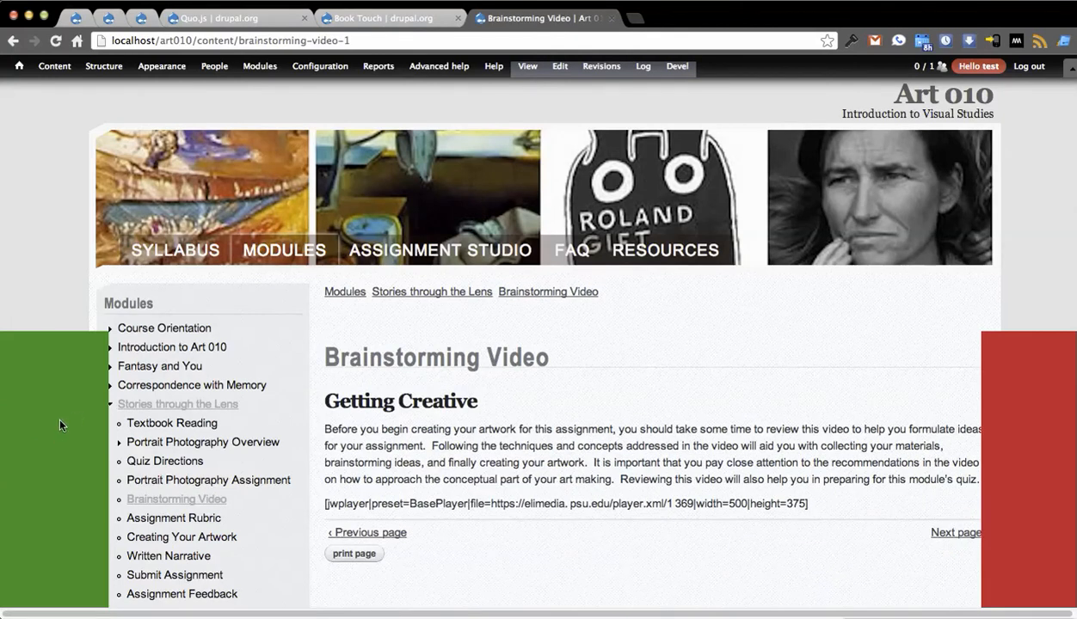
pyautogui.moveTo(567, 360)
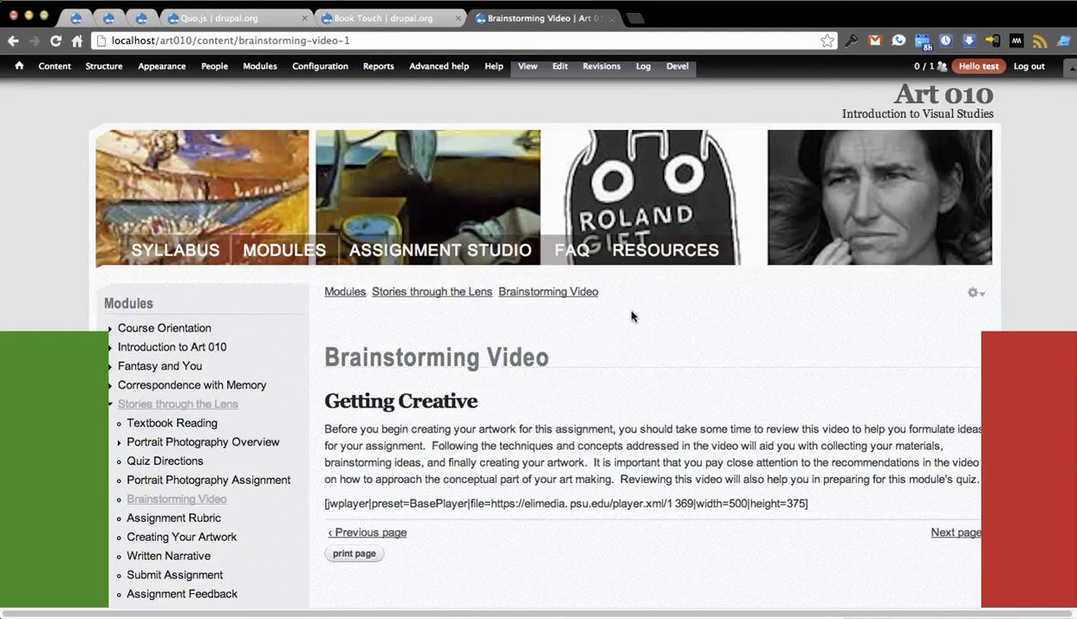
pyautogui.click(175, 249)
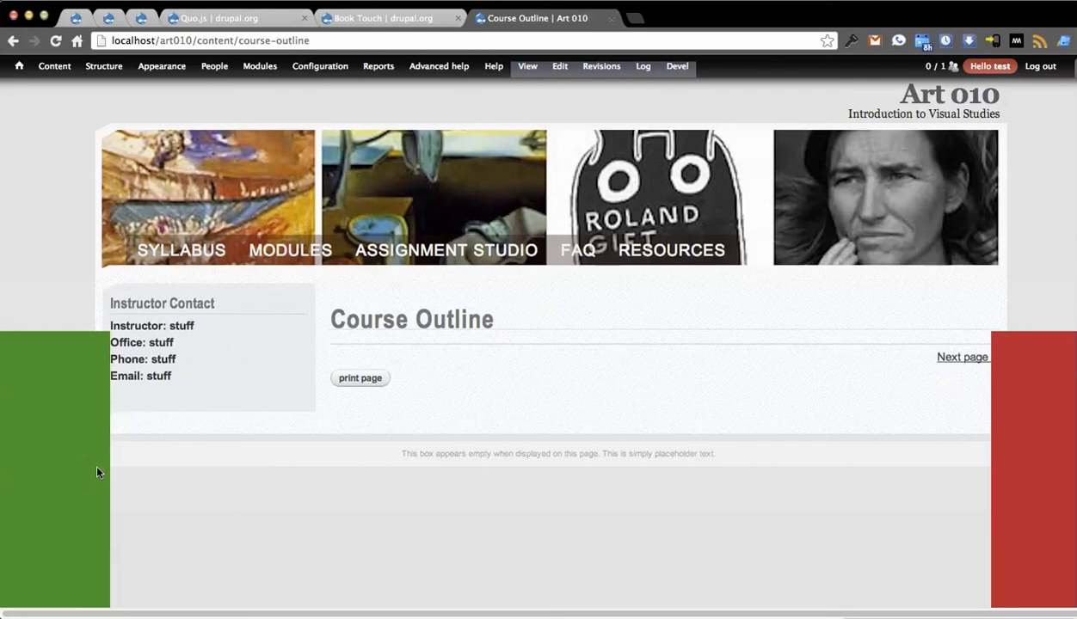
pyautogui.moveTo(86, 475)
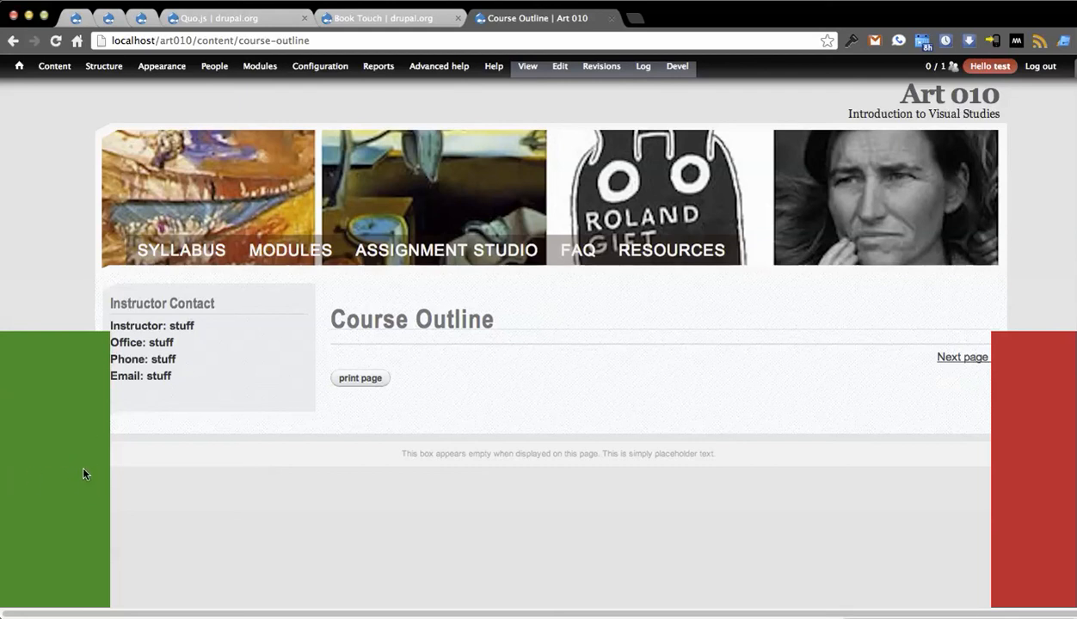
pyautogui.moveTo(922, 457)
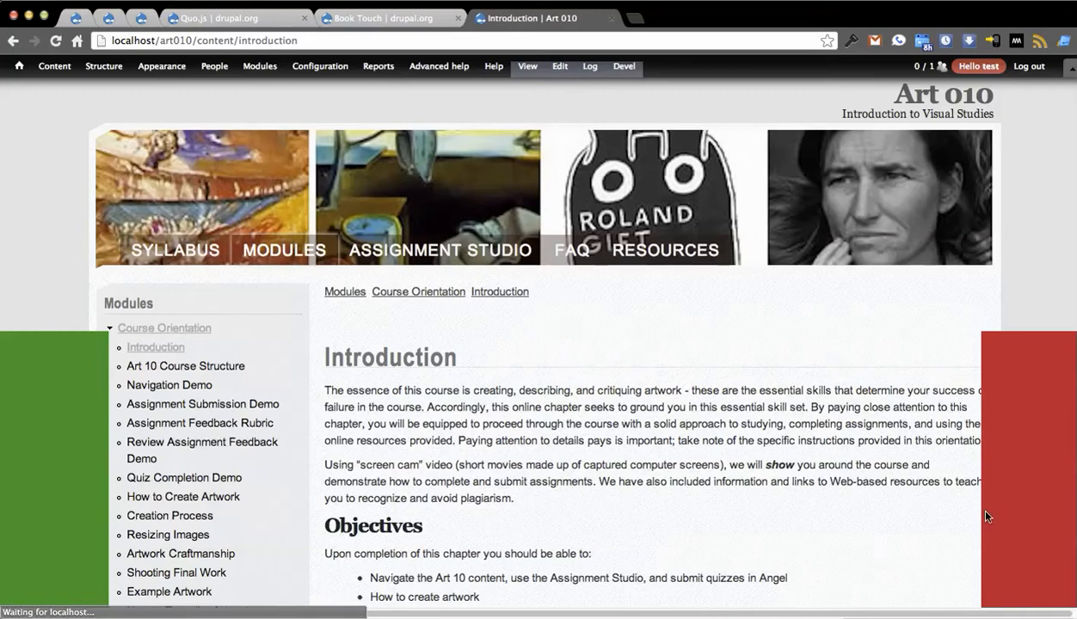
# Swipe forward from Introduction through the Course Orientation pages to Creation Process
pyautogui.click(186, 365)
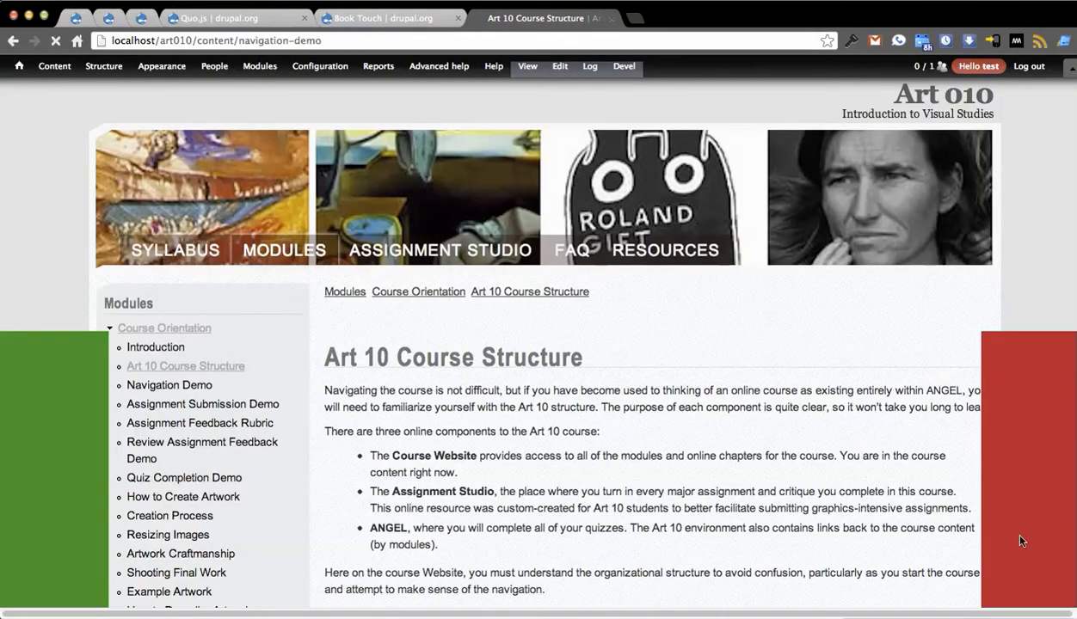
pyautogui.click(203, 404)
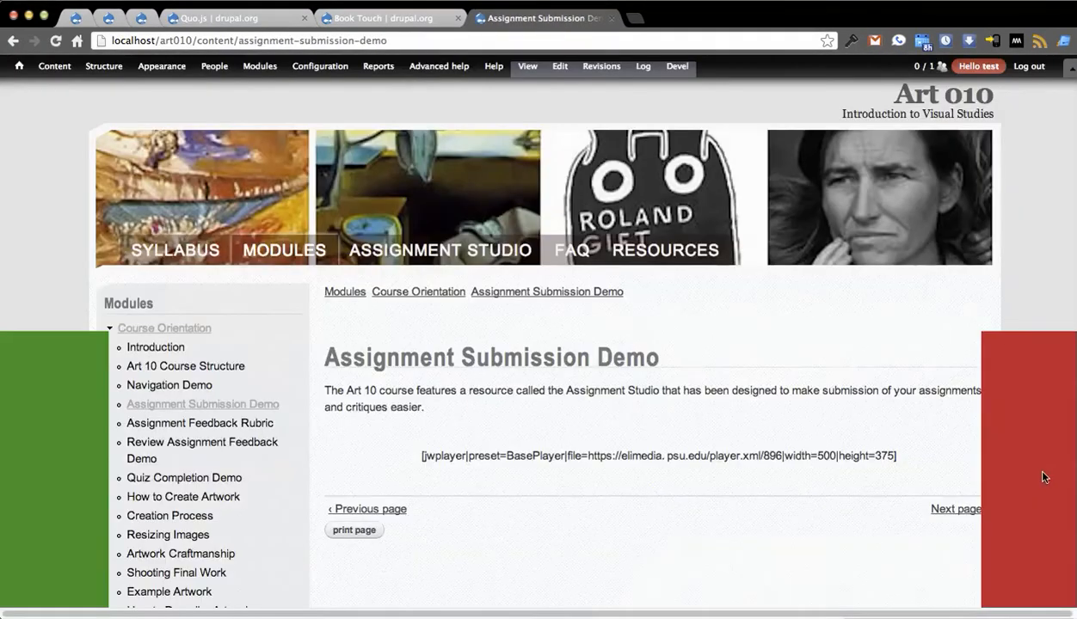
pyautogui.click(199, 423)
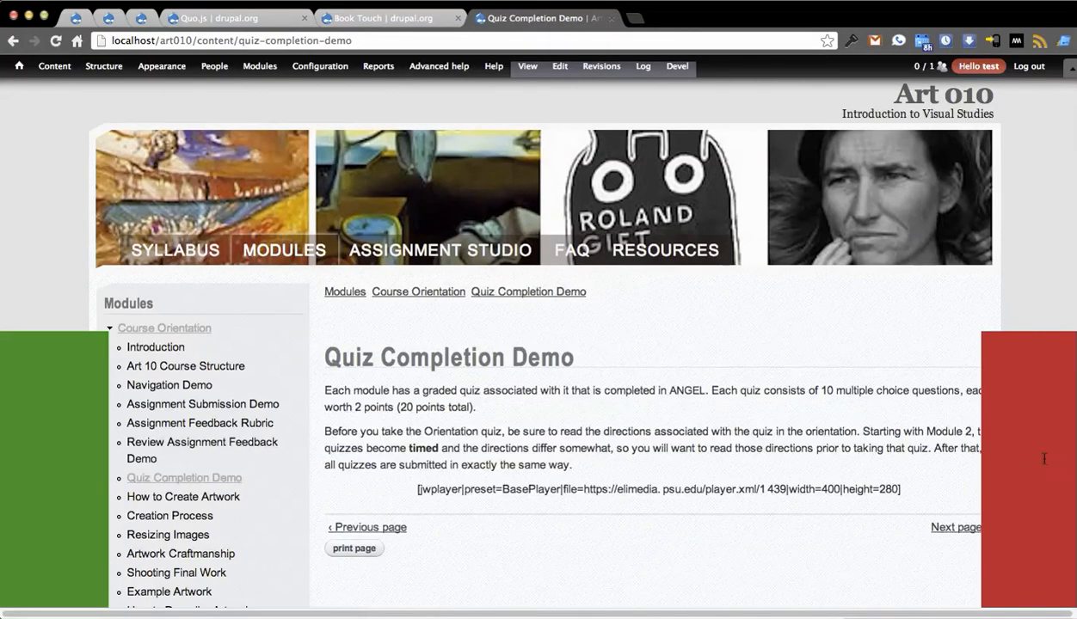
pyautogui.click(168, 516)
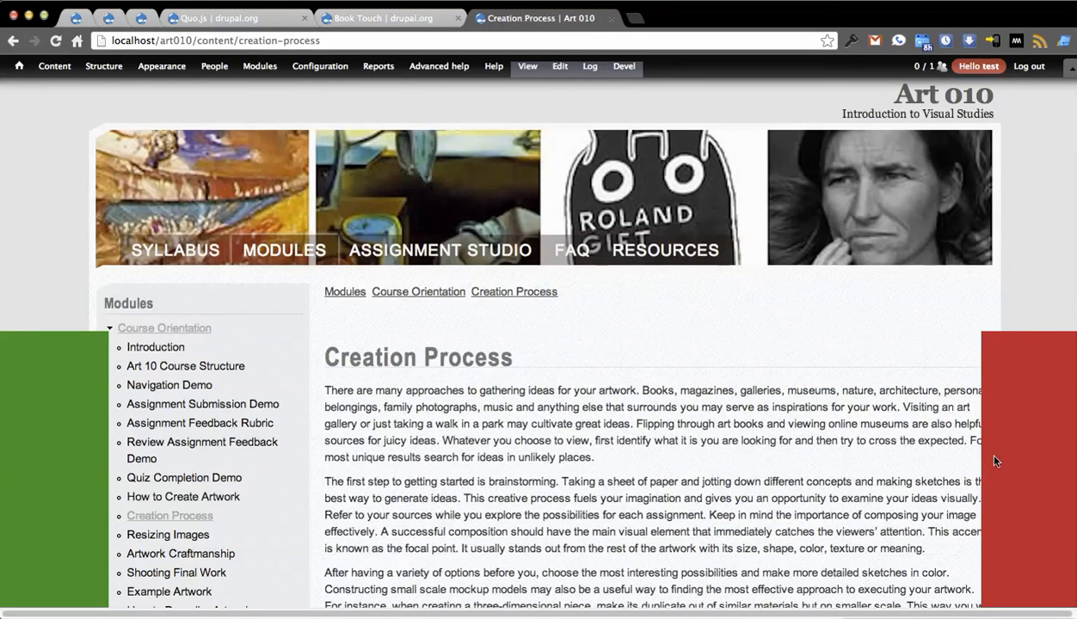
pyautogui.click(181, 554)
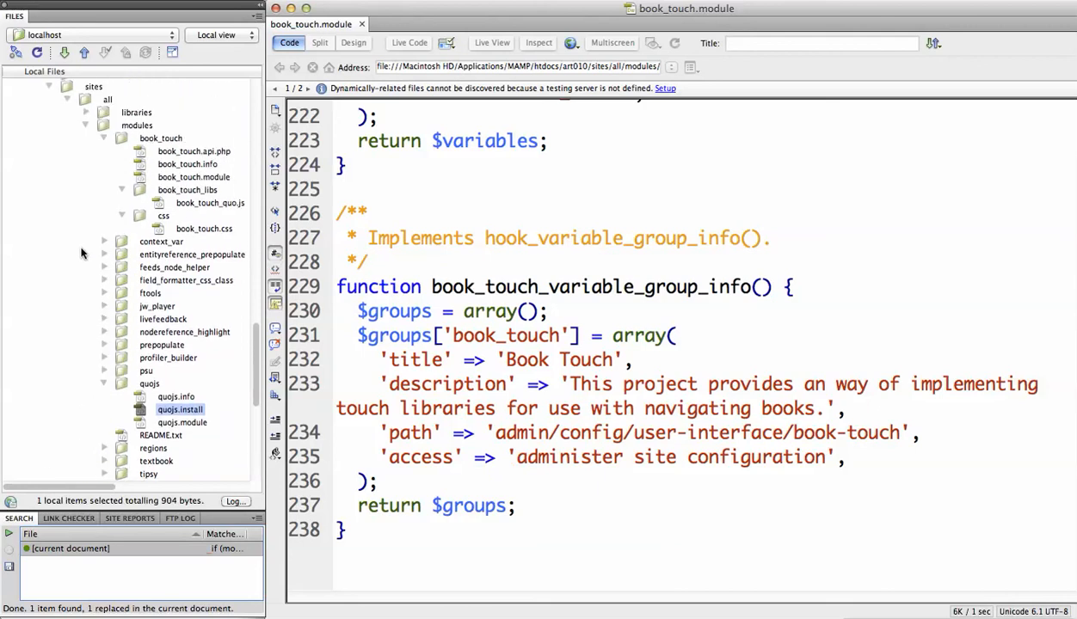
# Open book_touch_quo.js from sites/all/modules/book_touch/libs in Dreamweaver
pyautogui.doubleClick(210, 203)
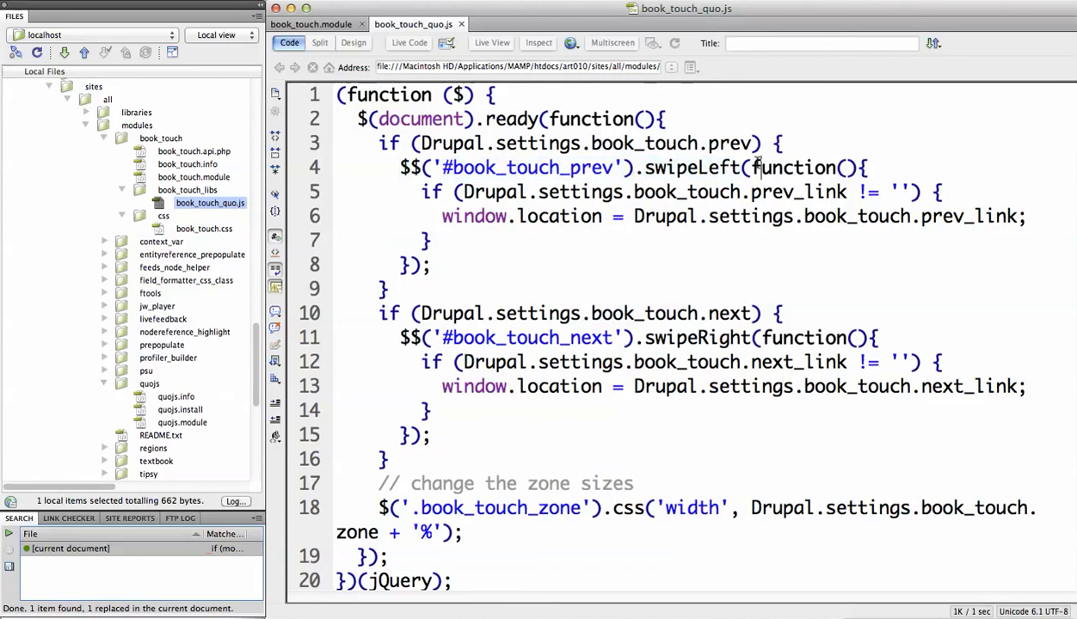
pyautogui.moveTo(671, 156)
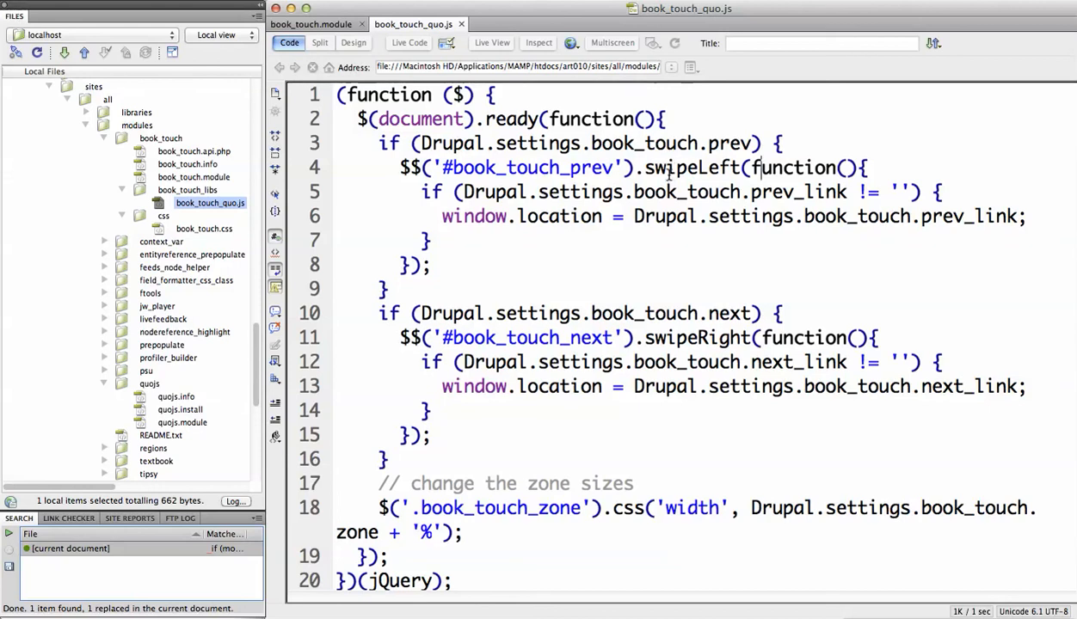
pyautogui.doubleClick(692, 168)
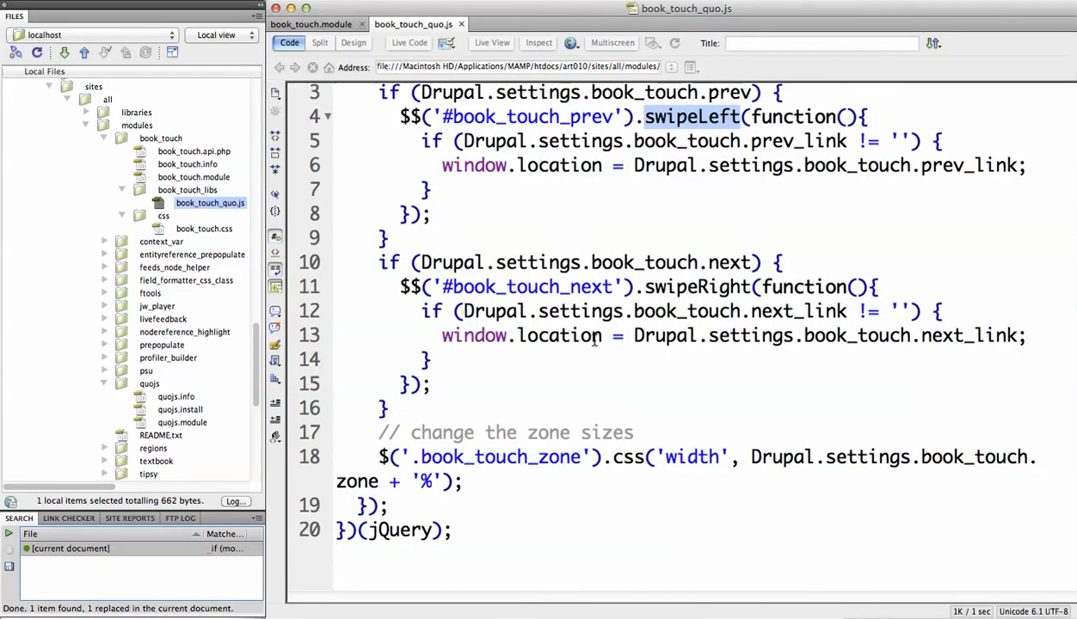
pyautogui.scroll(3)
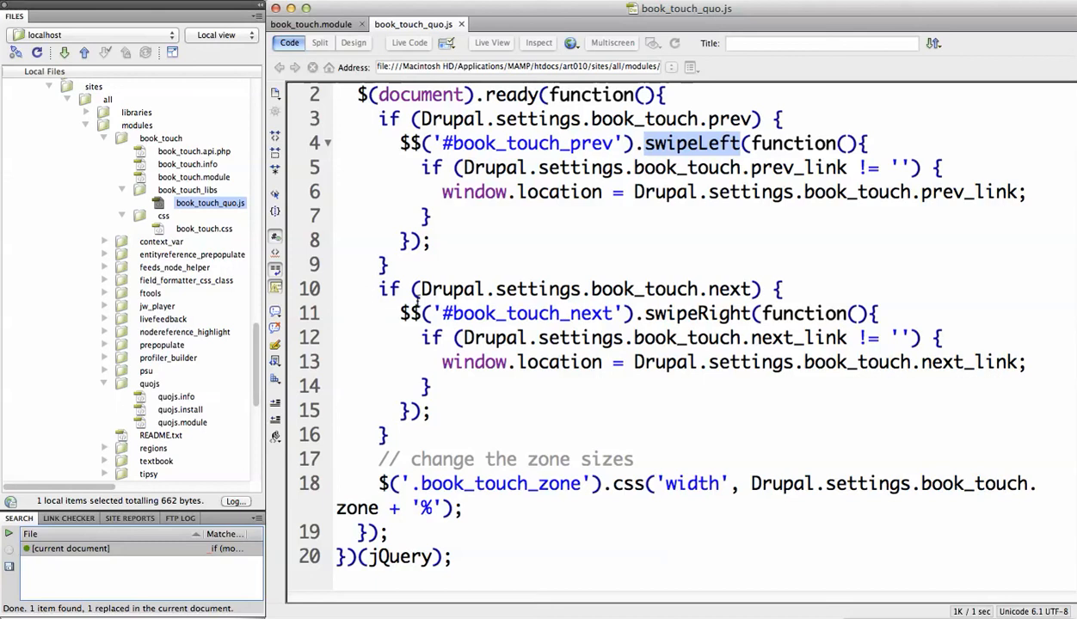
pyautogui.click(688, 313)
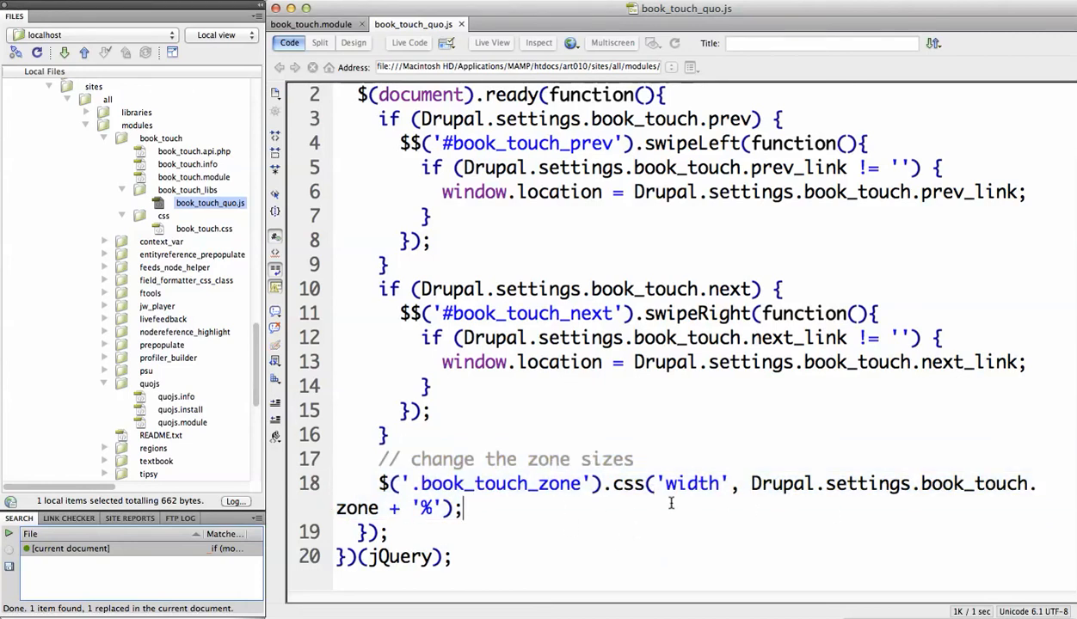
pyautogui.scroll(3)
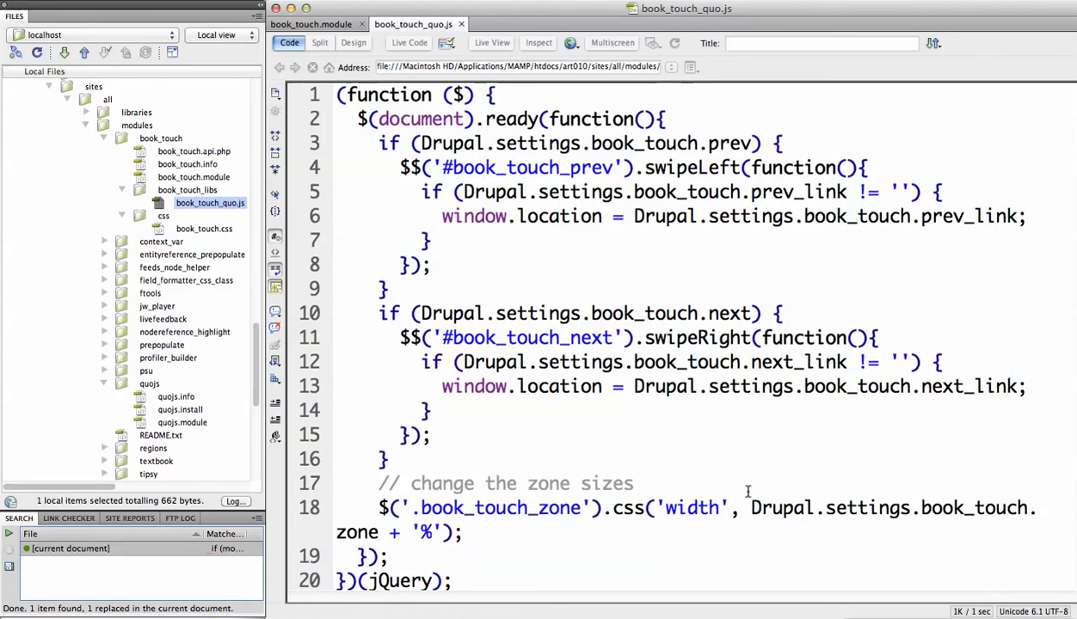
pyautogui.moveTo(446, 285)
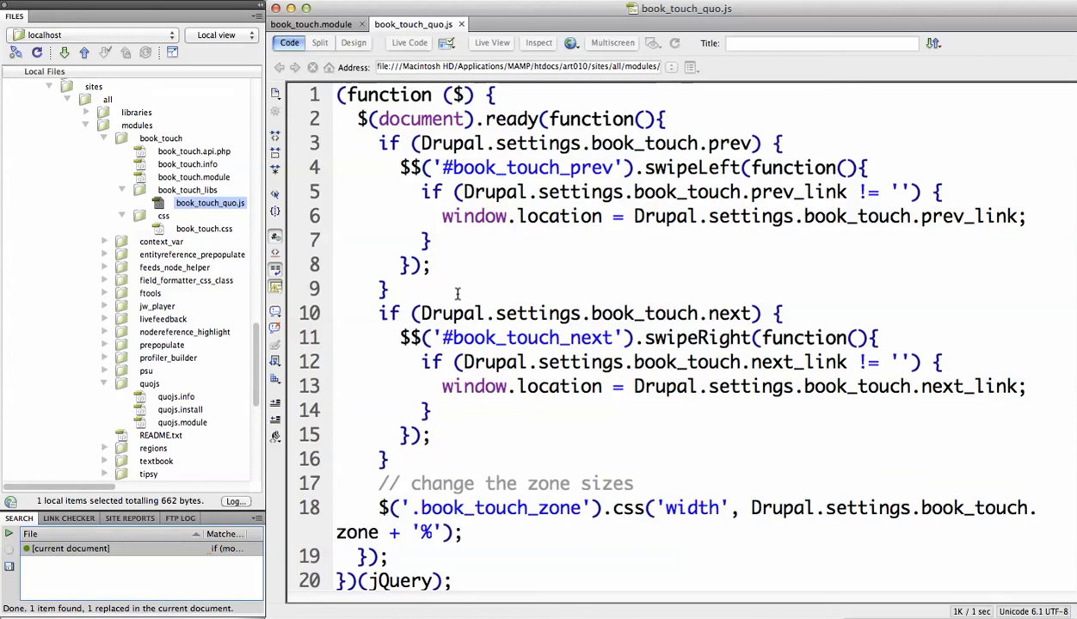
pyautogui.moveTo(457, 292)
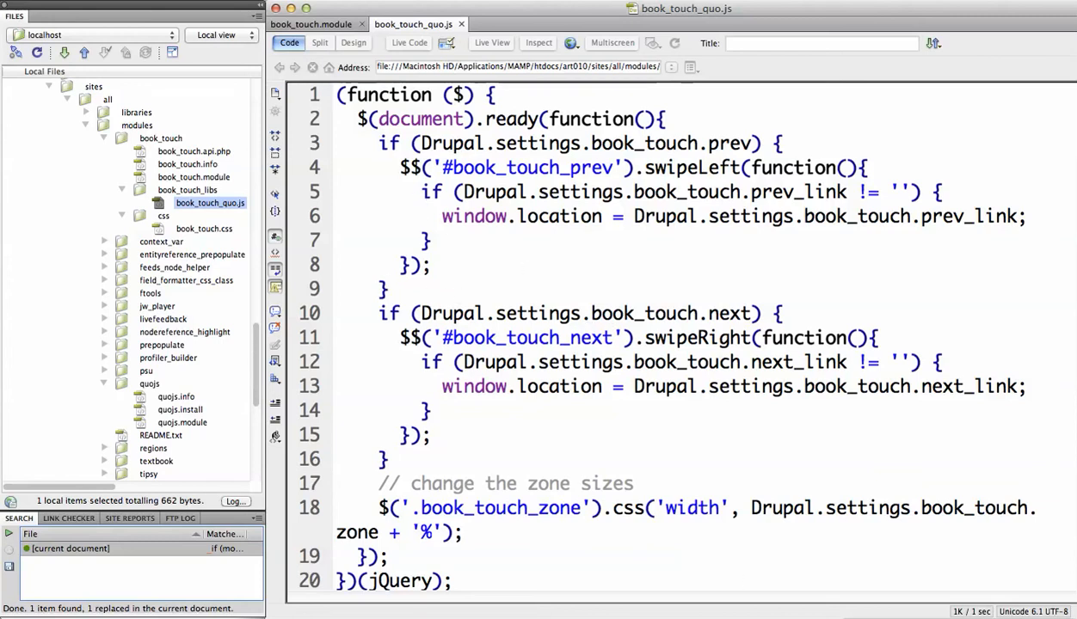